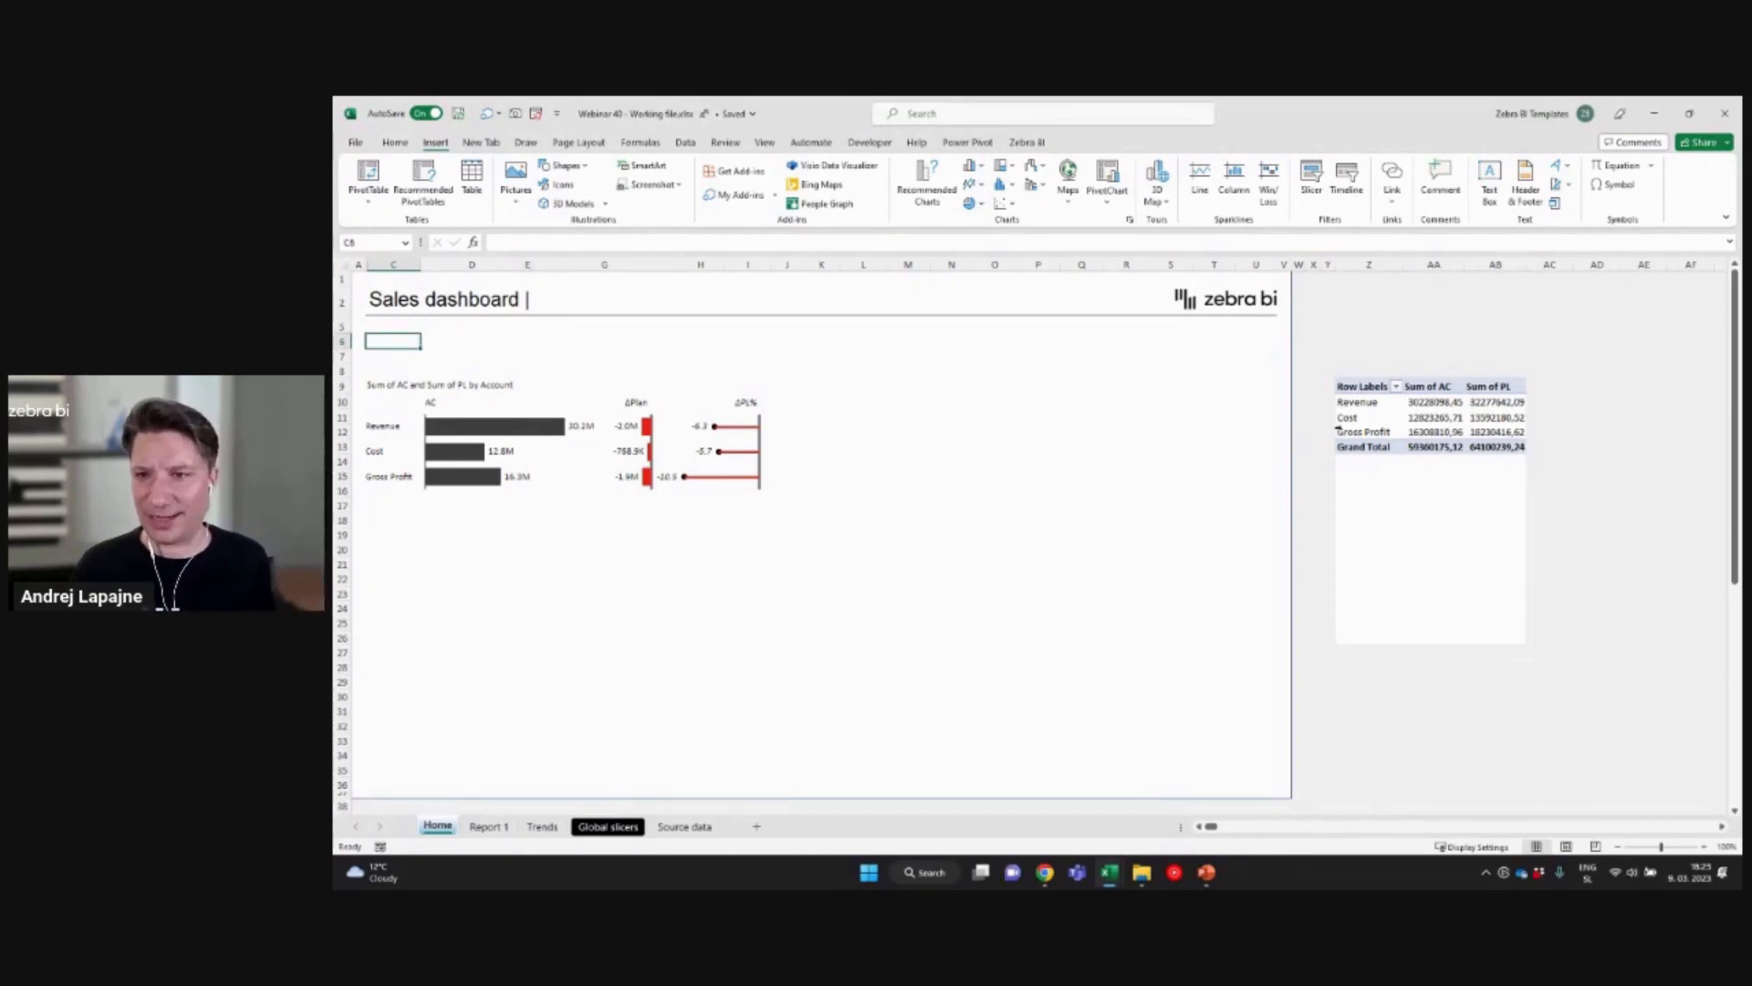
# Step: Filter the account pivot table by Month and Year, set to May 2022
pyautogui.click(1348, 417)
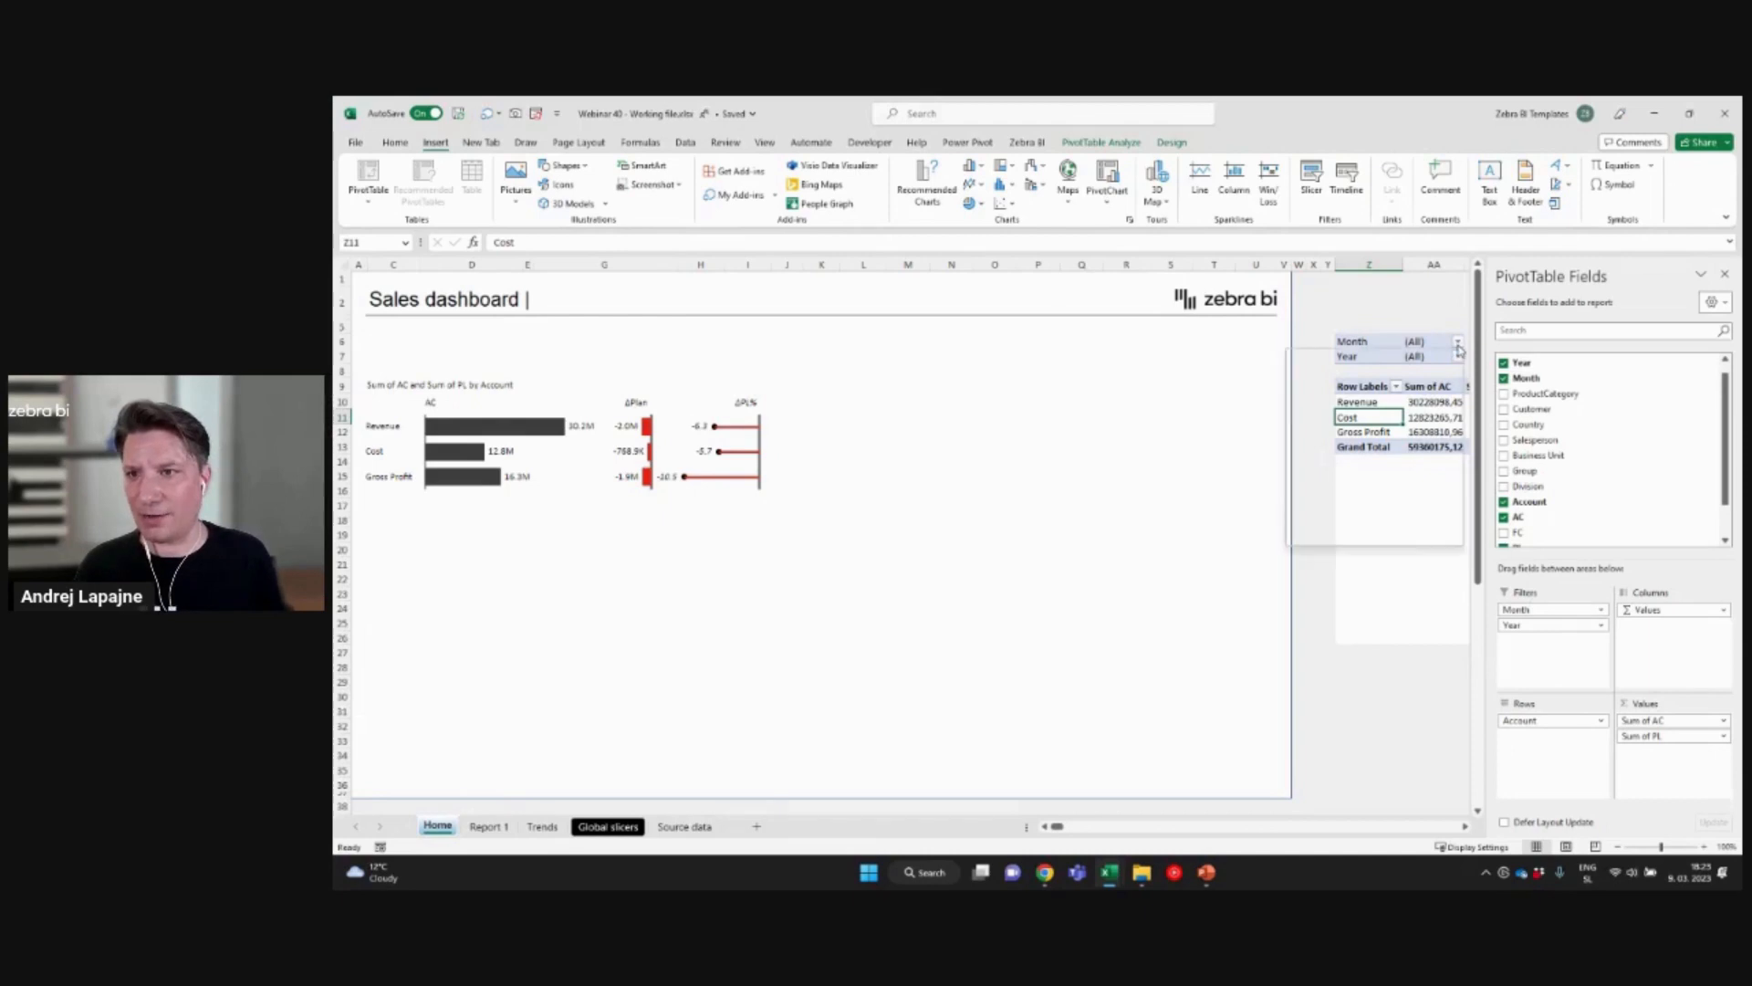
pyautogui.click(1458, 341)
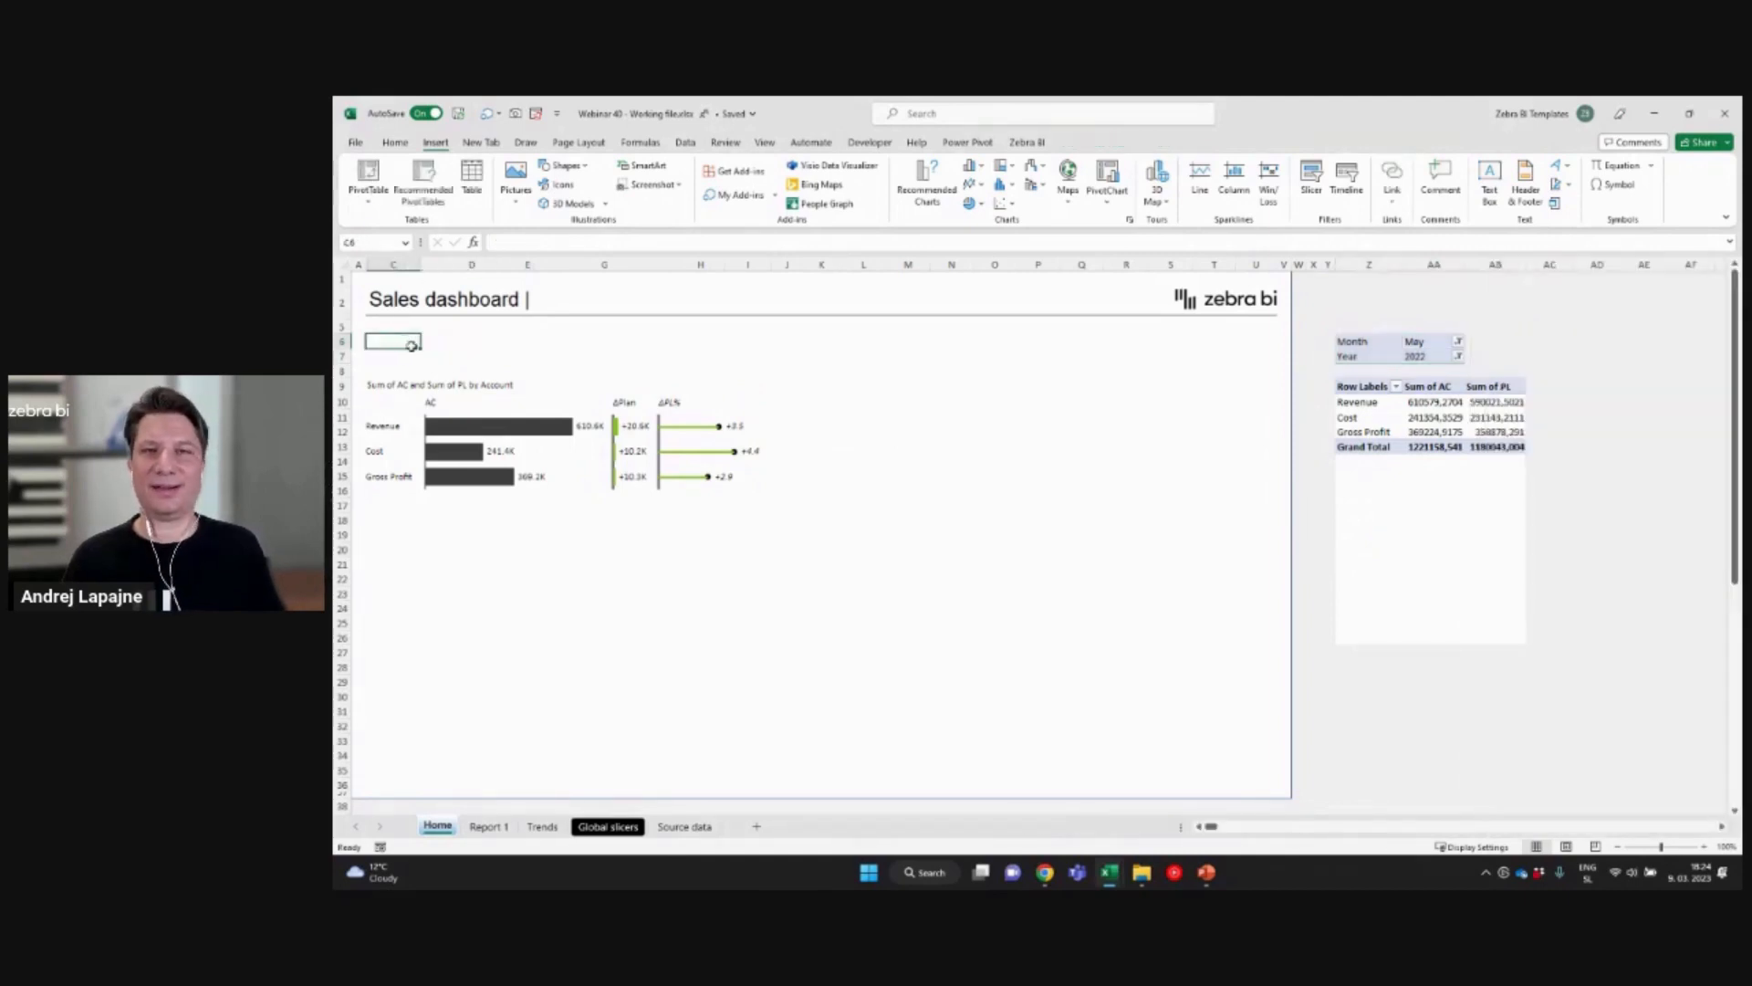
pyautogui.moveTo(1481, 602)
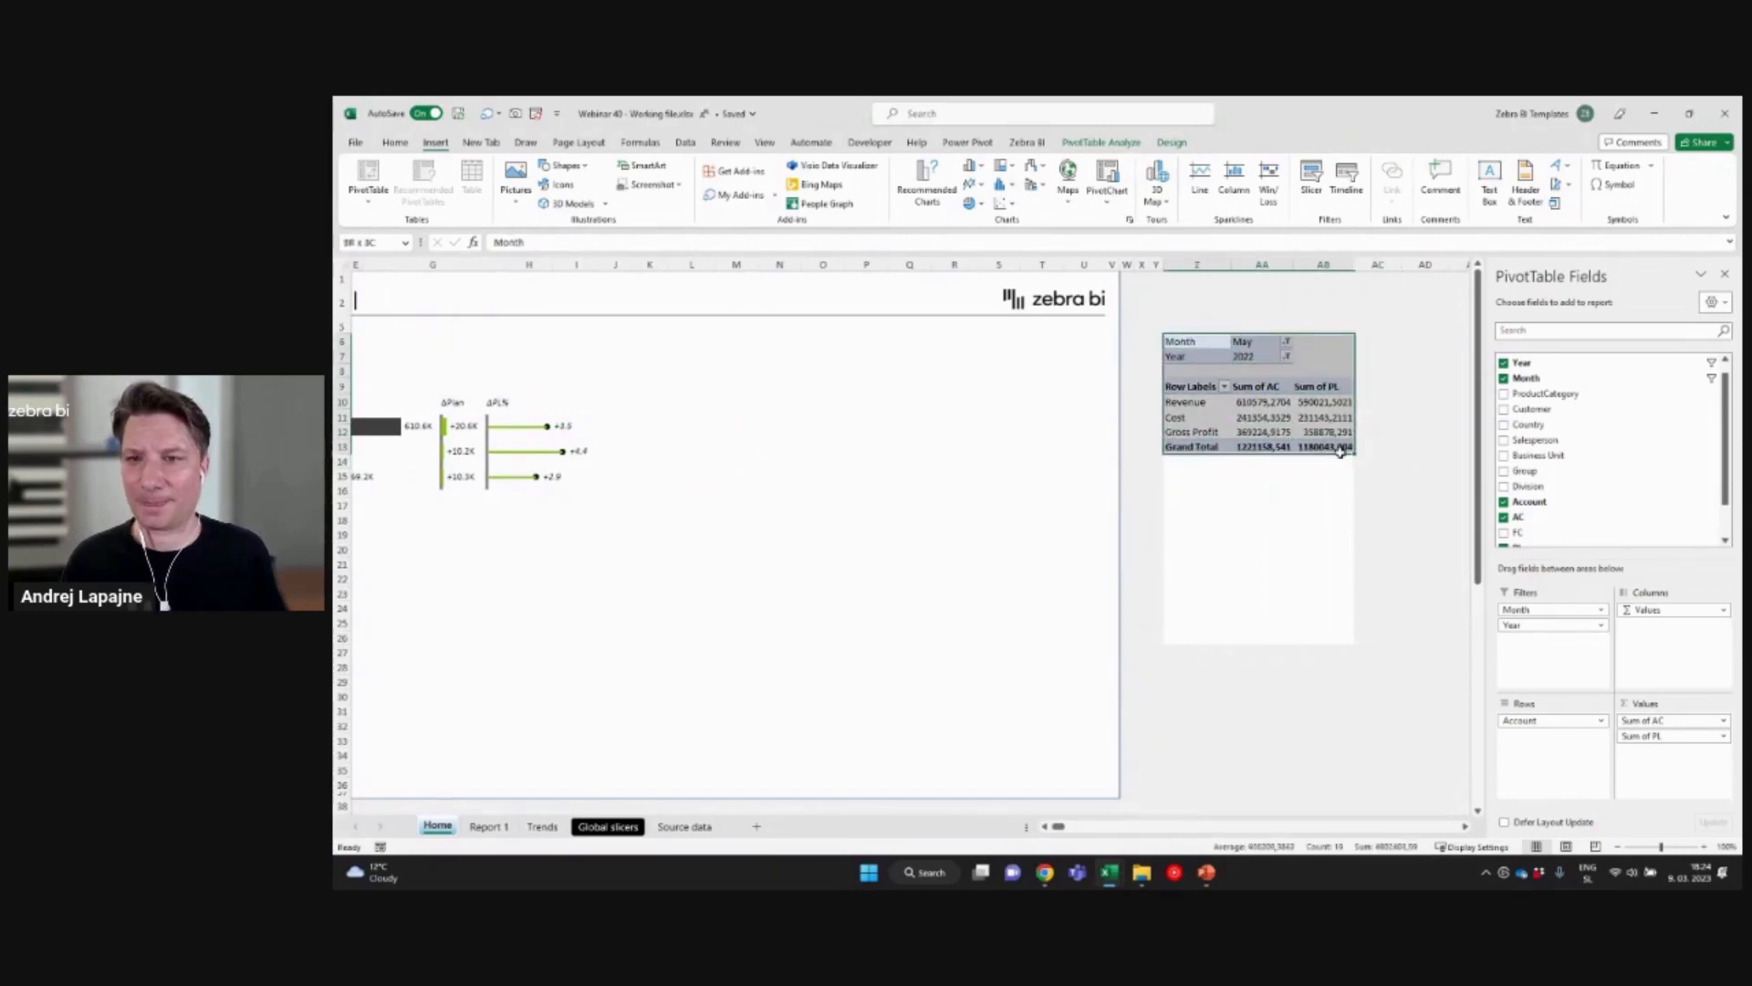
# Step: Paste a pivot table copy at C5, keeping only the Month and Year filters
pyautogui.press('ctrl+c')
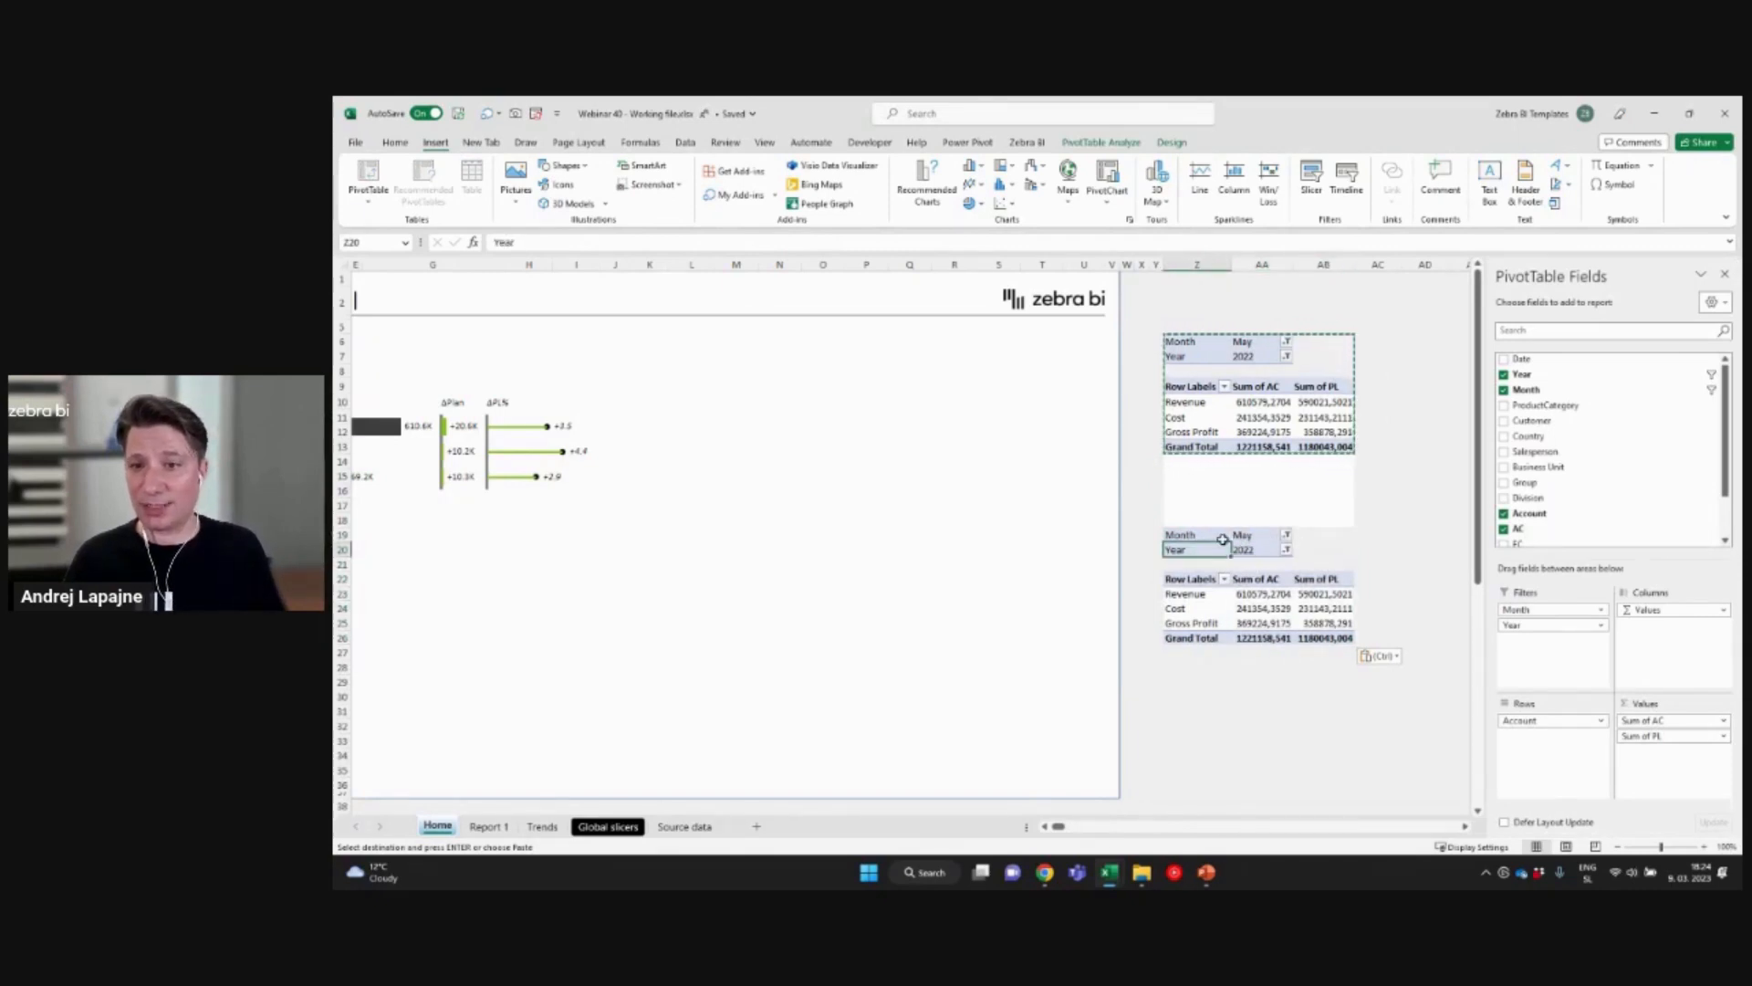
pyautogui.click(1260, 593)
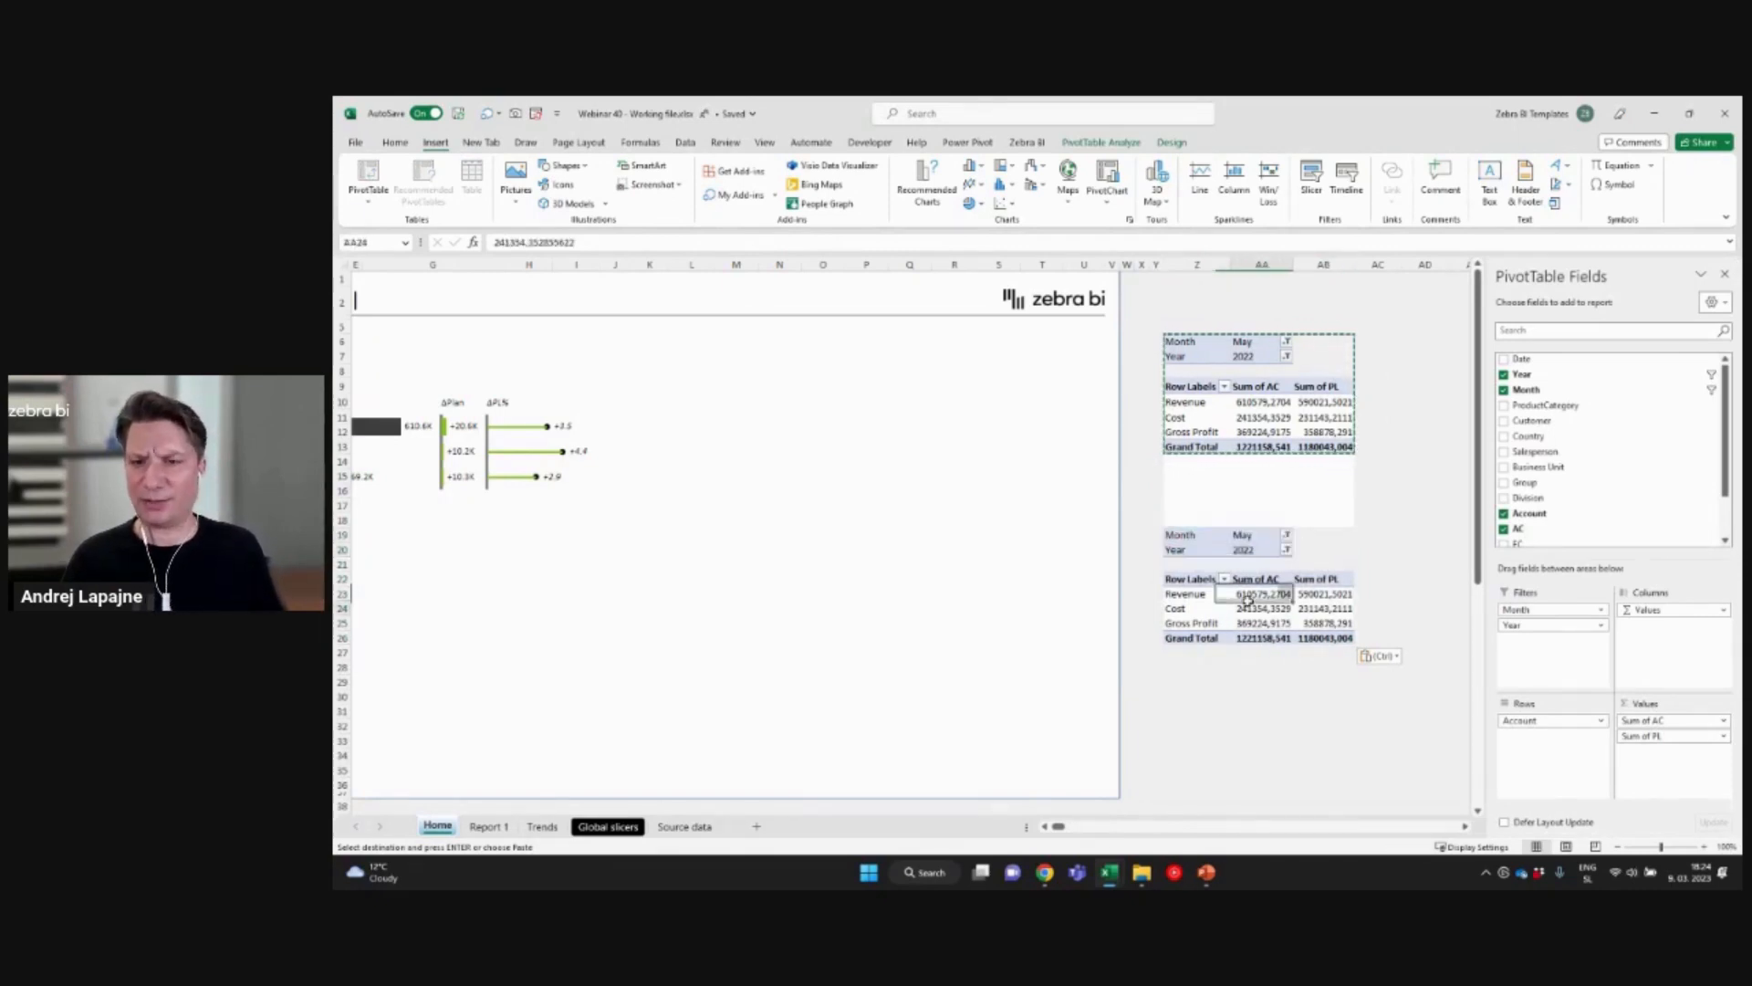
pyautogui.click(1263, 417)
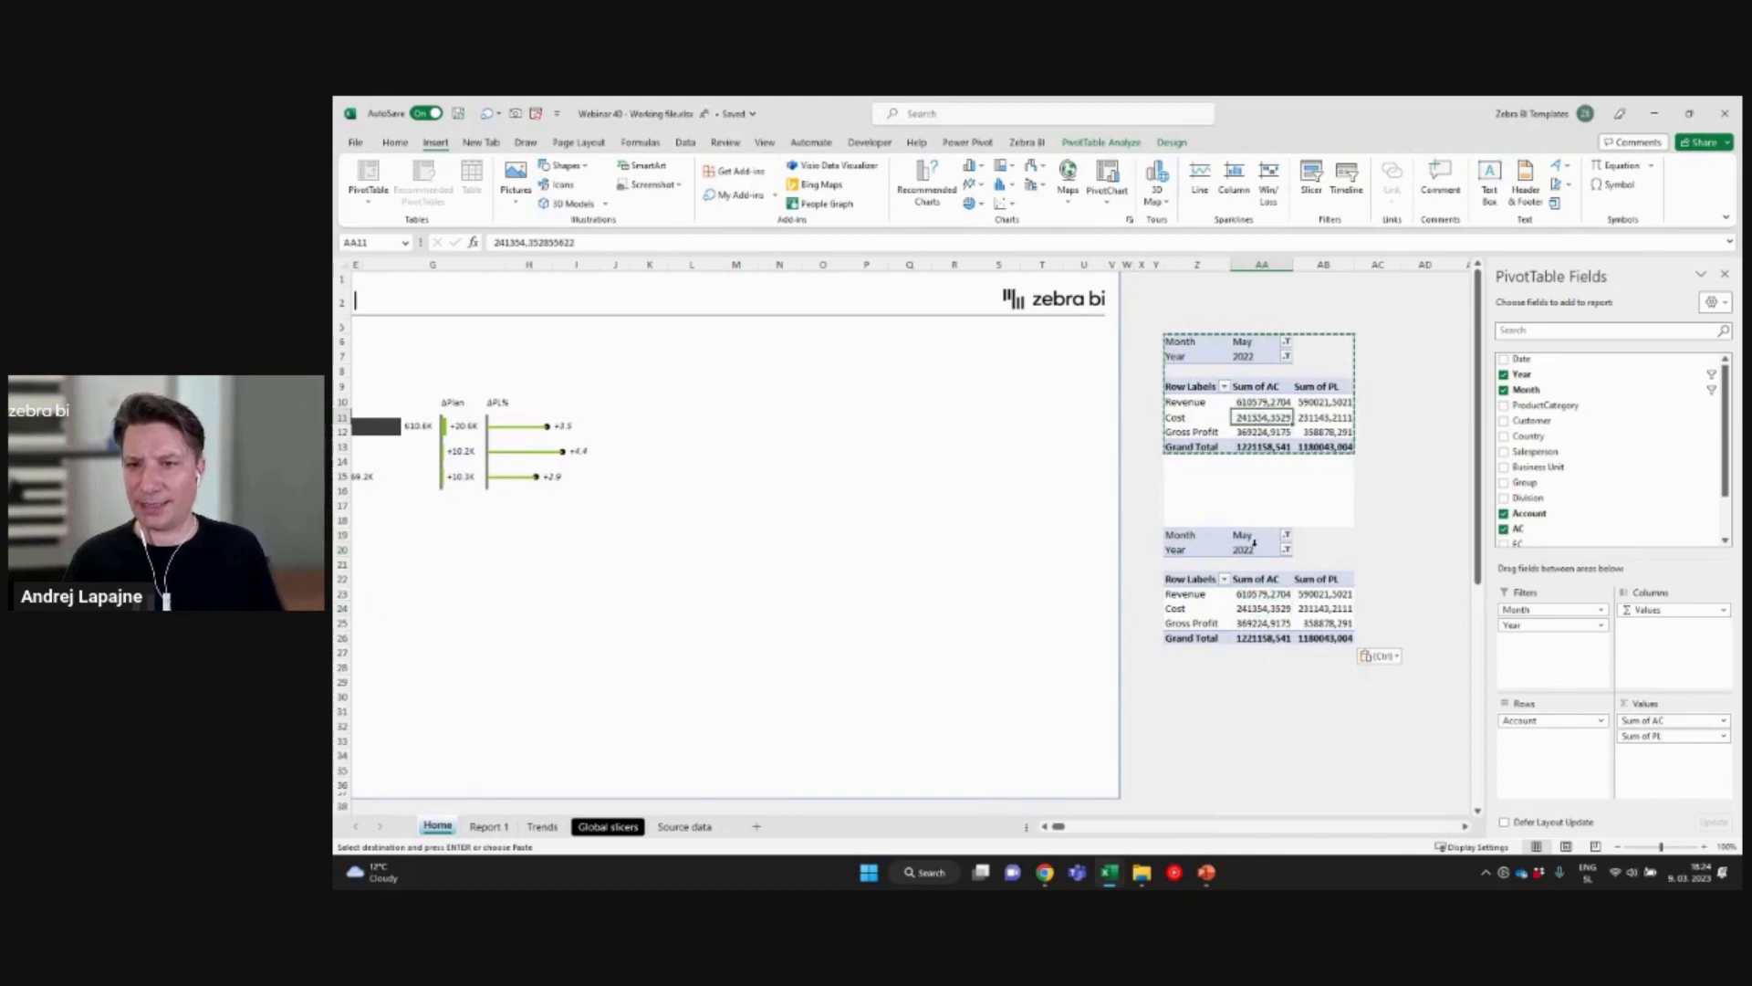
pyautogui.click(1242, 548)
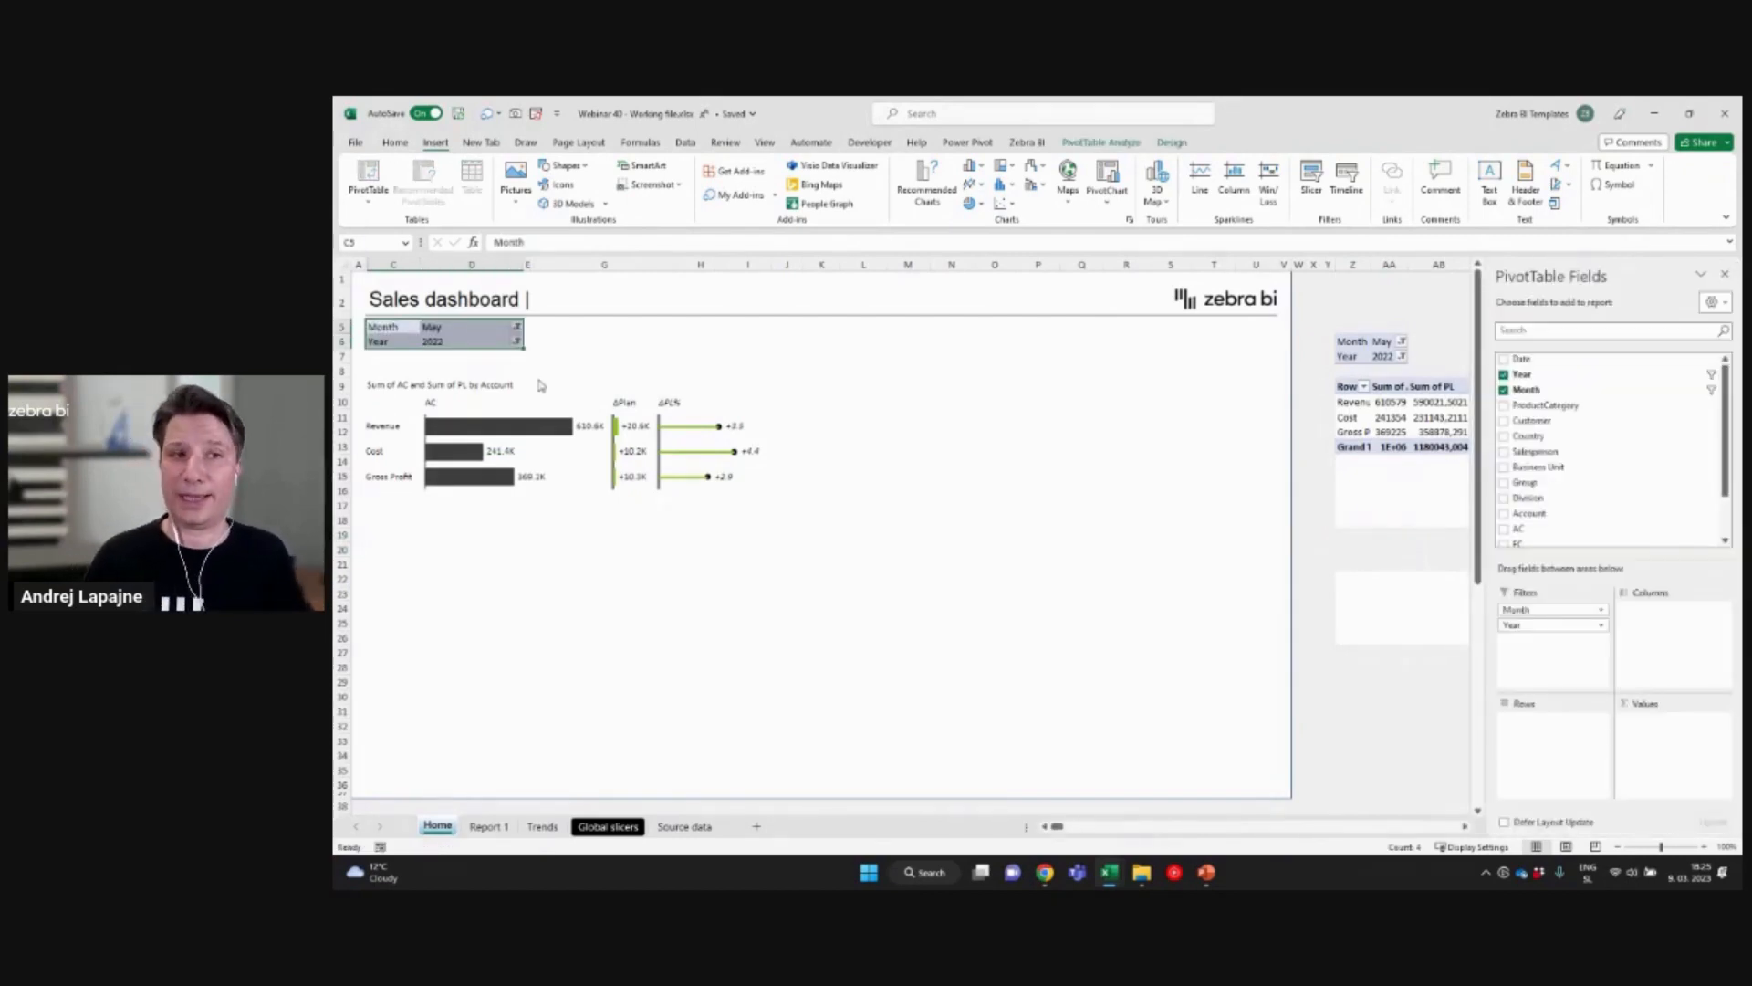
# Step: Change the dashboard pivot's Month filter in D5 from May to Jun
pyautogui.click(471, 326)
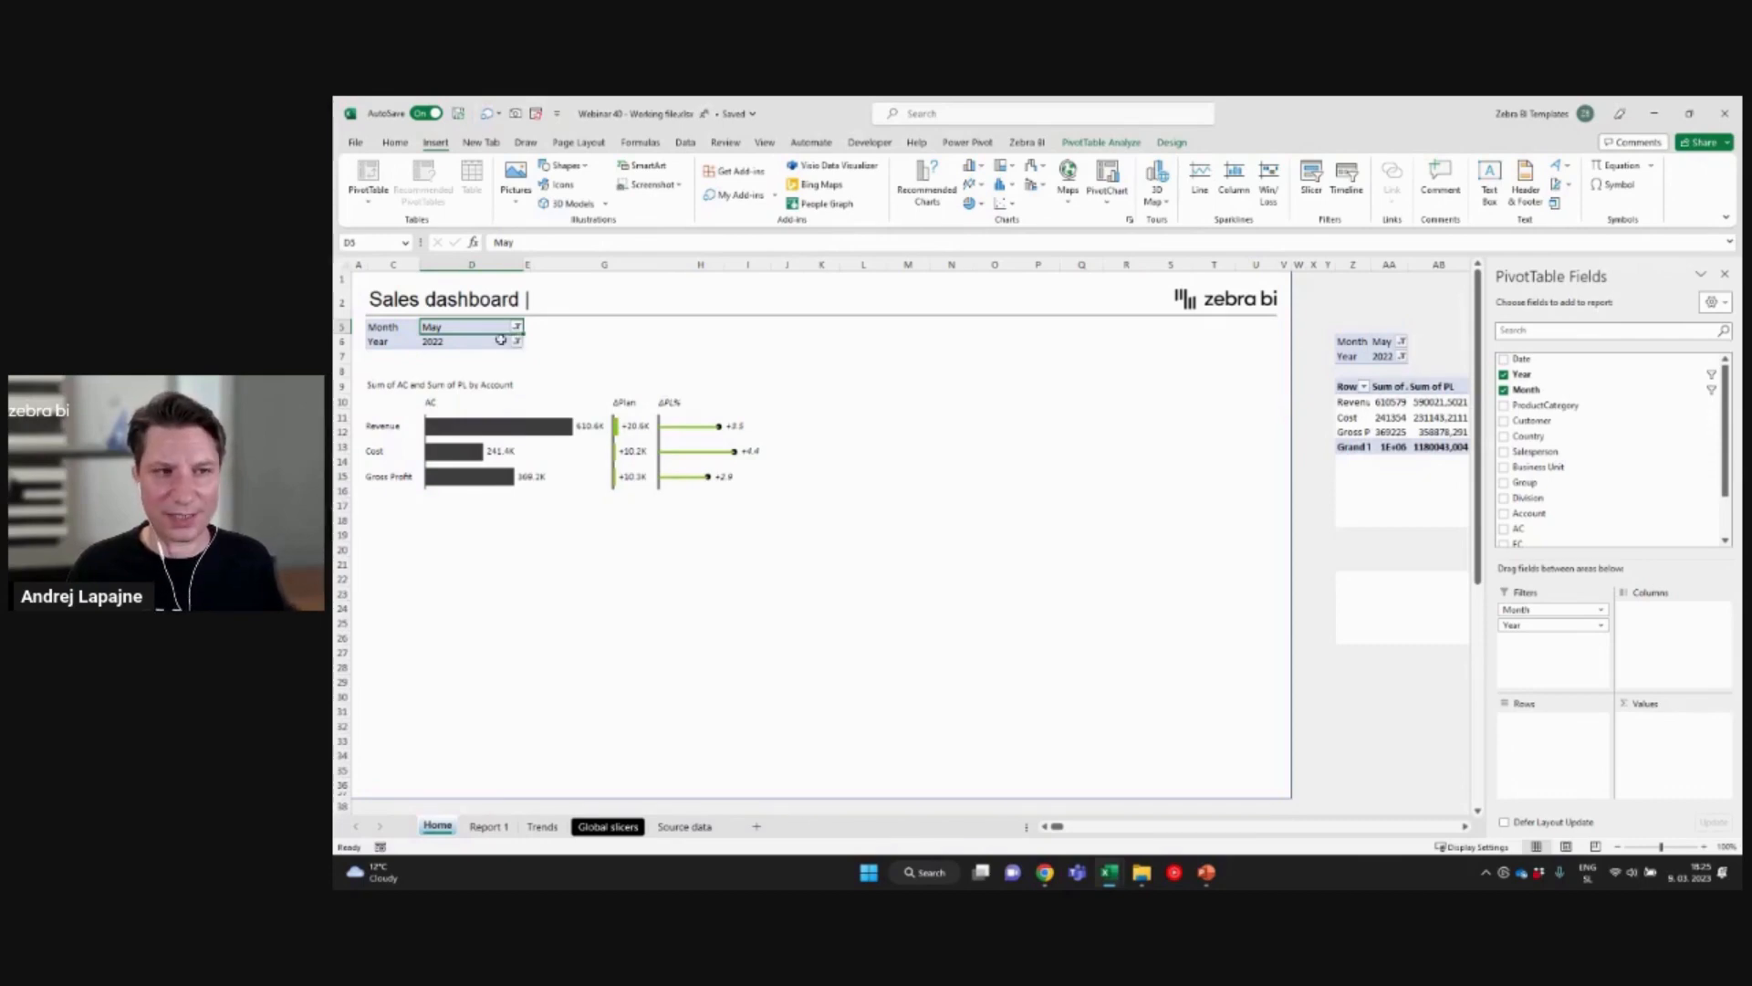
pyautogui.click(469, 340)
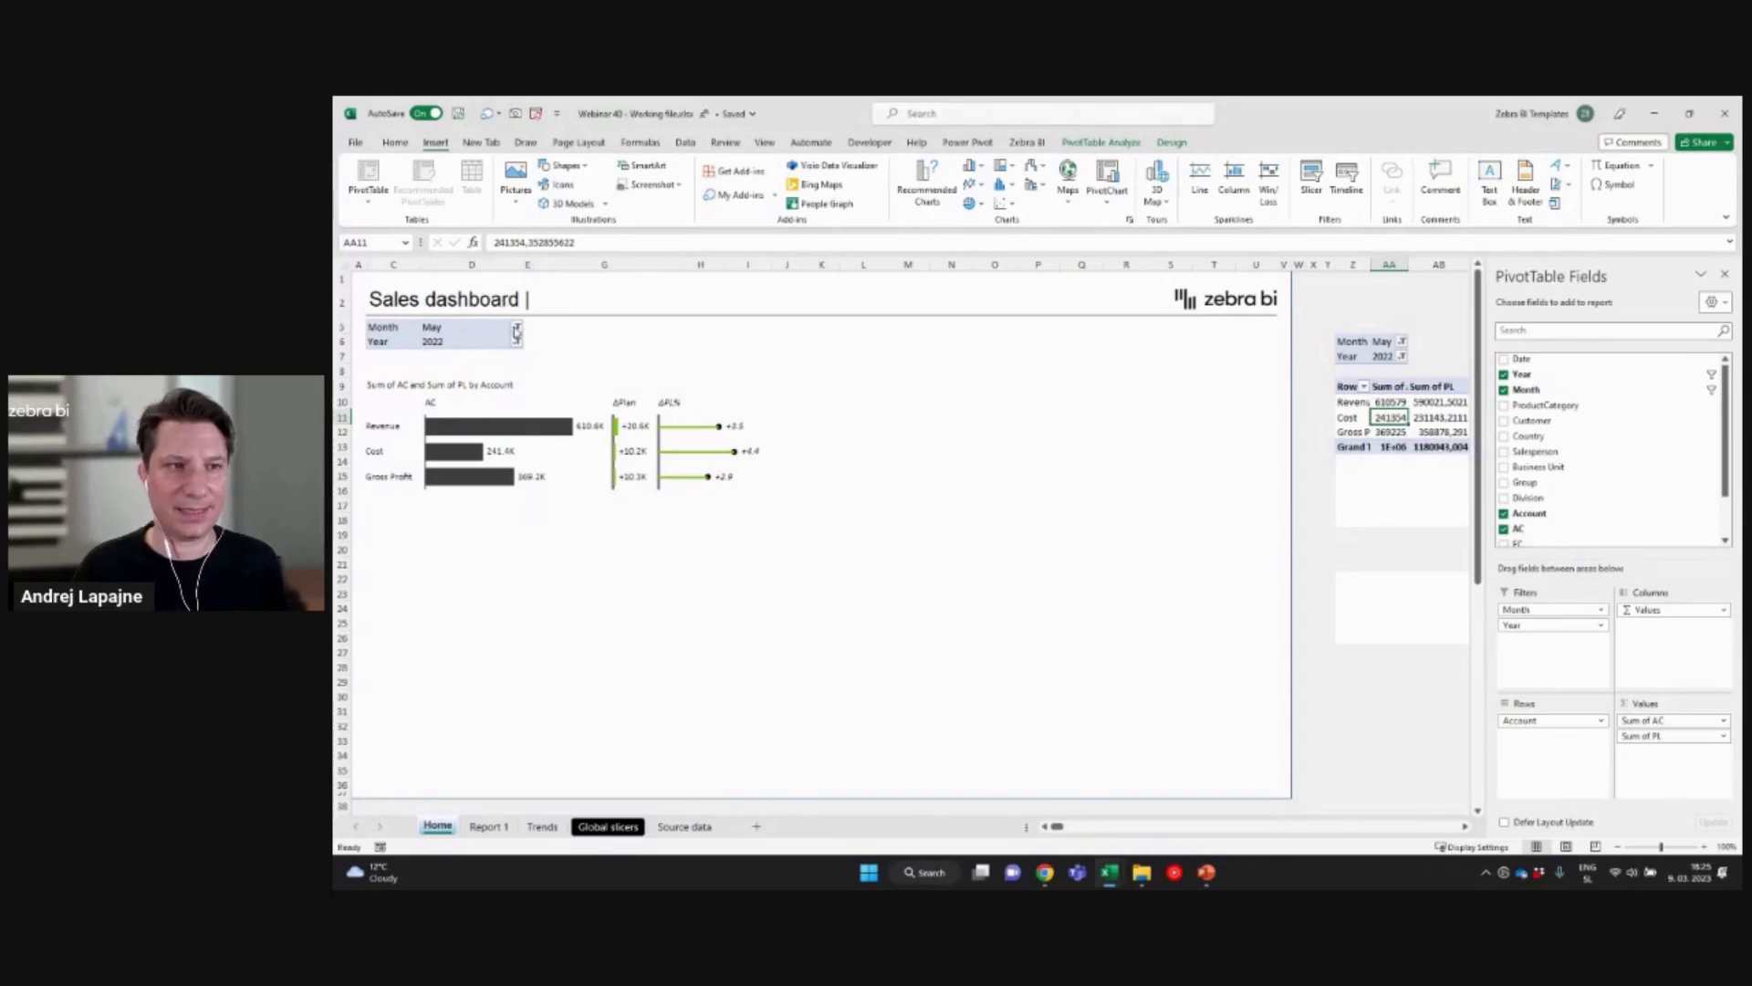
pyautogui.click(514, 334)
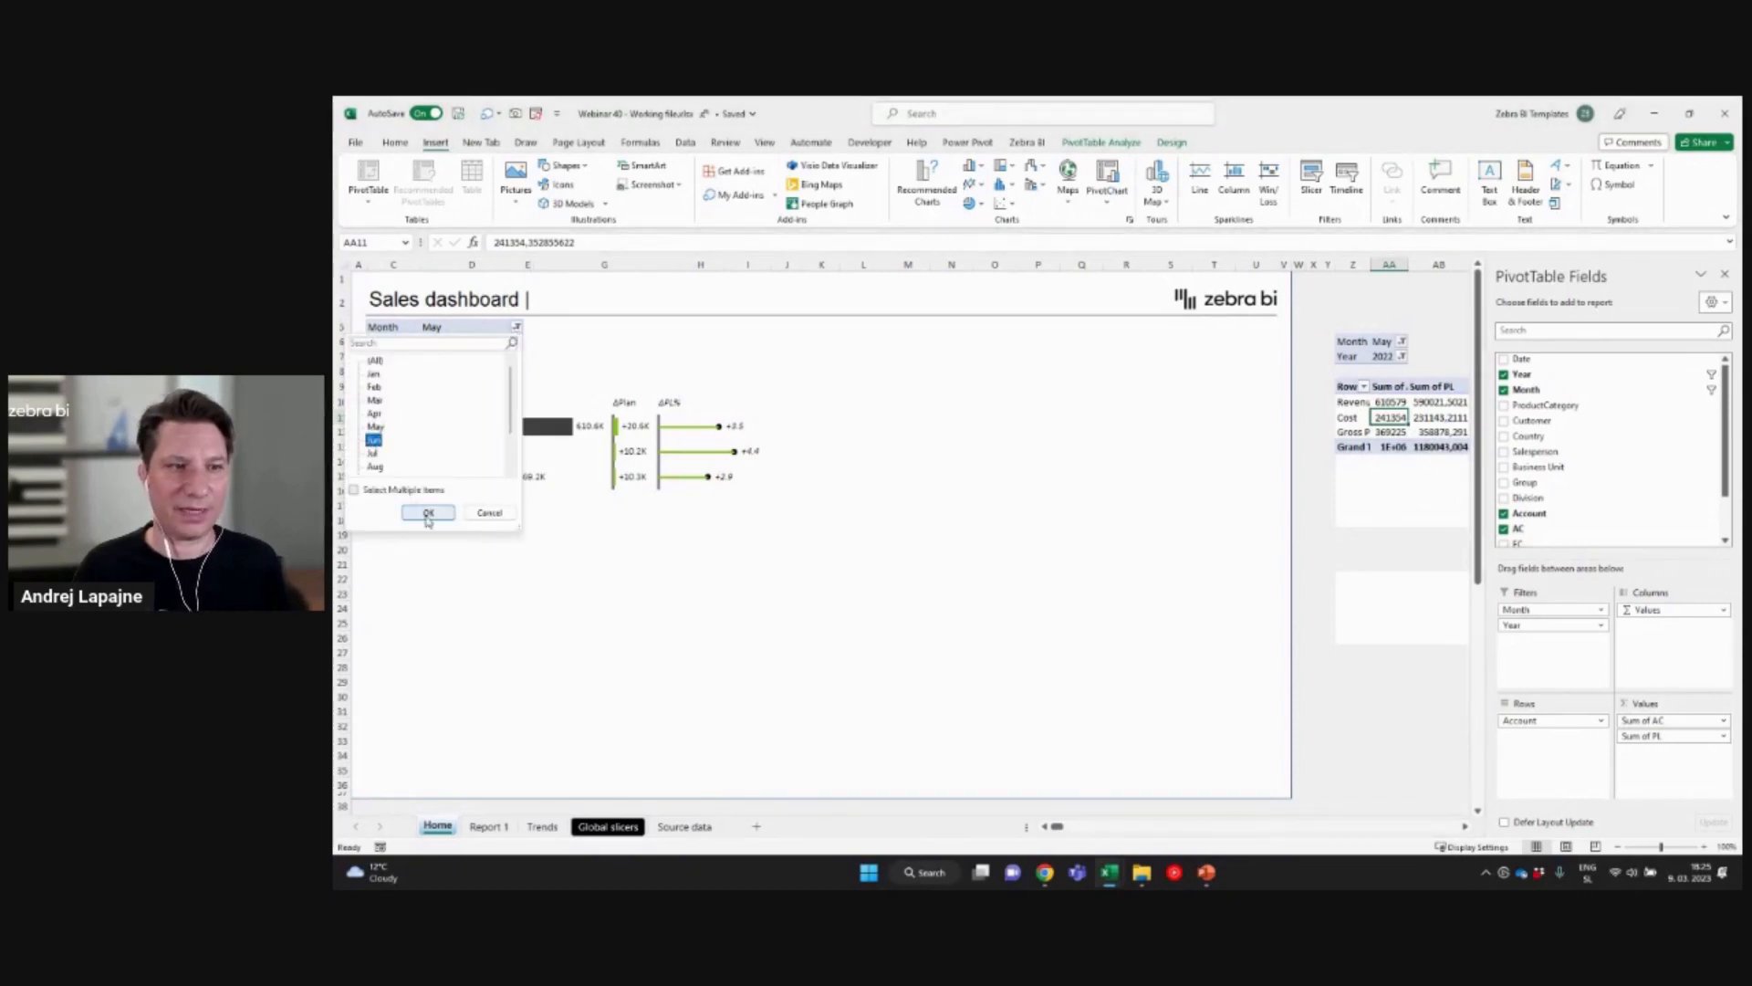
pyautogui.click(428, 513)
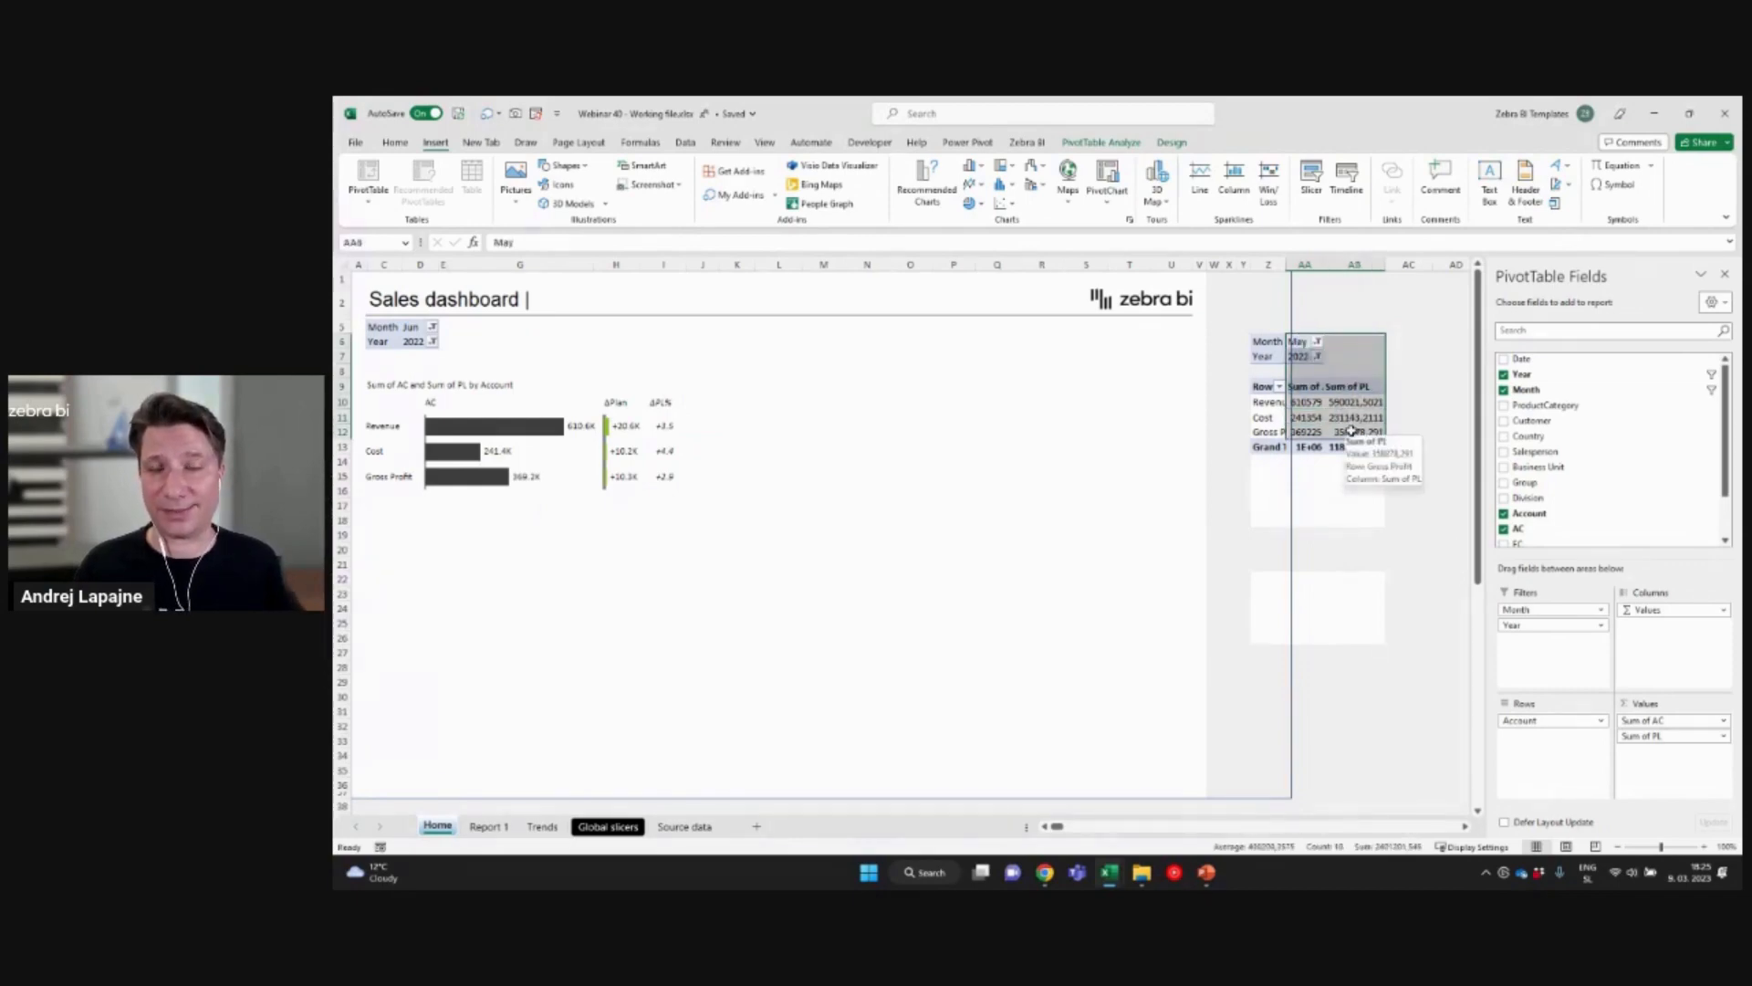
pyautogui.click(1353, 431)
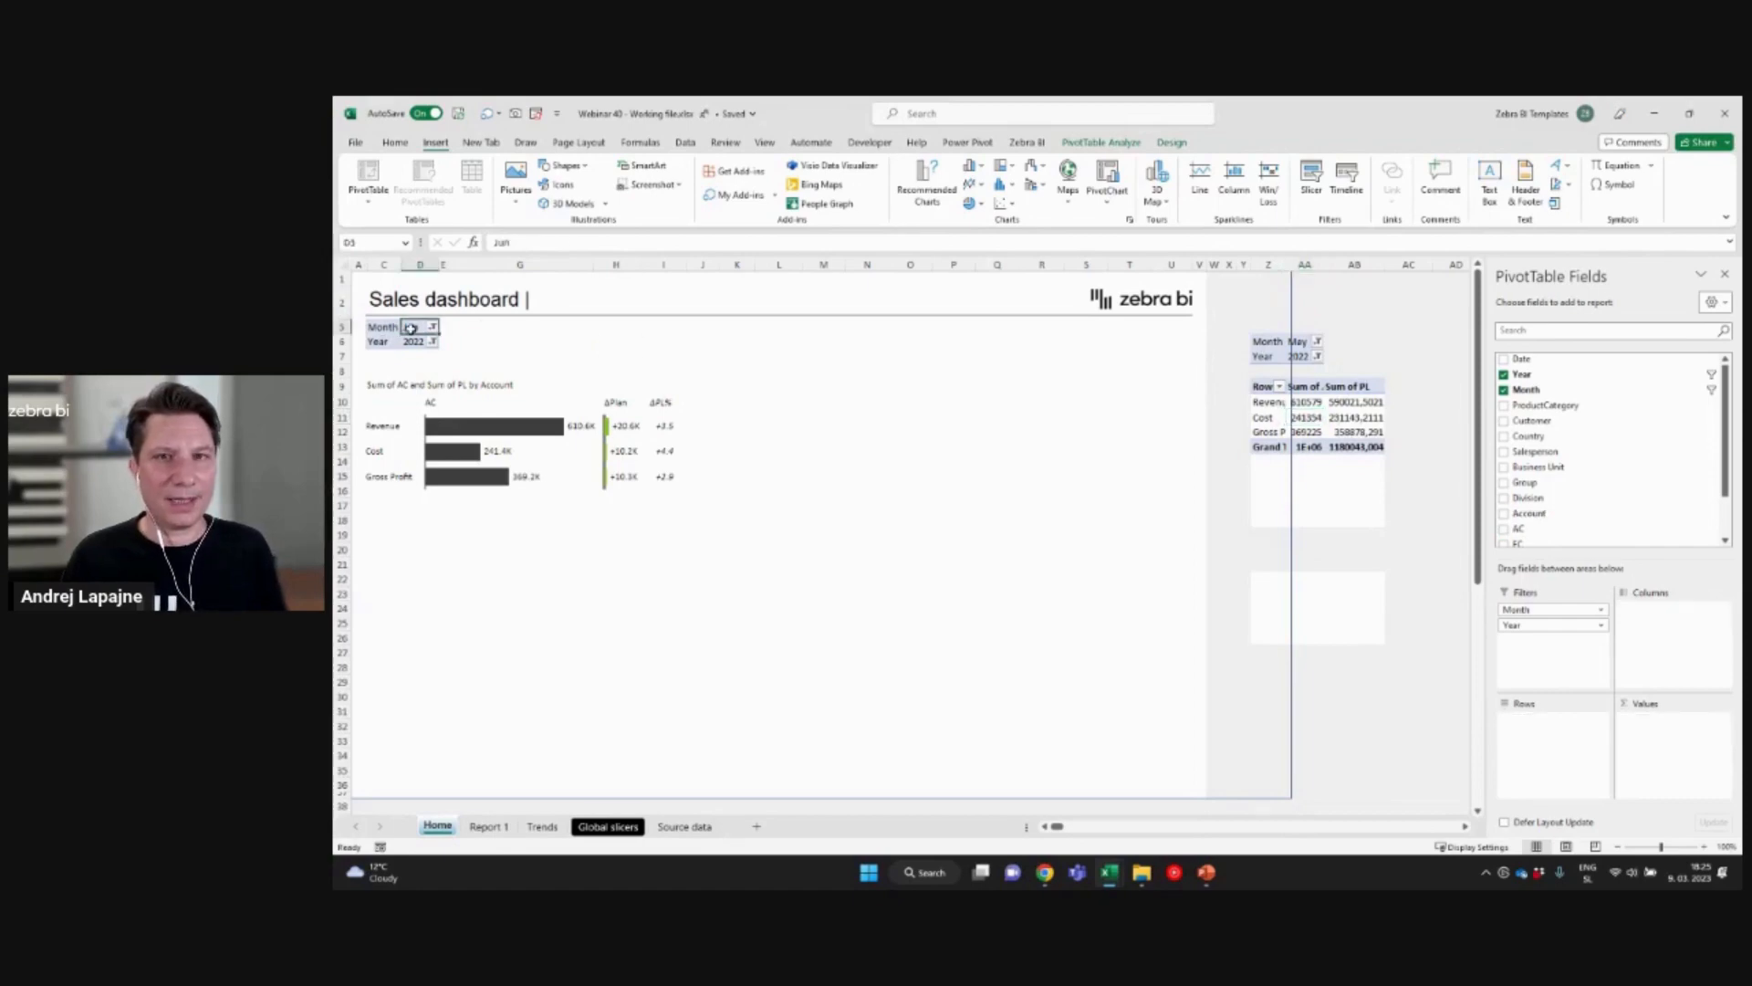
# Step: Name the dashboard's filter pivot table 'Month-year filter'
pyautogui.click(1100, 143)
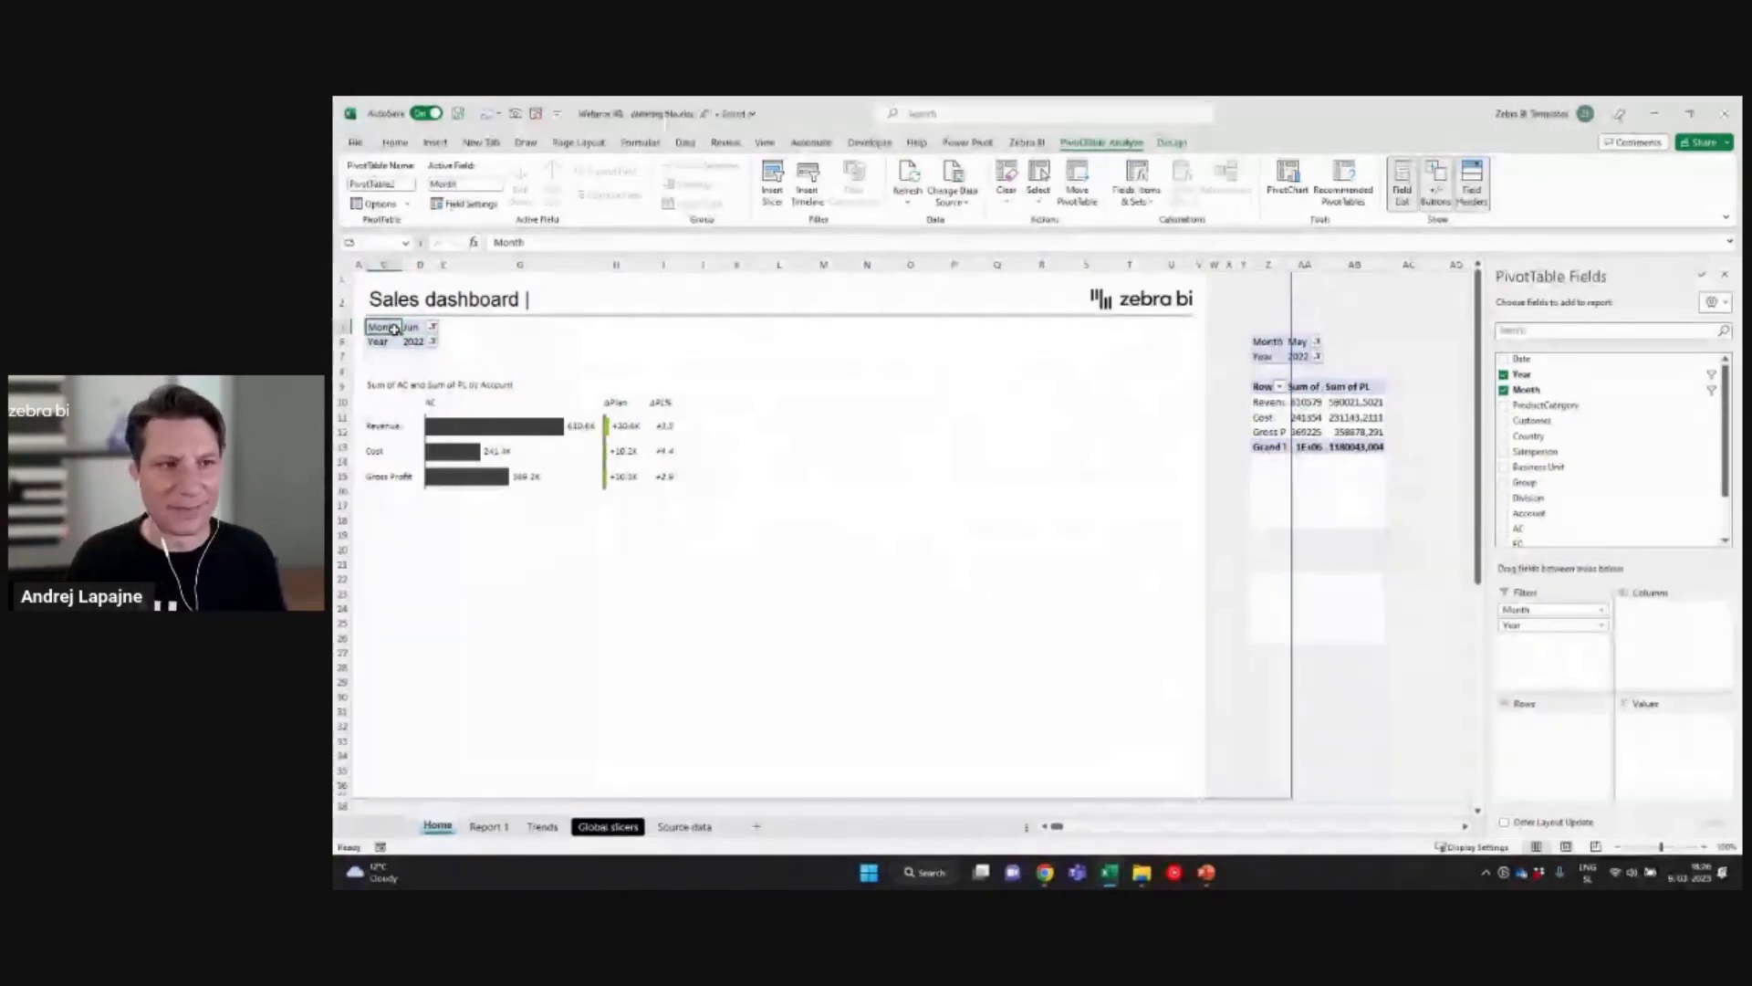
pyautogui.click(416, 326)
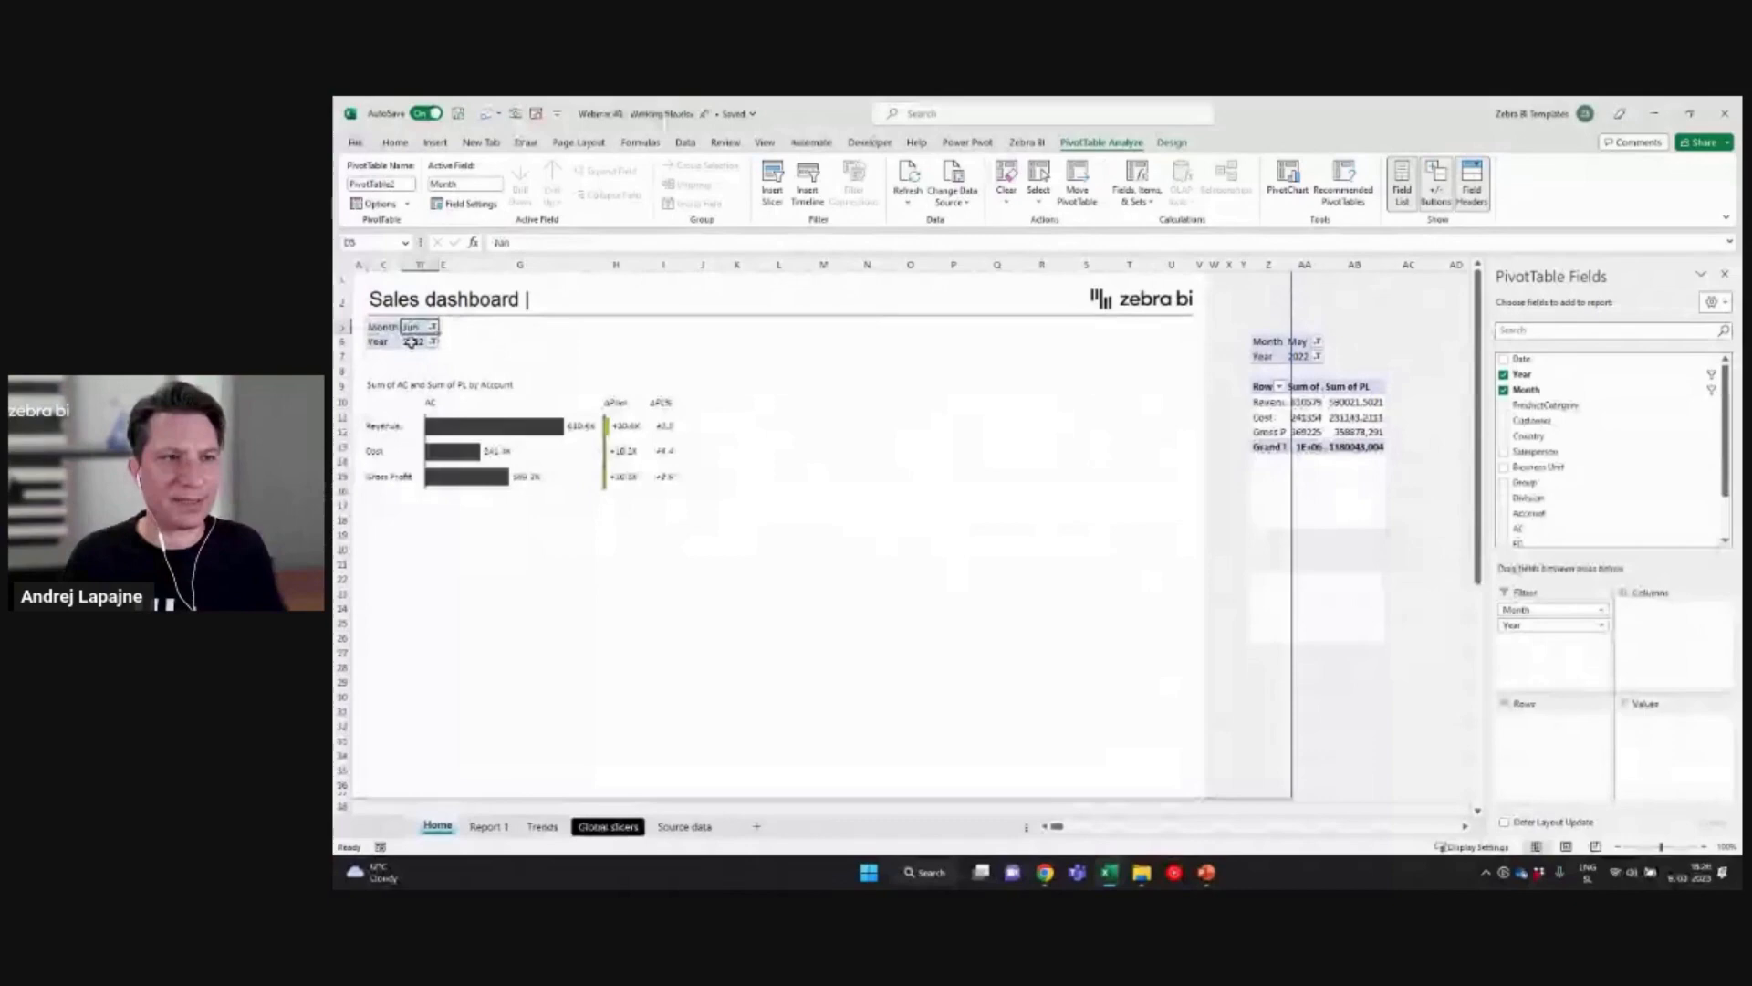
pyautogui.click(383, 324)
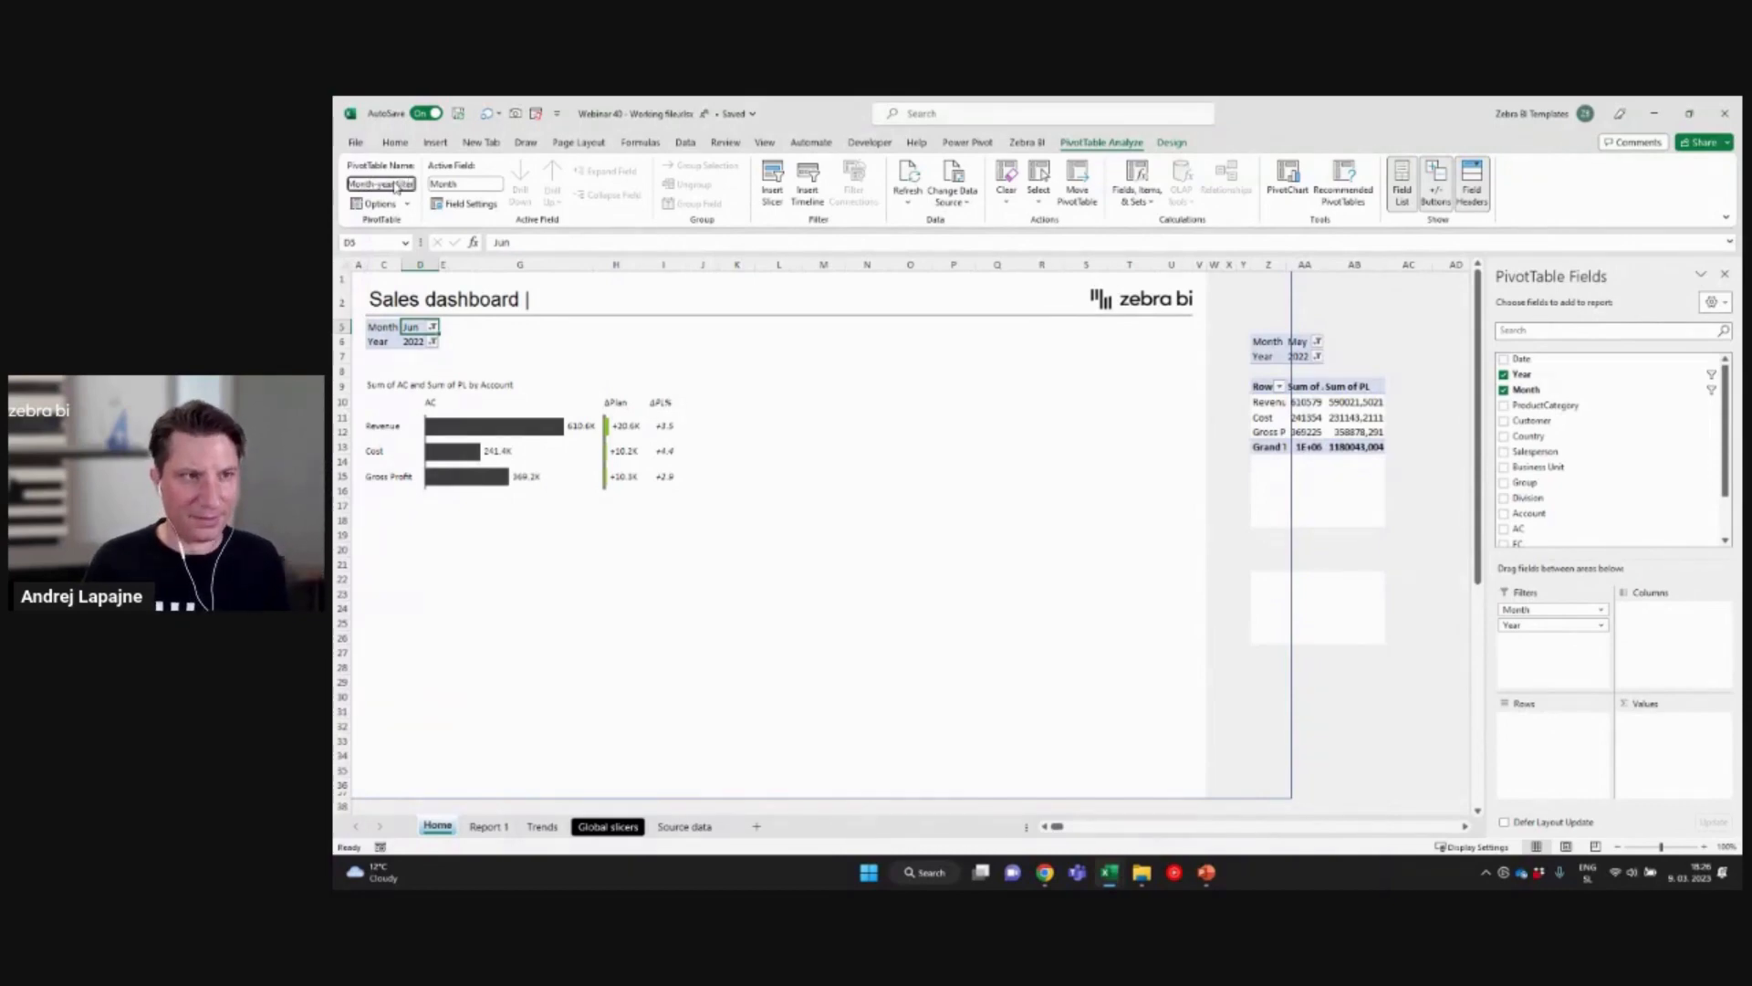
pyautogui.click(1354, 417)
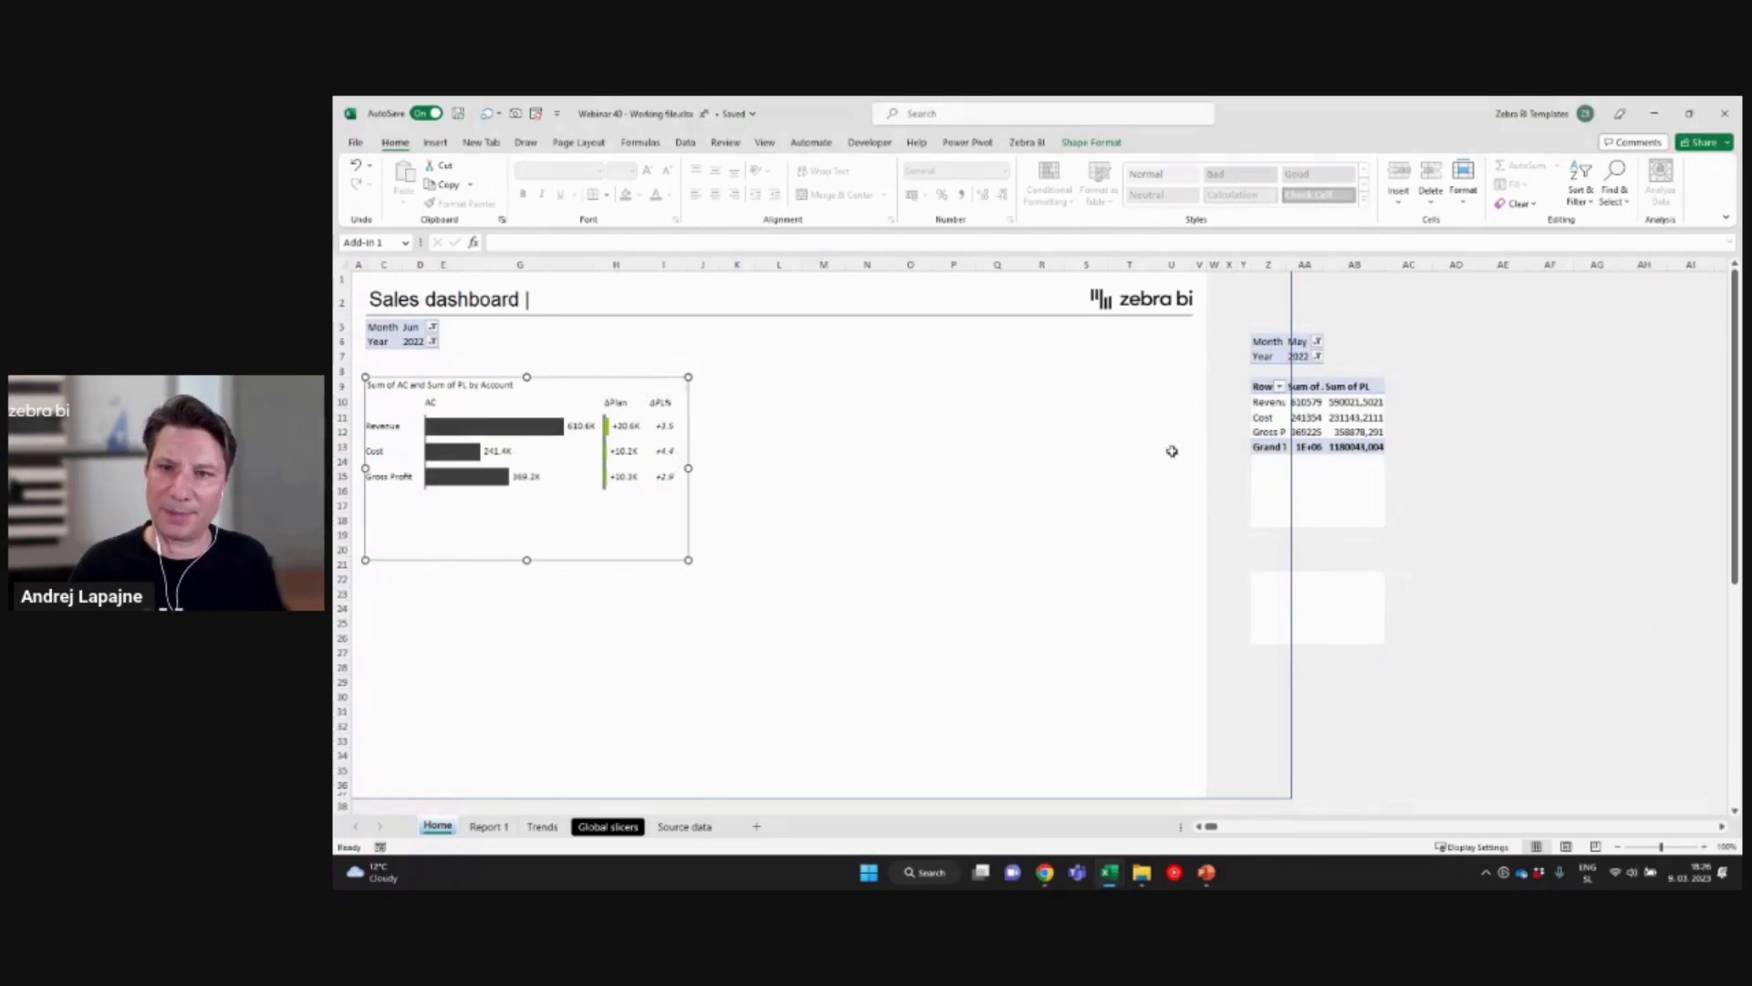
# Step: Set the Zebra BI chart's data source to the KPIs pivot table
pyautogui.click(1304, 417)
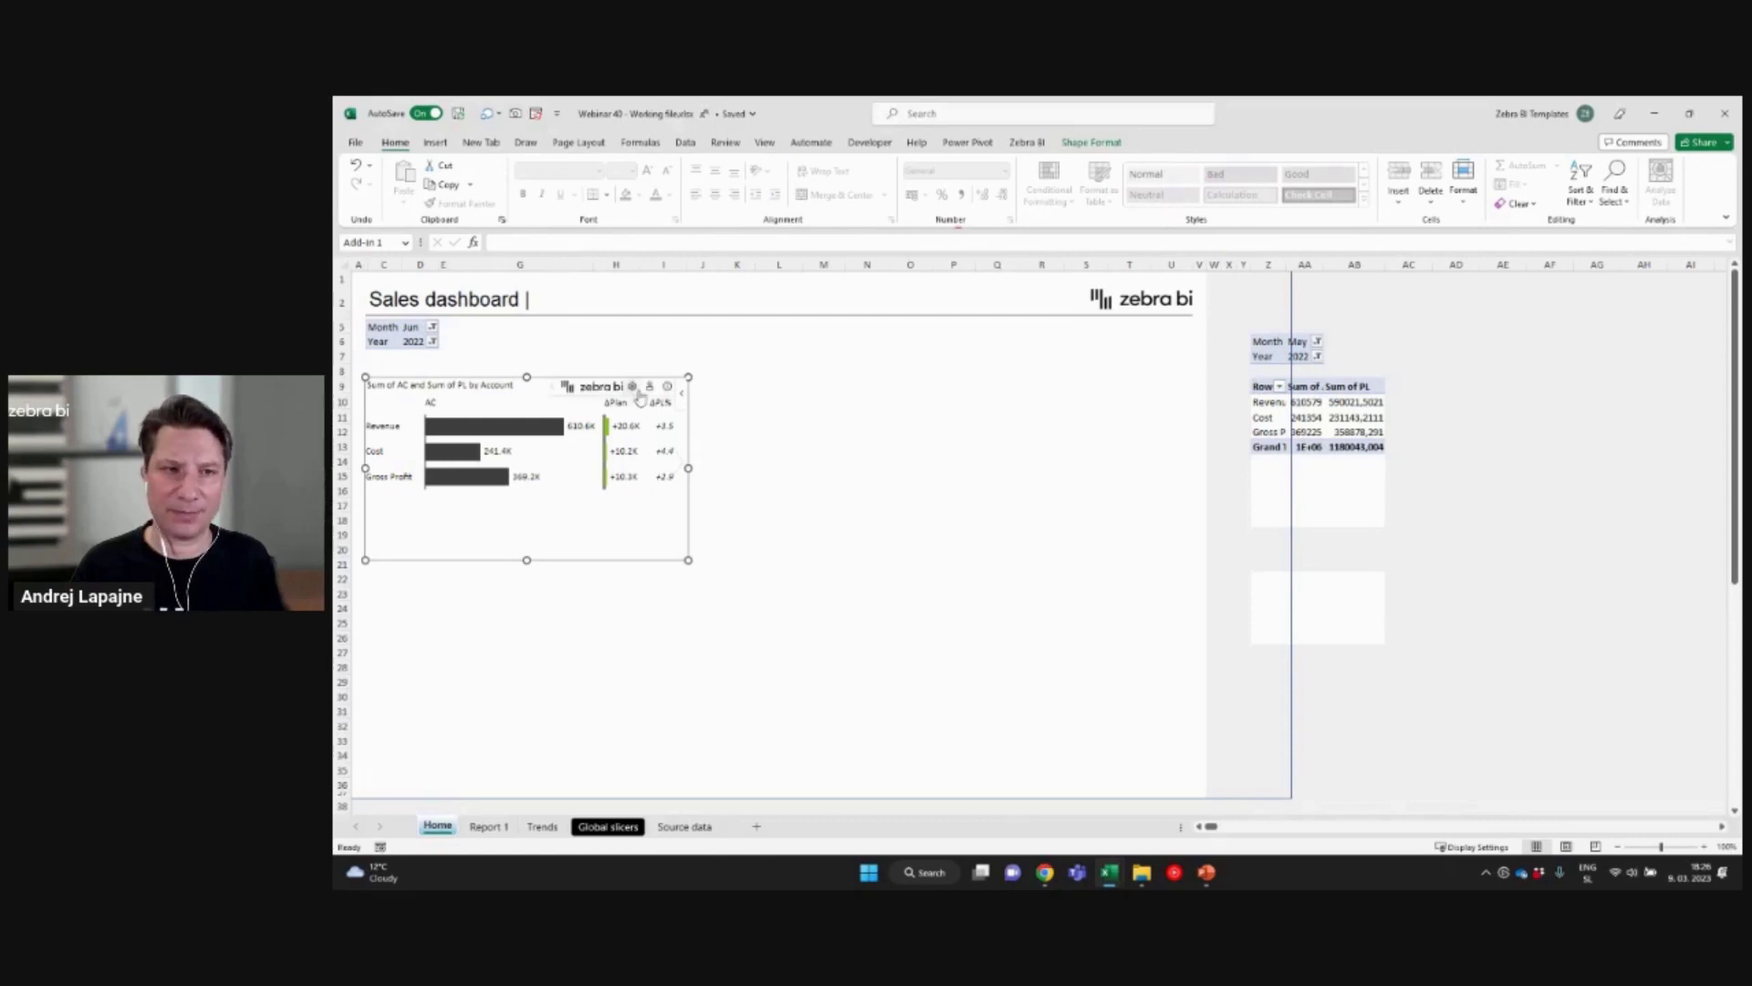
pyautogui.click(632, 385)
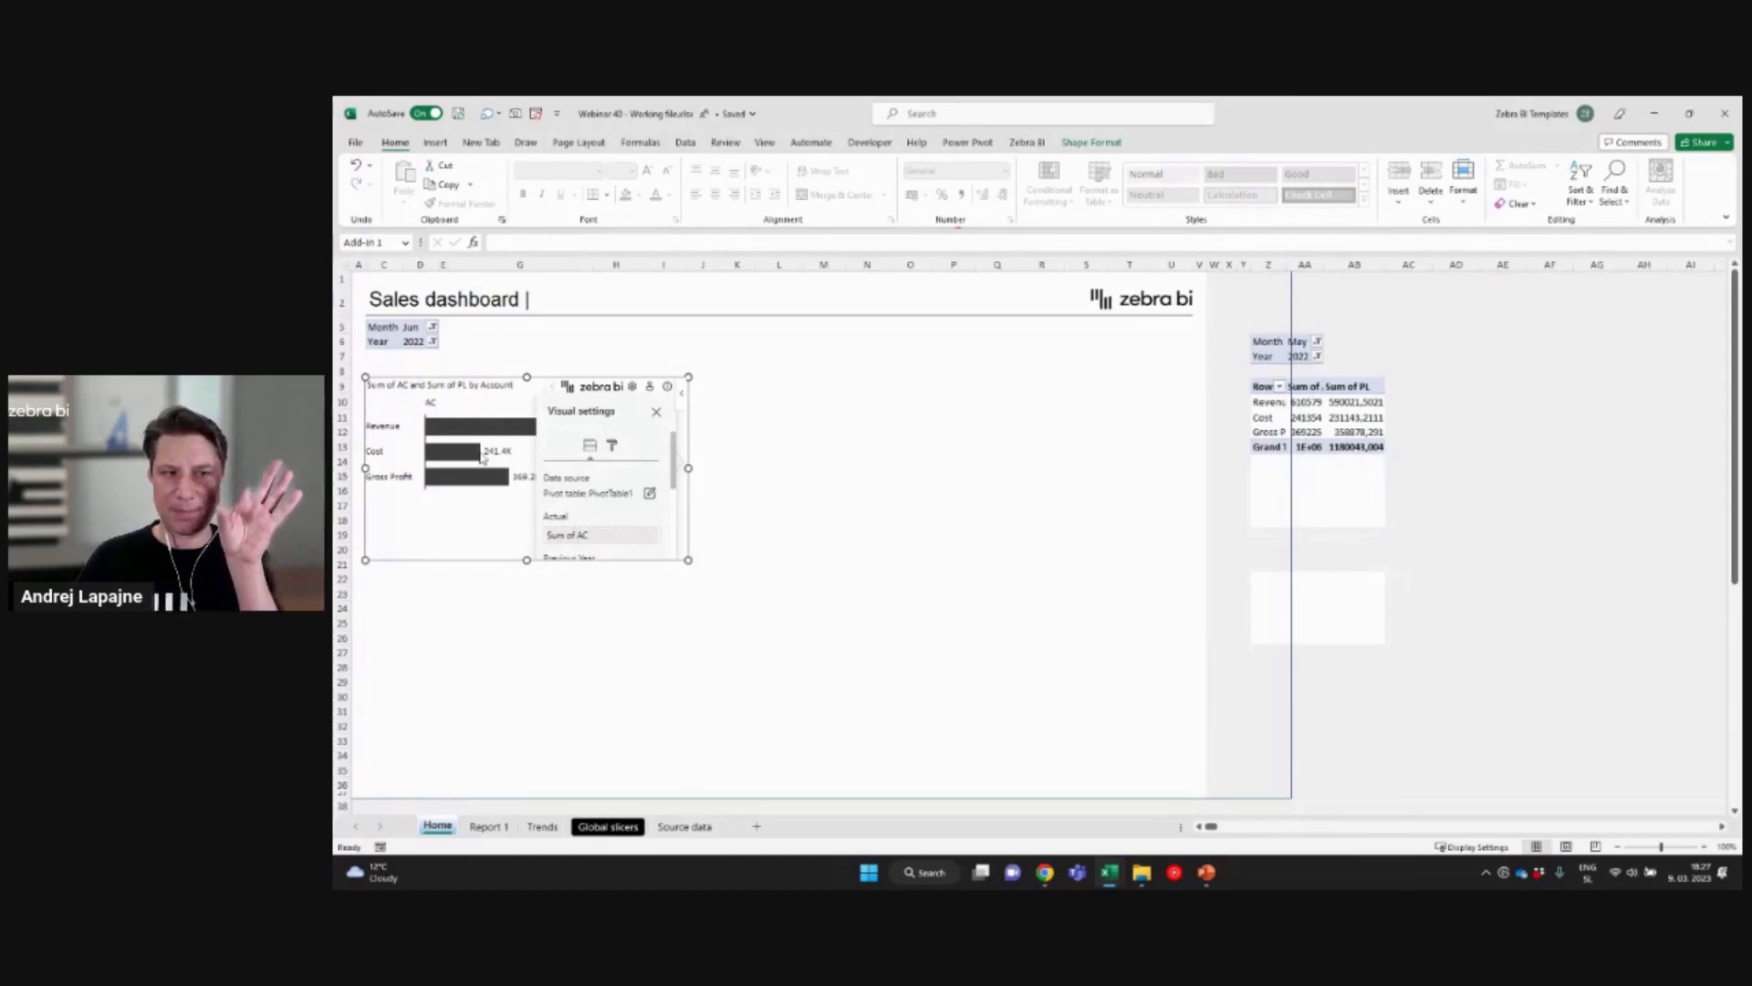
pyautogui.moveTo(561, 424)
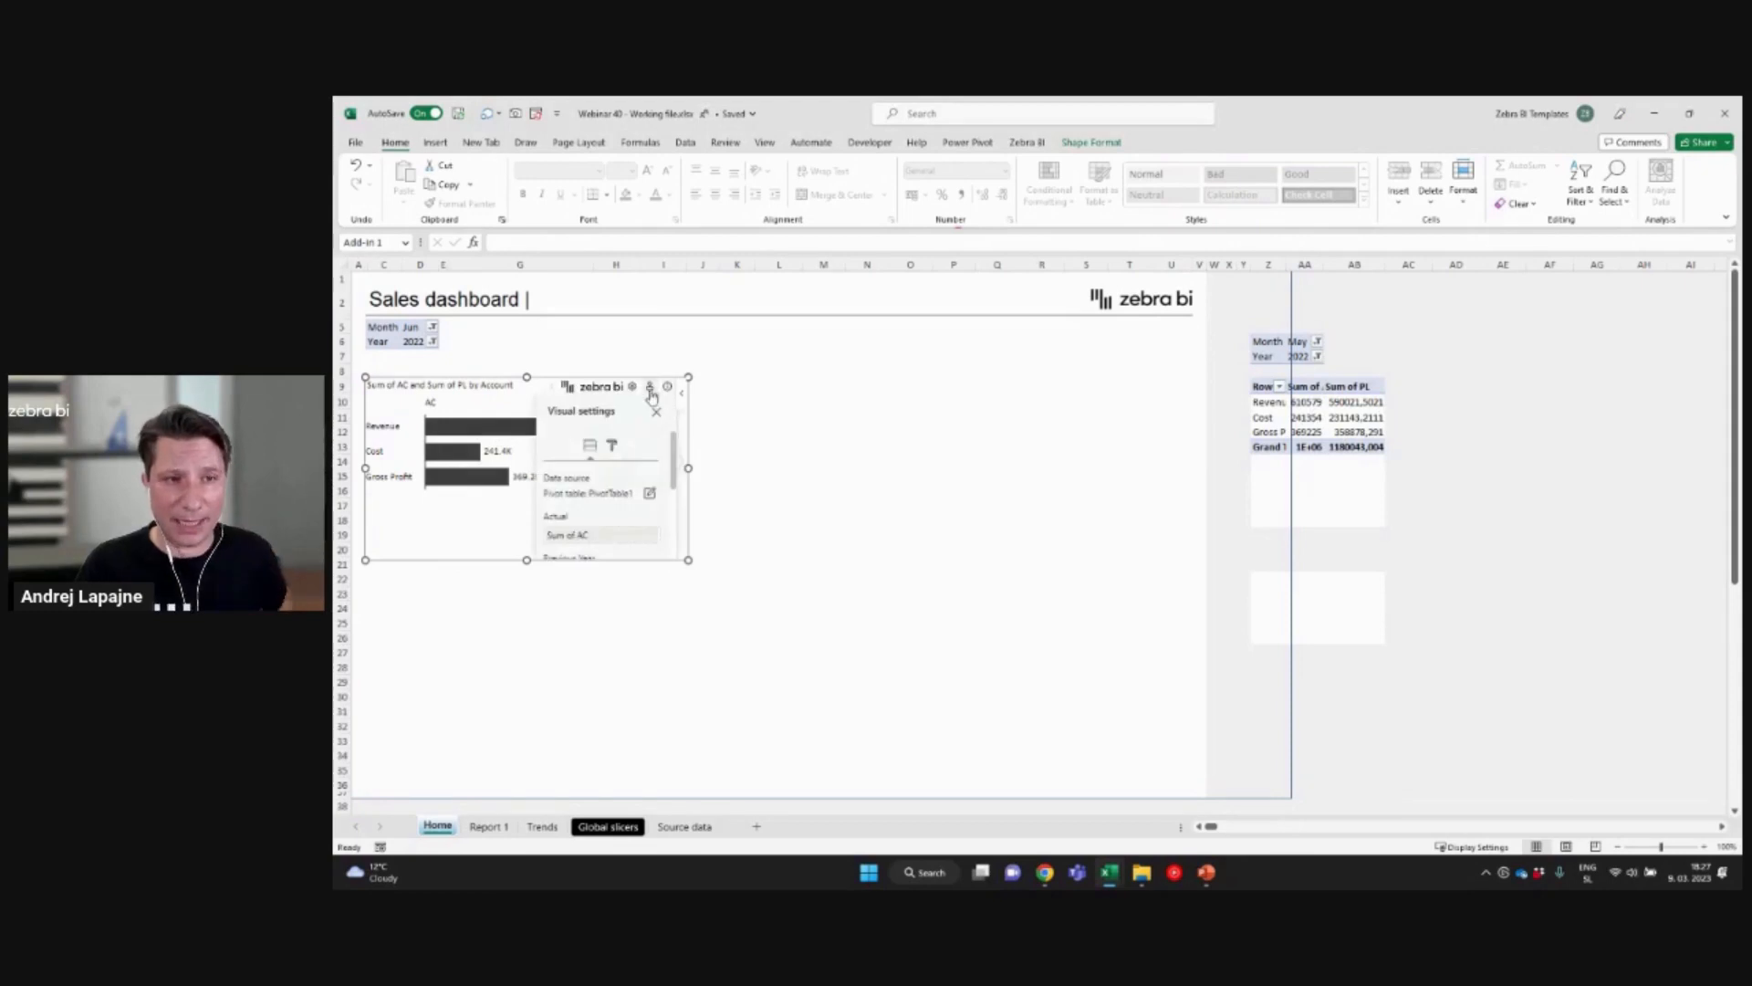
pyautogui.moveTo(552, 505)
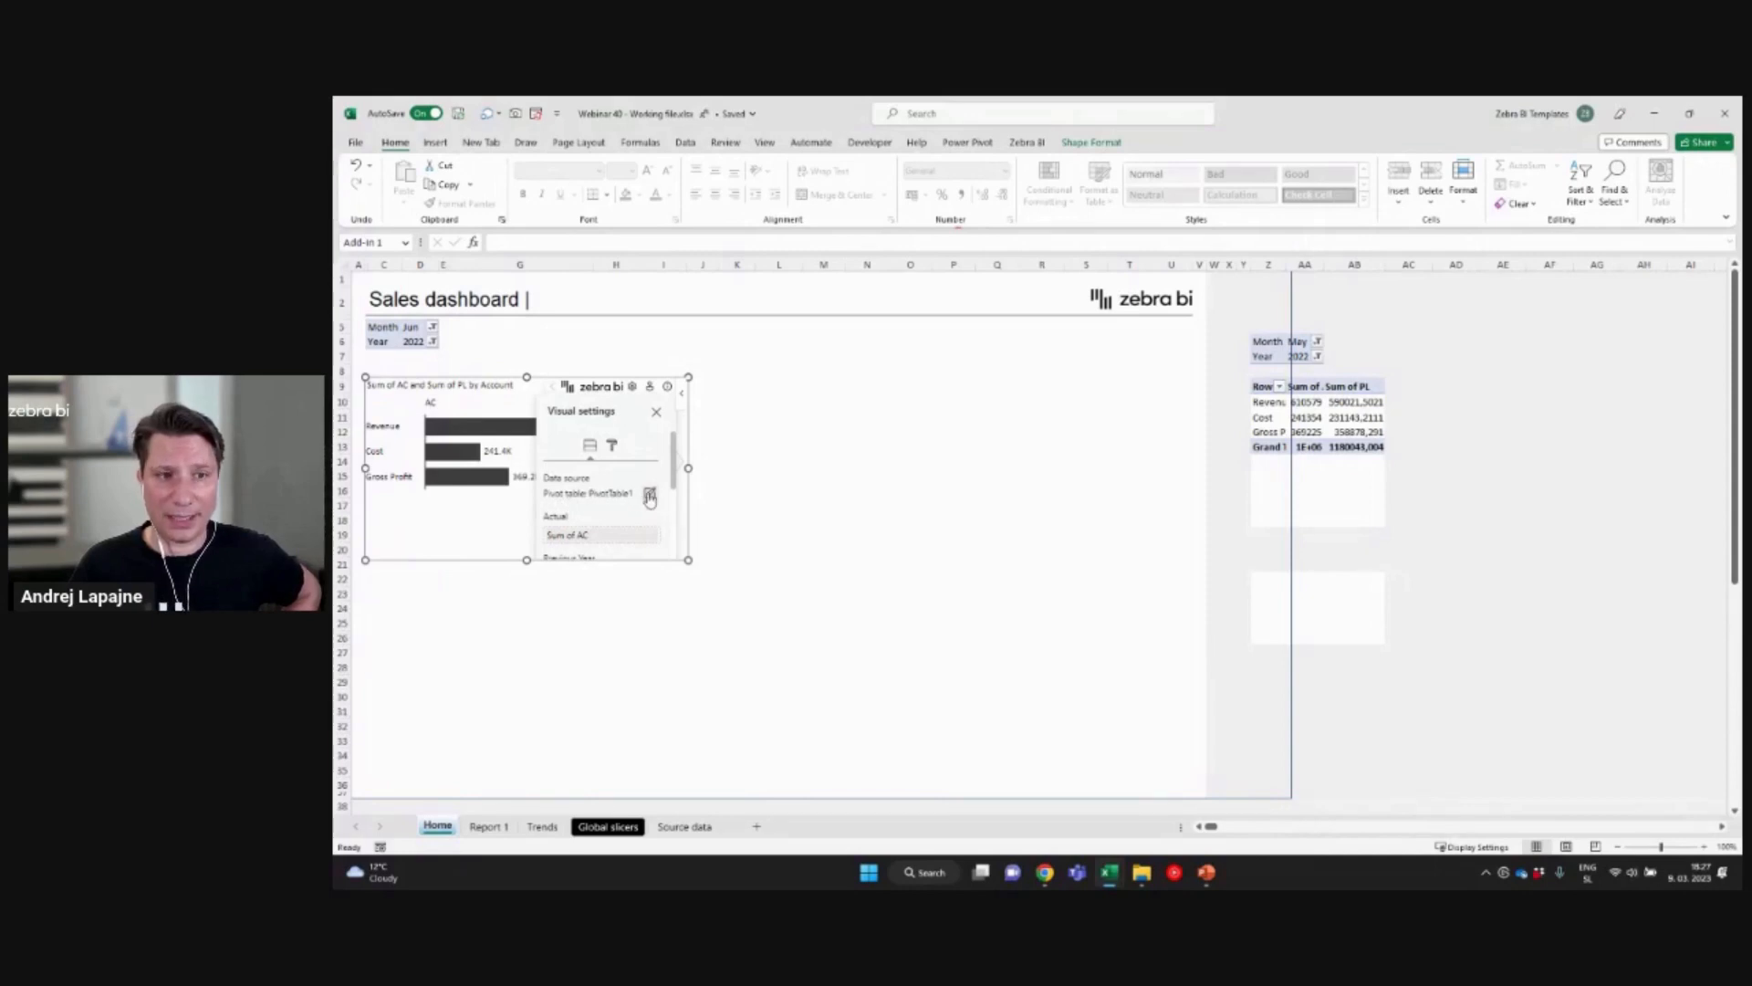
pyautogui.moveTo(637, 489)
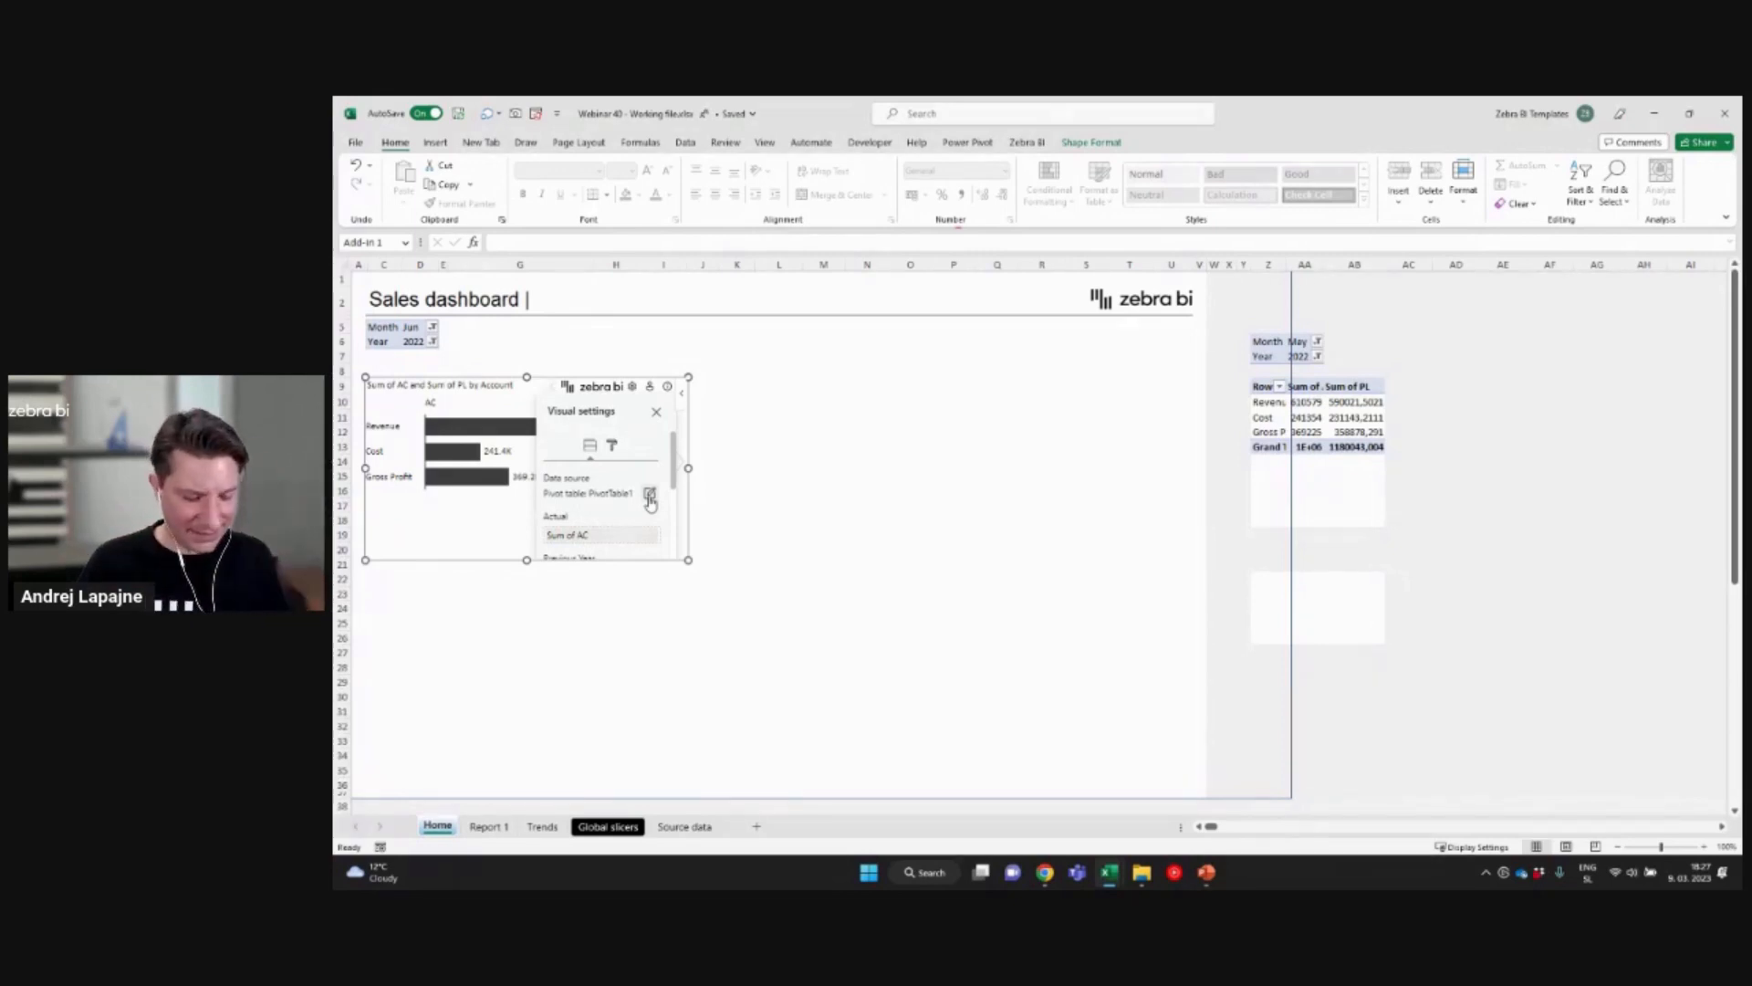
pyautogui.click(649, 494)
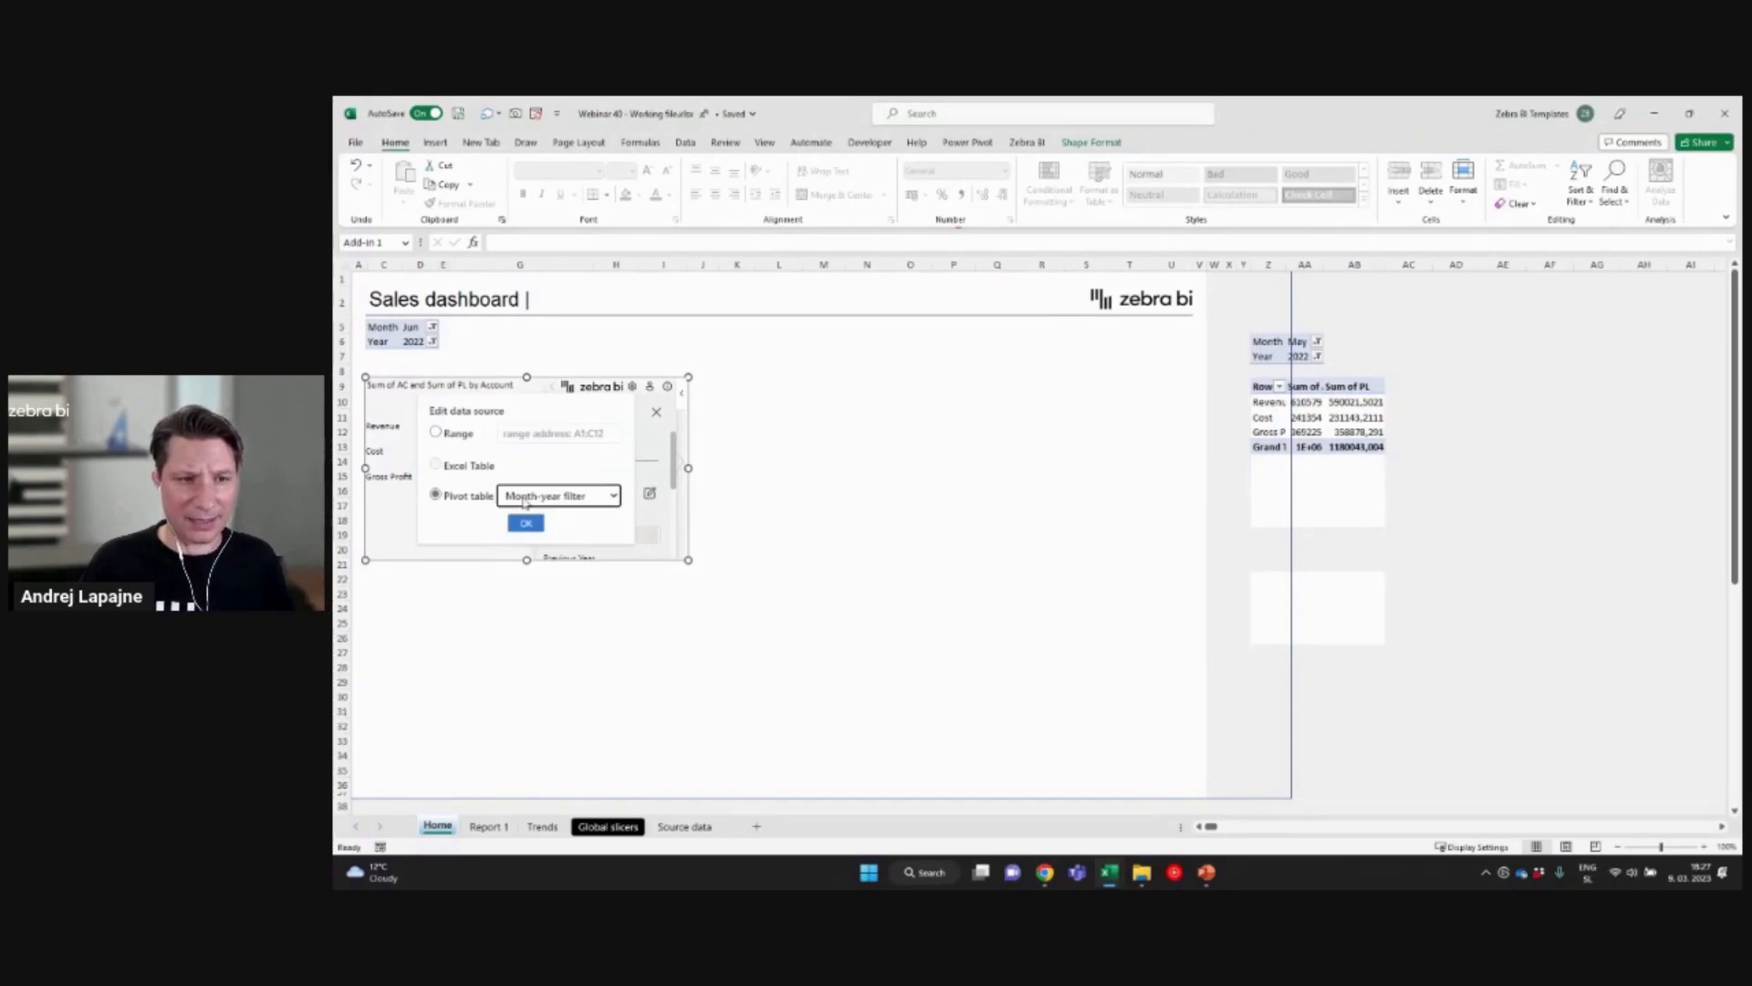
pyautogui.click(611, 495)
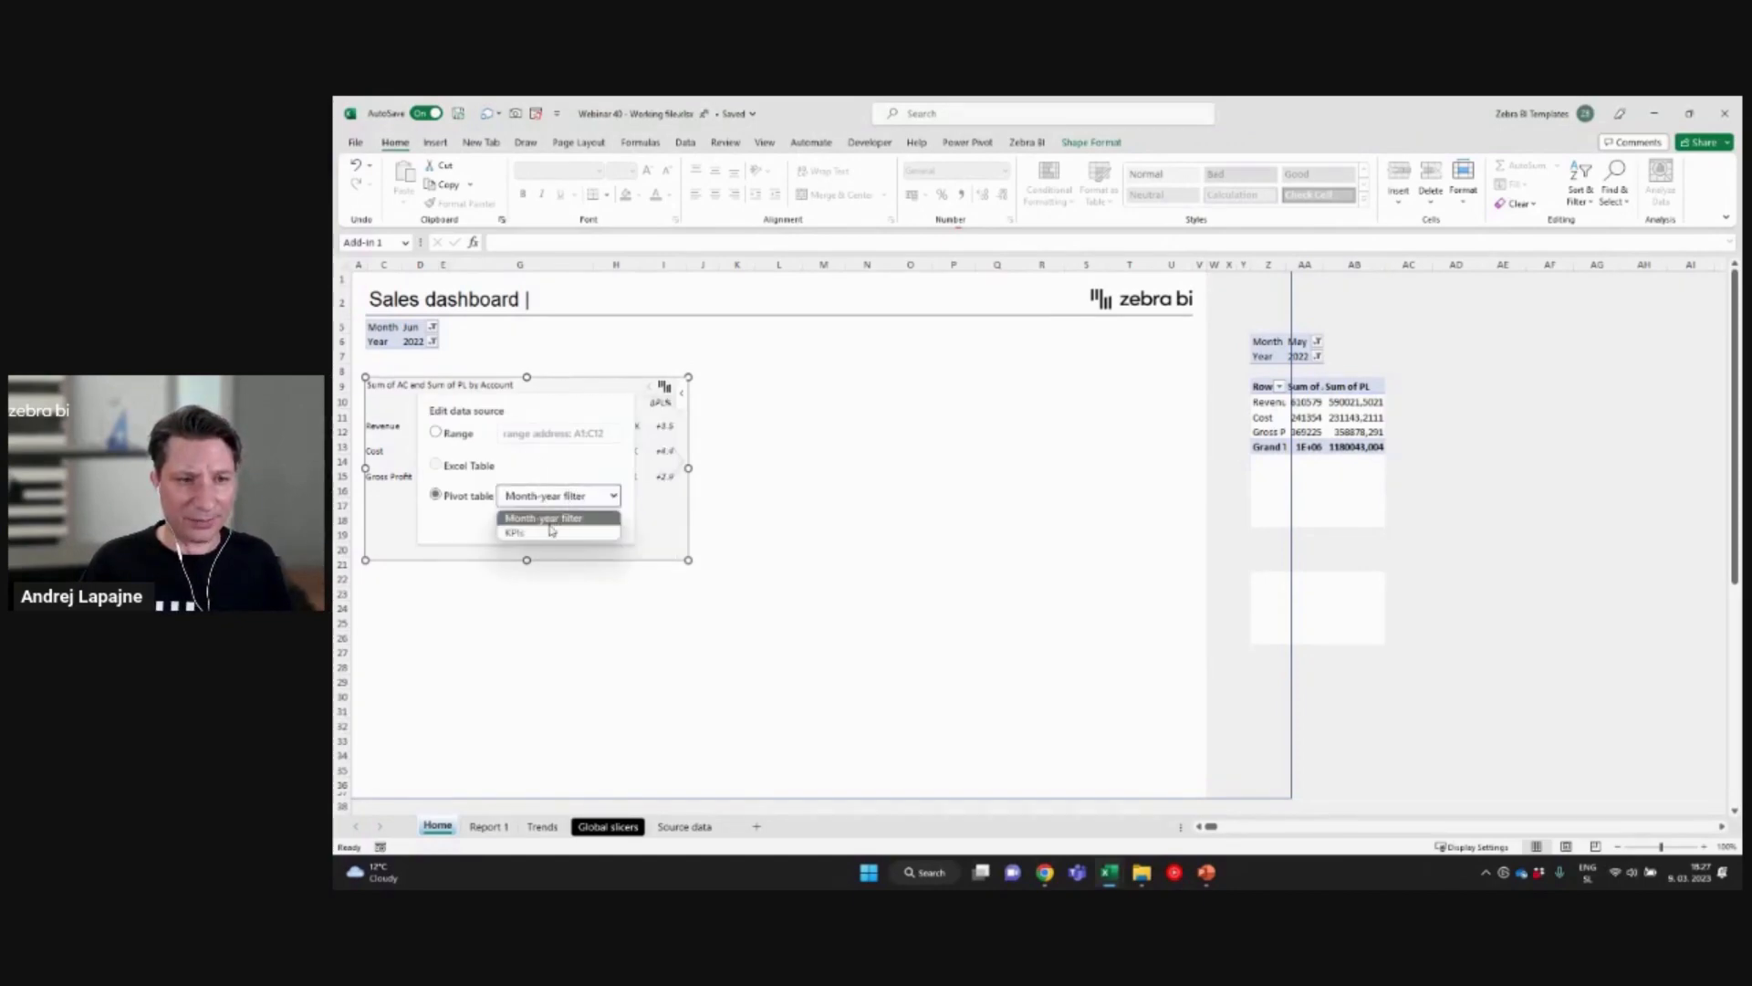
pyautogui.click(514, 532)
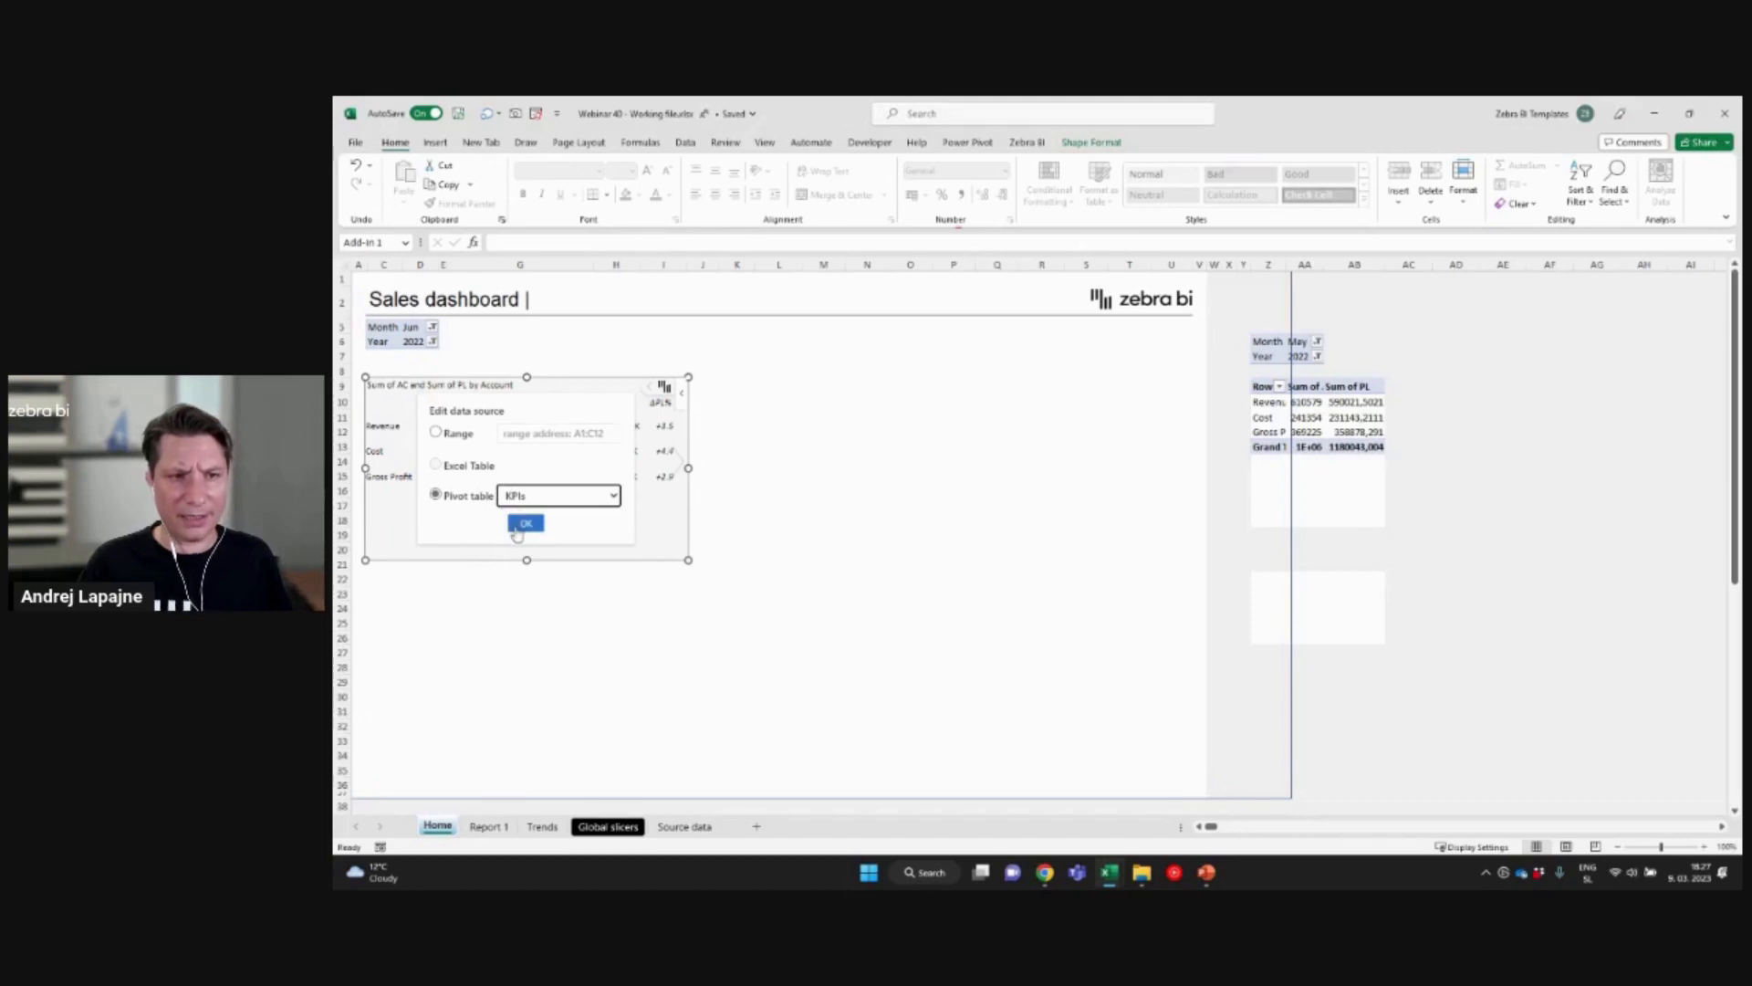
pyautogui.click(525, 523)
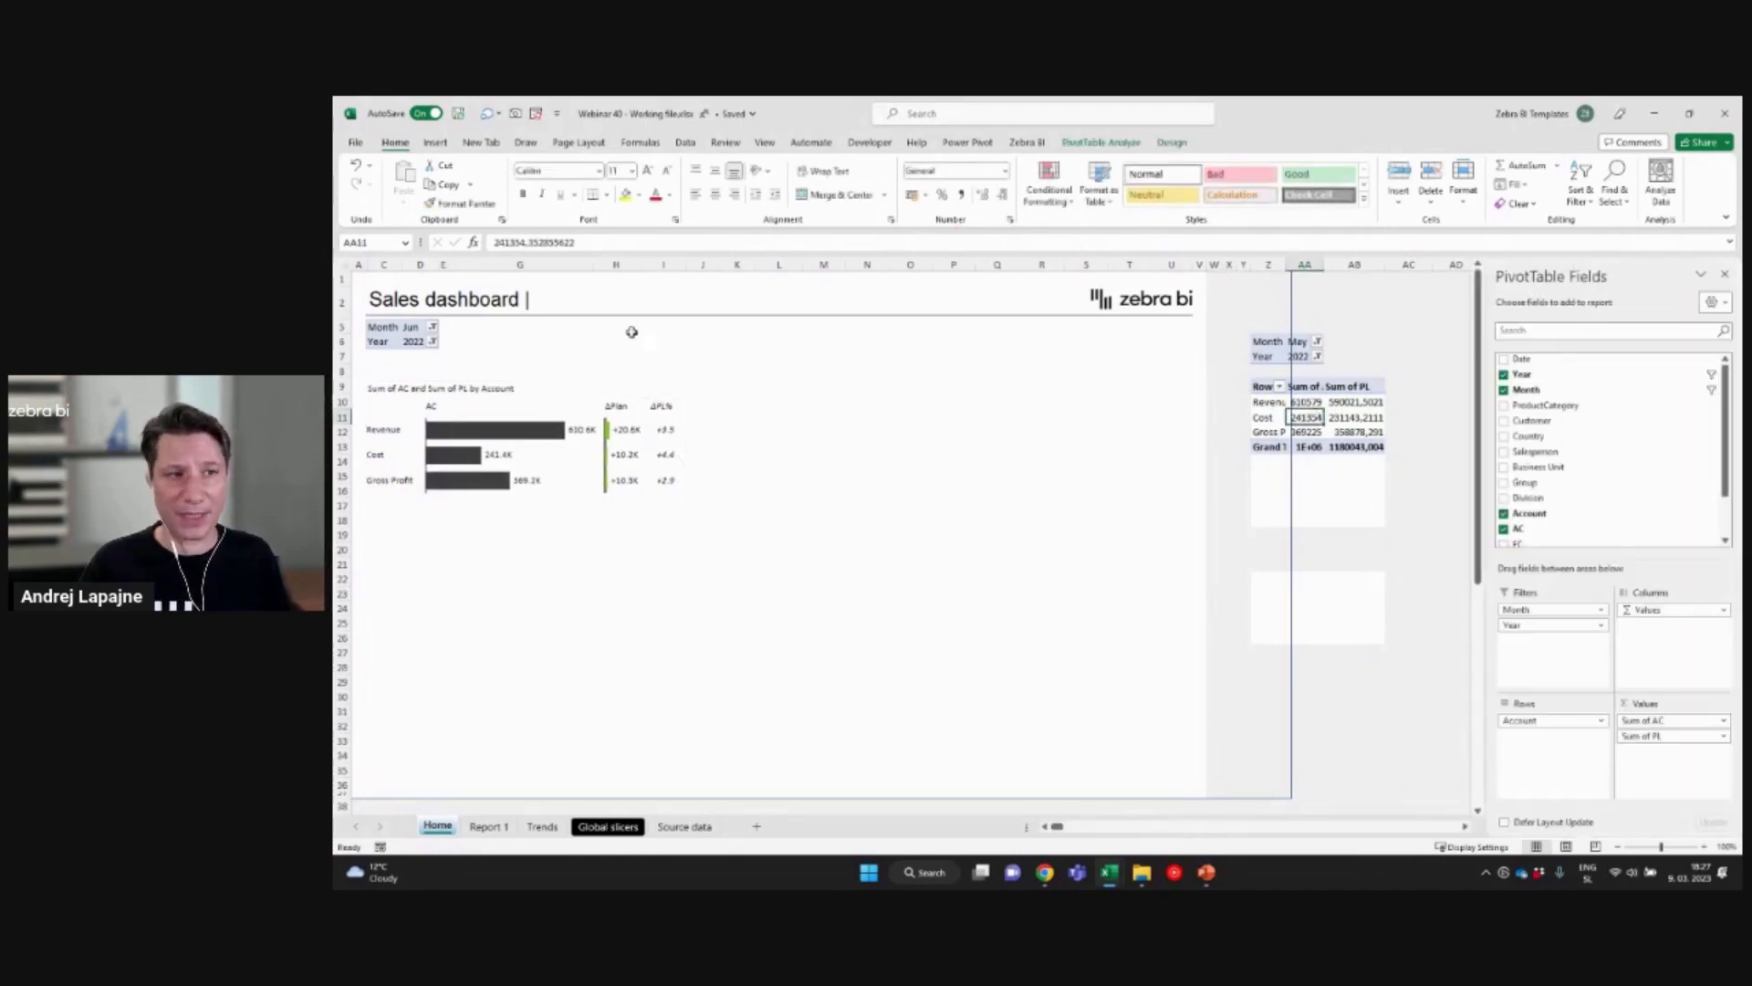
pyautogui.moveTo(516, 354)
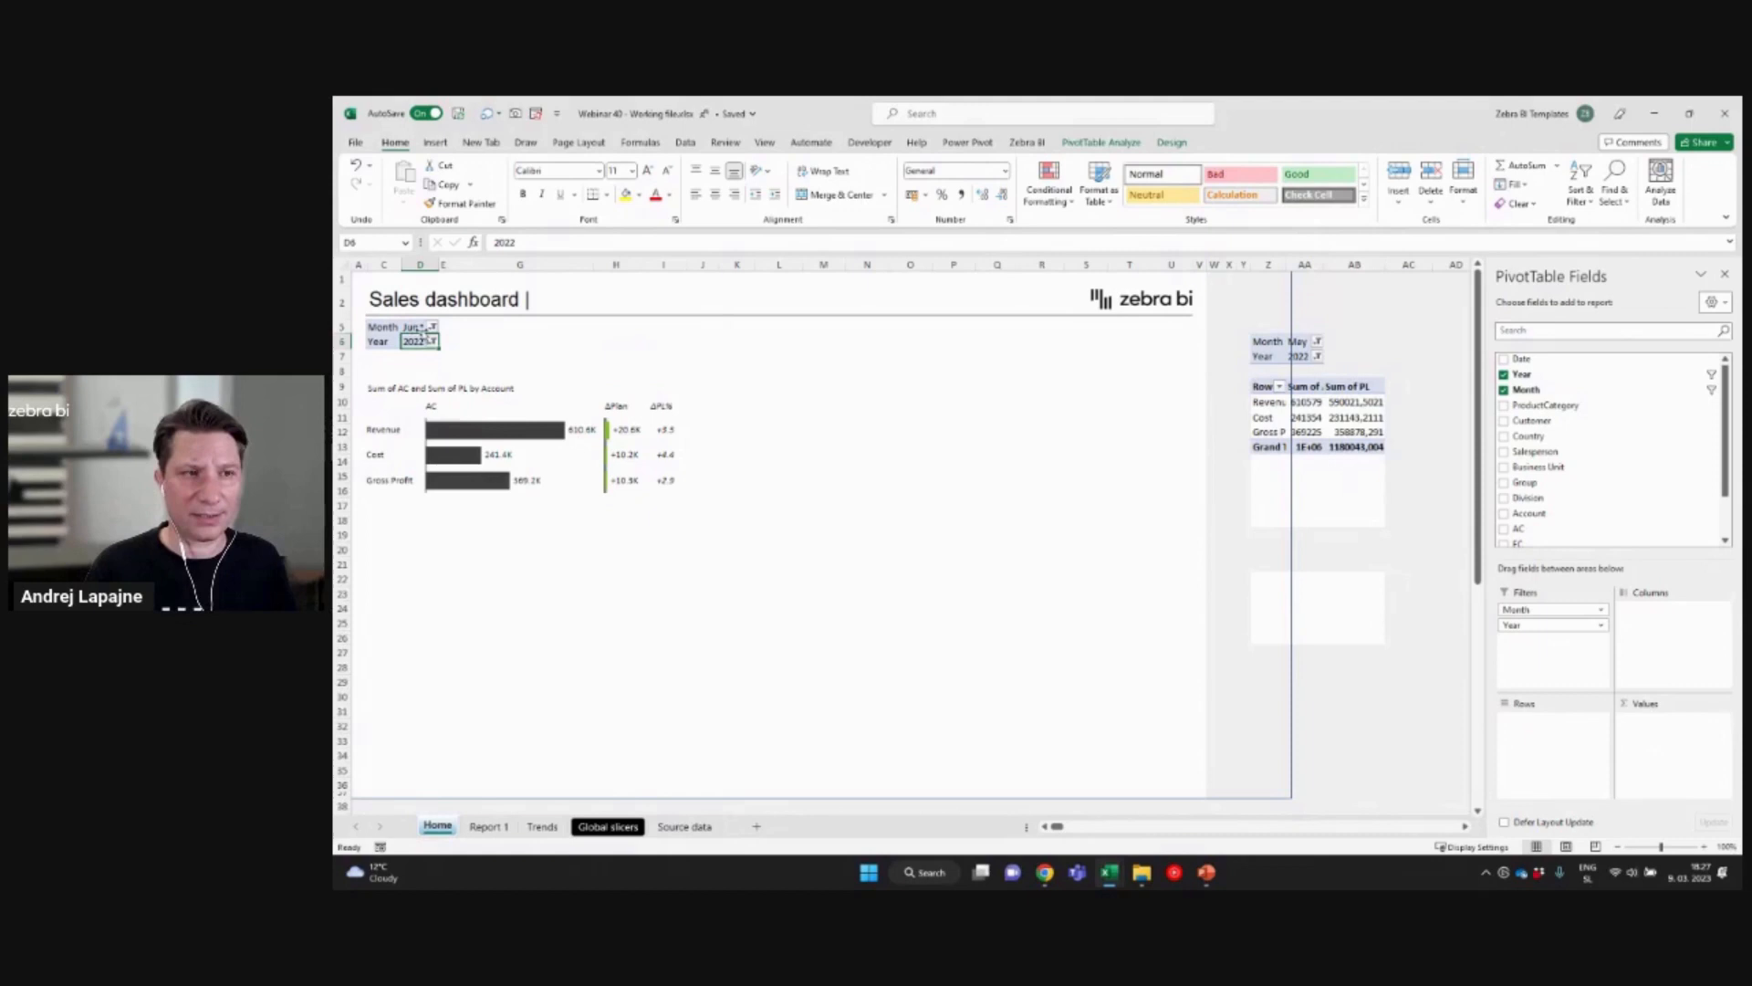
# Step: Insert Year and Month slicers for the Month-year filter pivot table
pyautogui.click(419, 326)
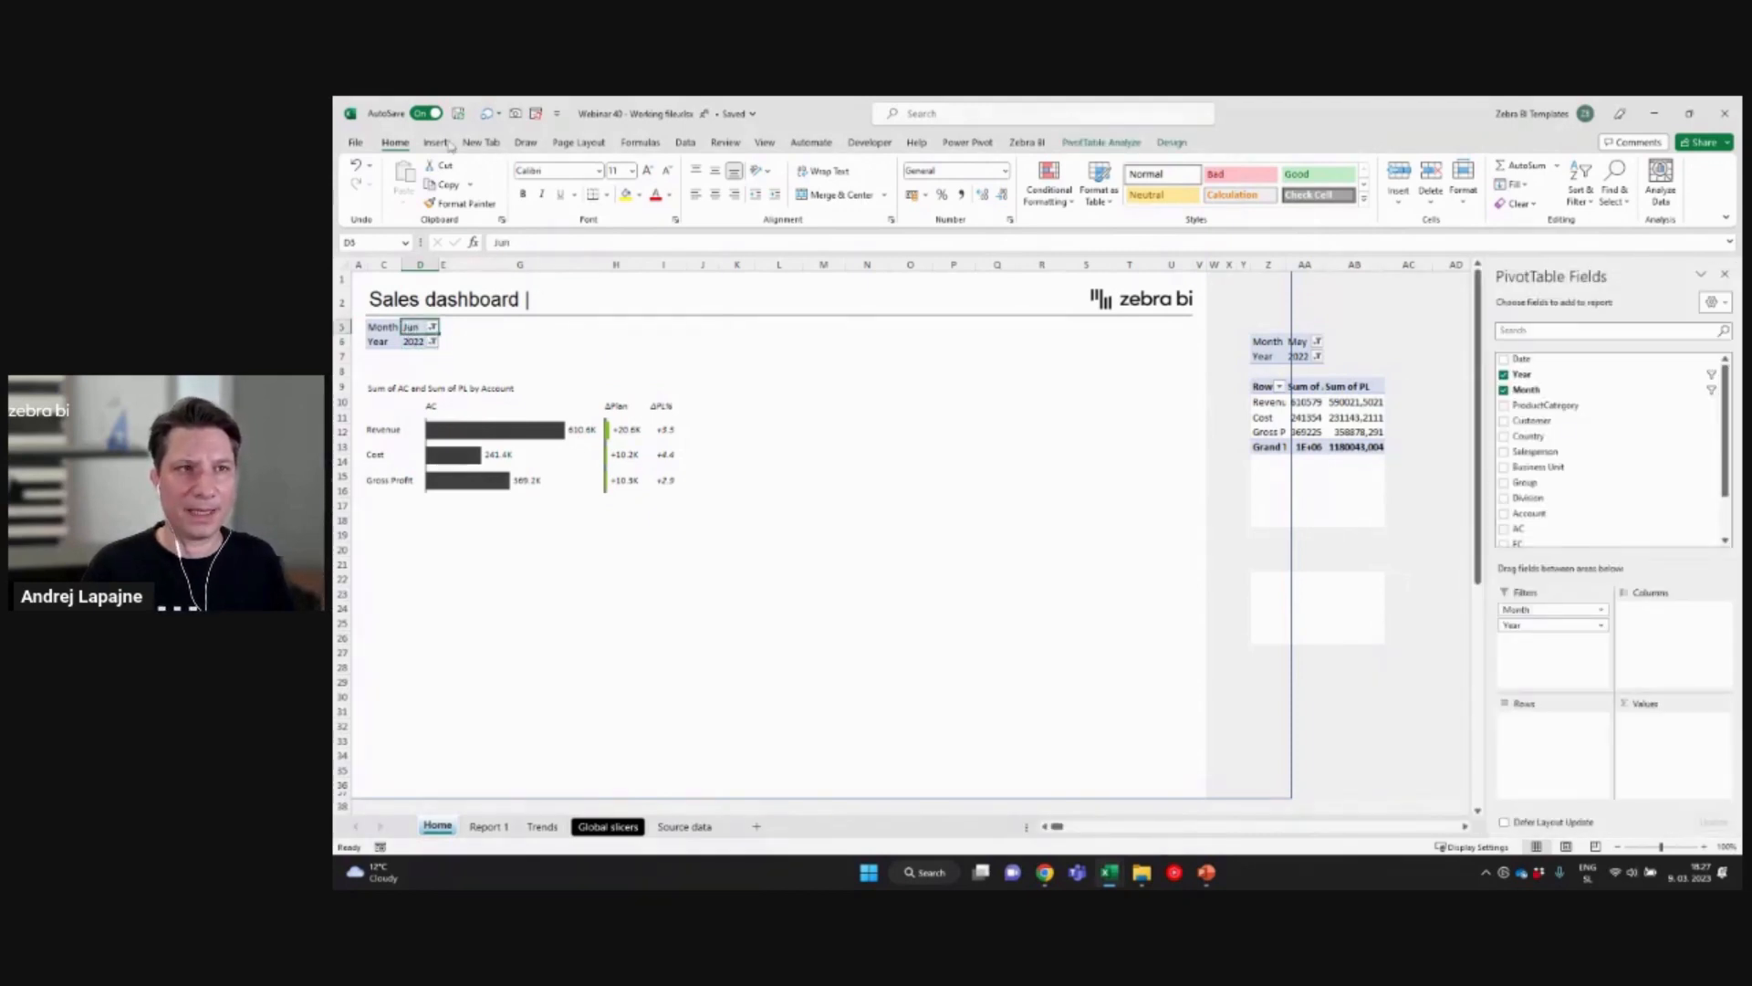
pyautogui.click(434, 142)
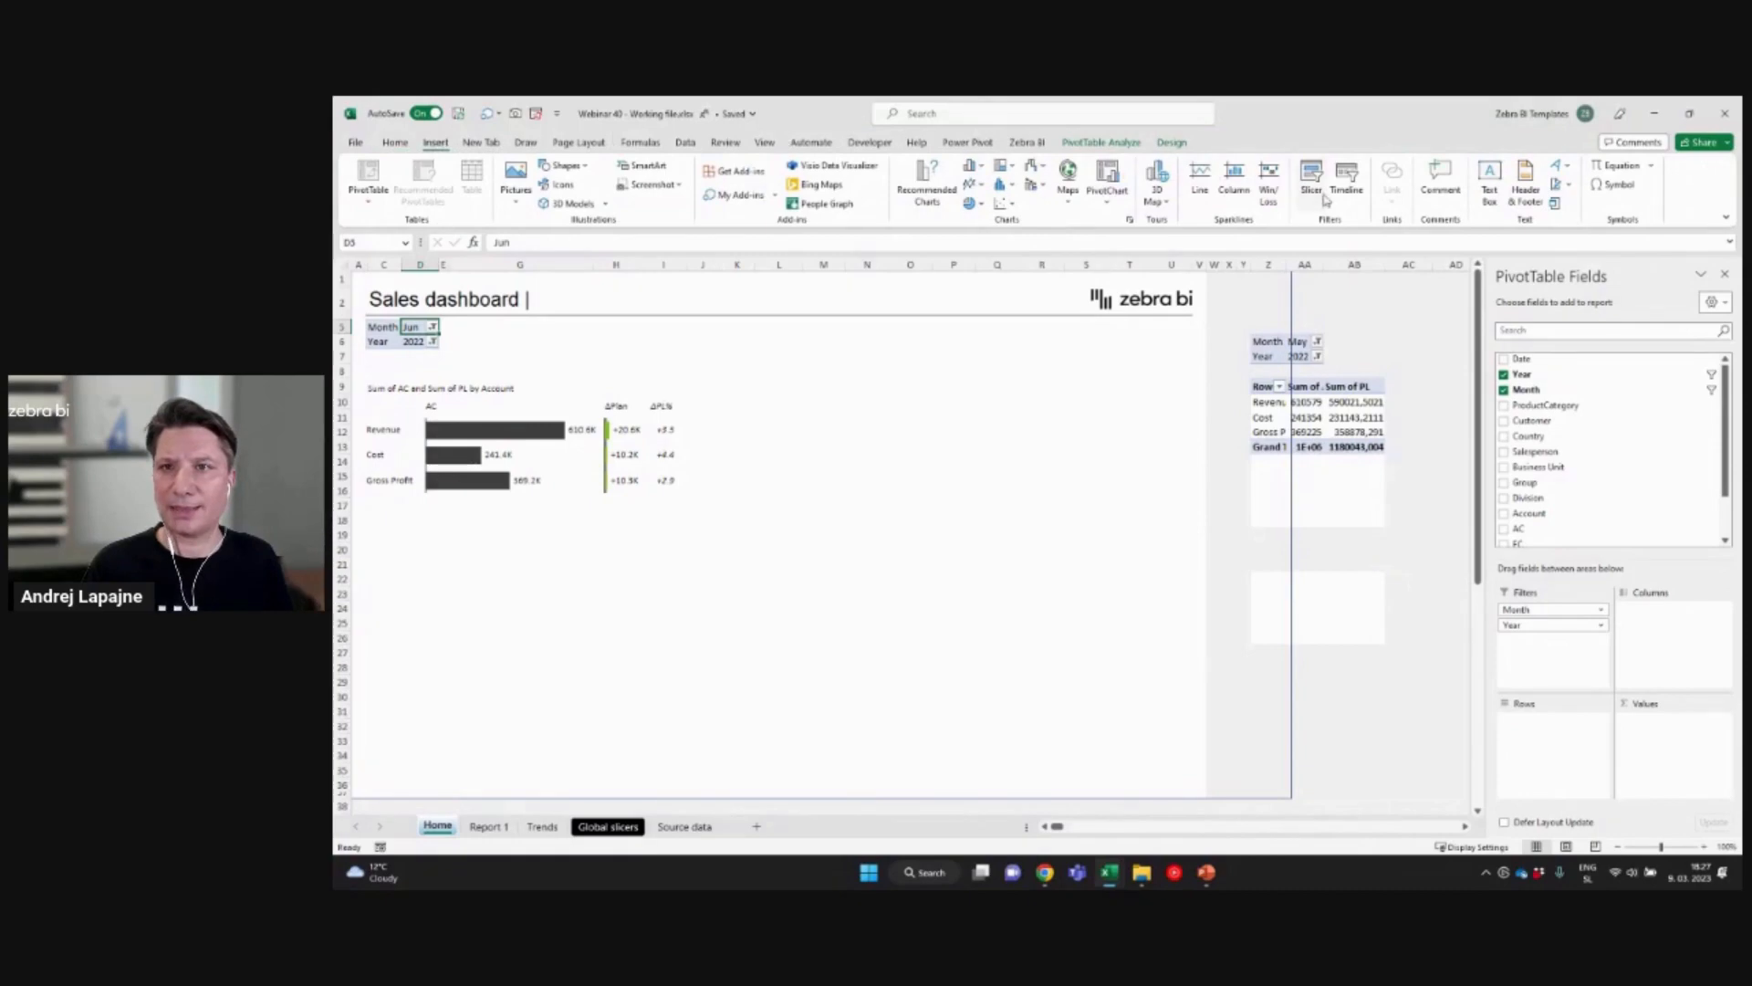
pyautogui.click(1310, 179)
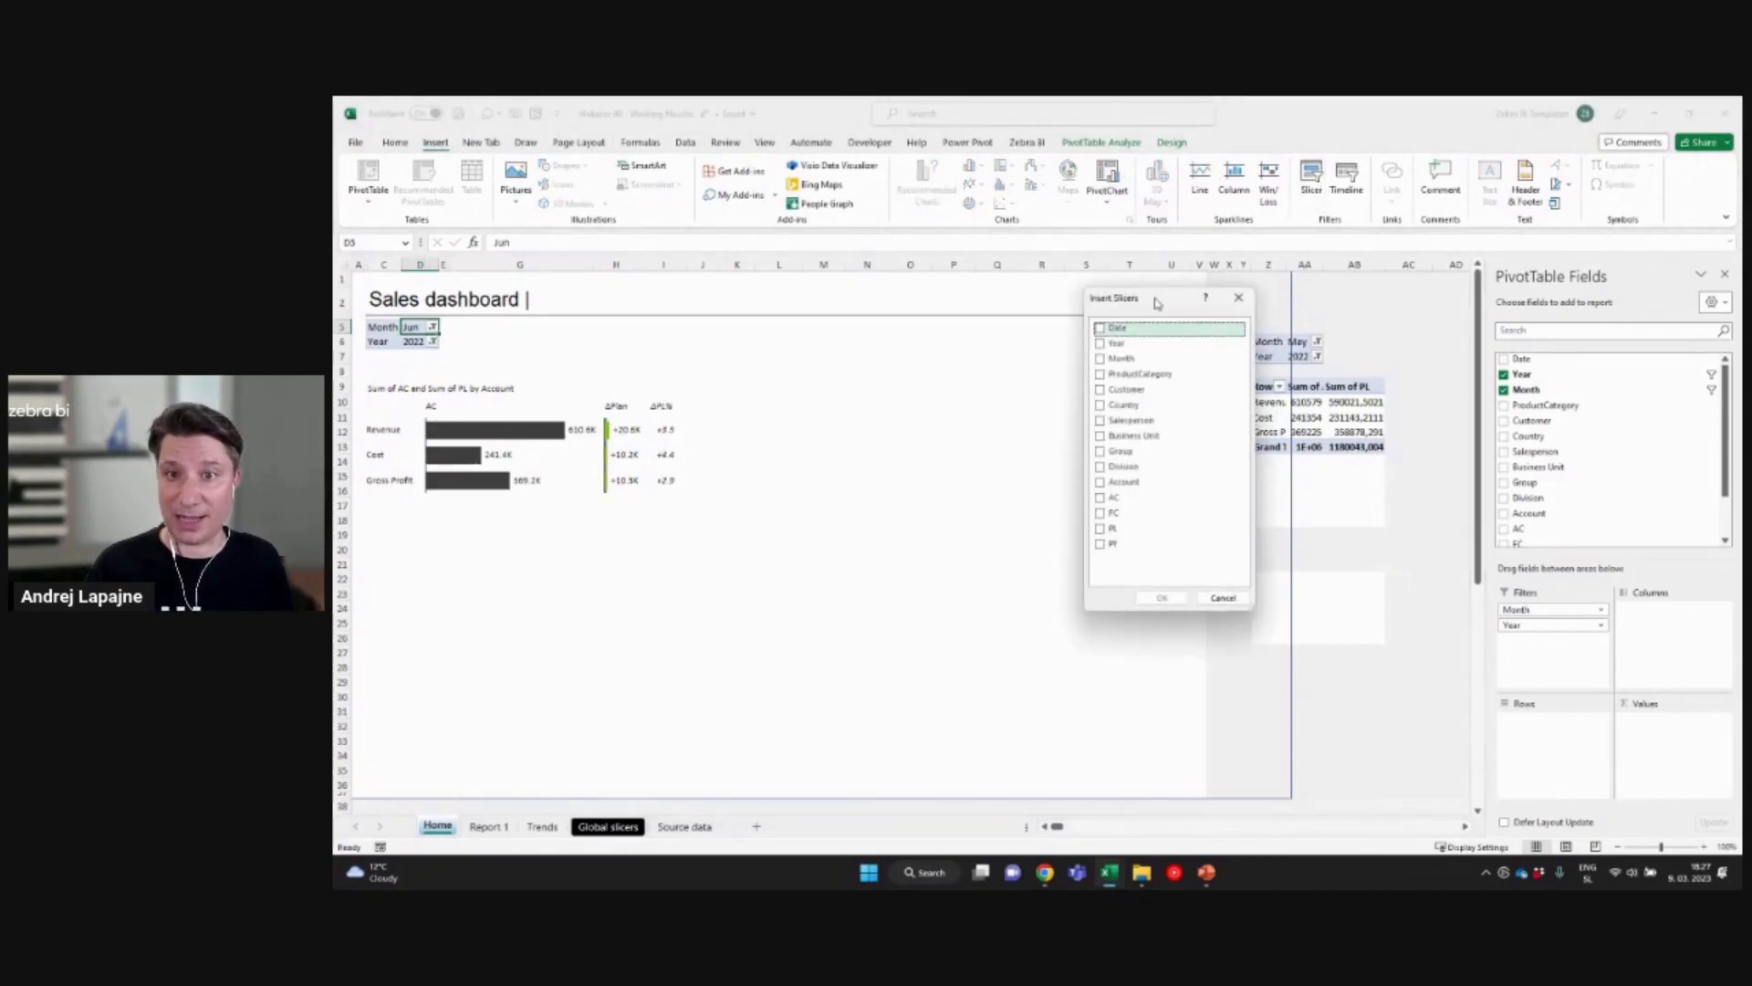
pyautogui.moveTo(1162, 298); pyautogui.dragTo(1033, 248)
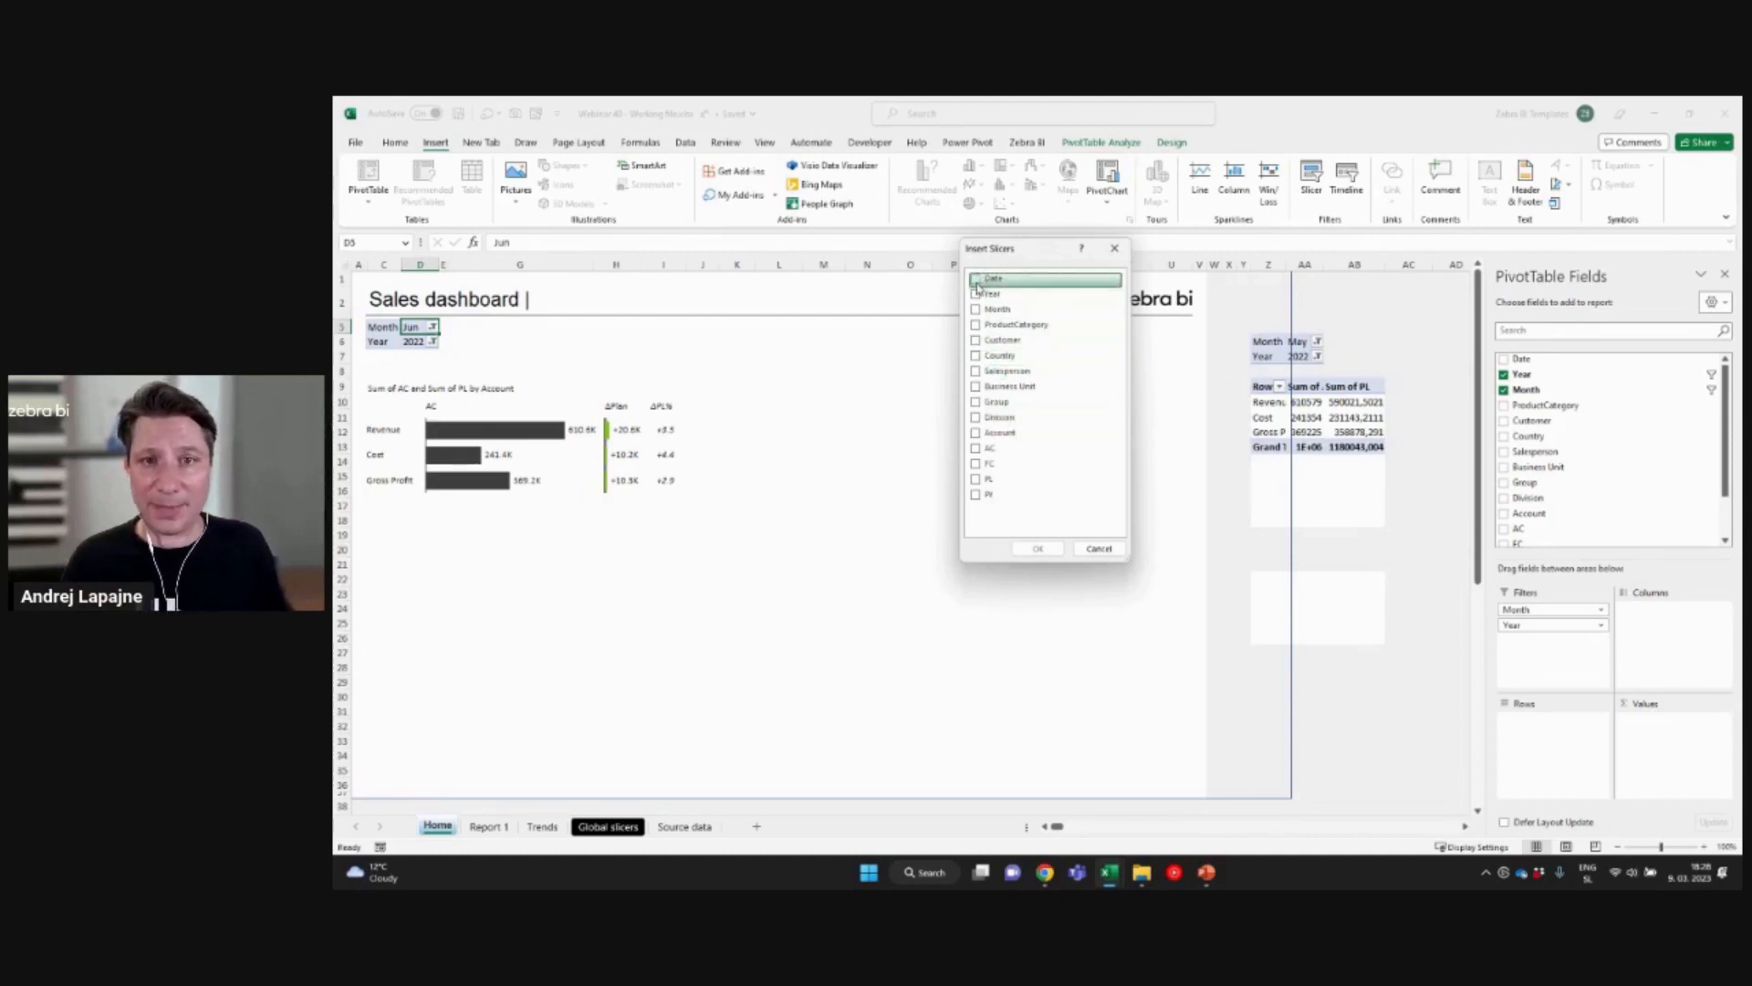
pyautogui.click(977, 293)
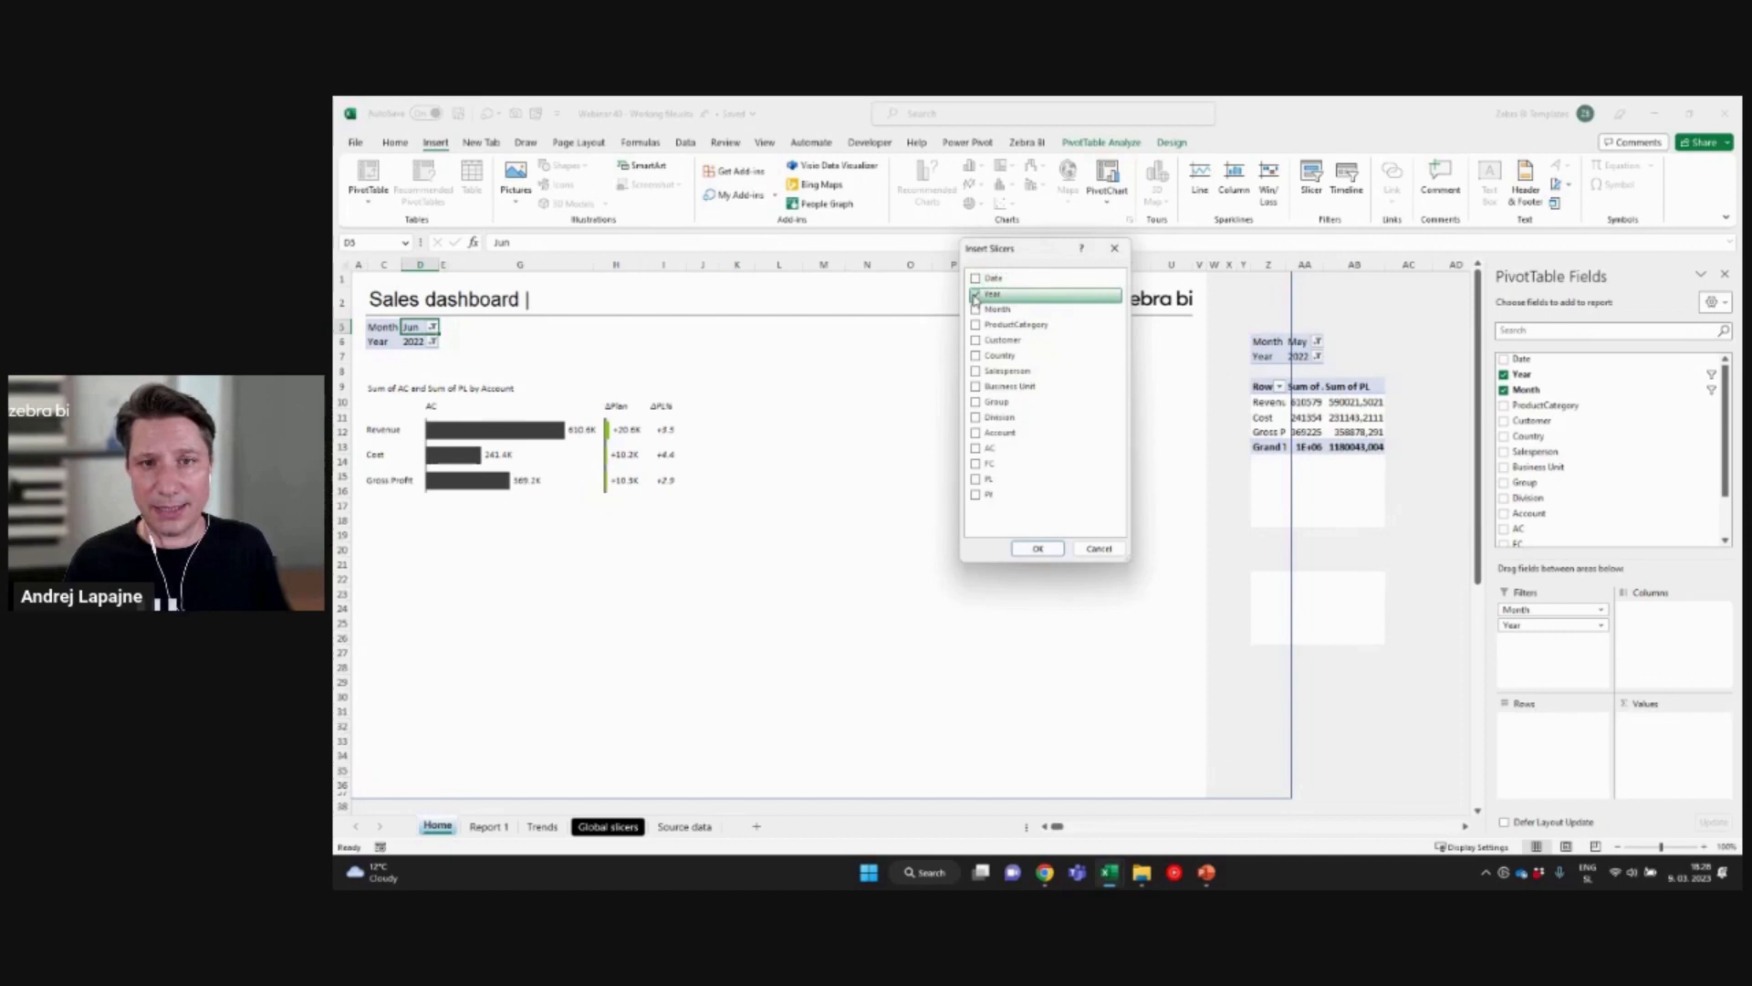
pyautogui.click(994, 309)
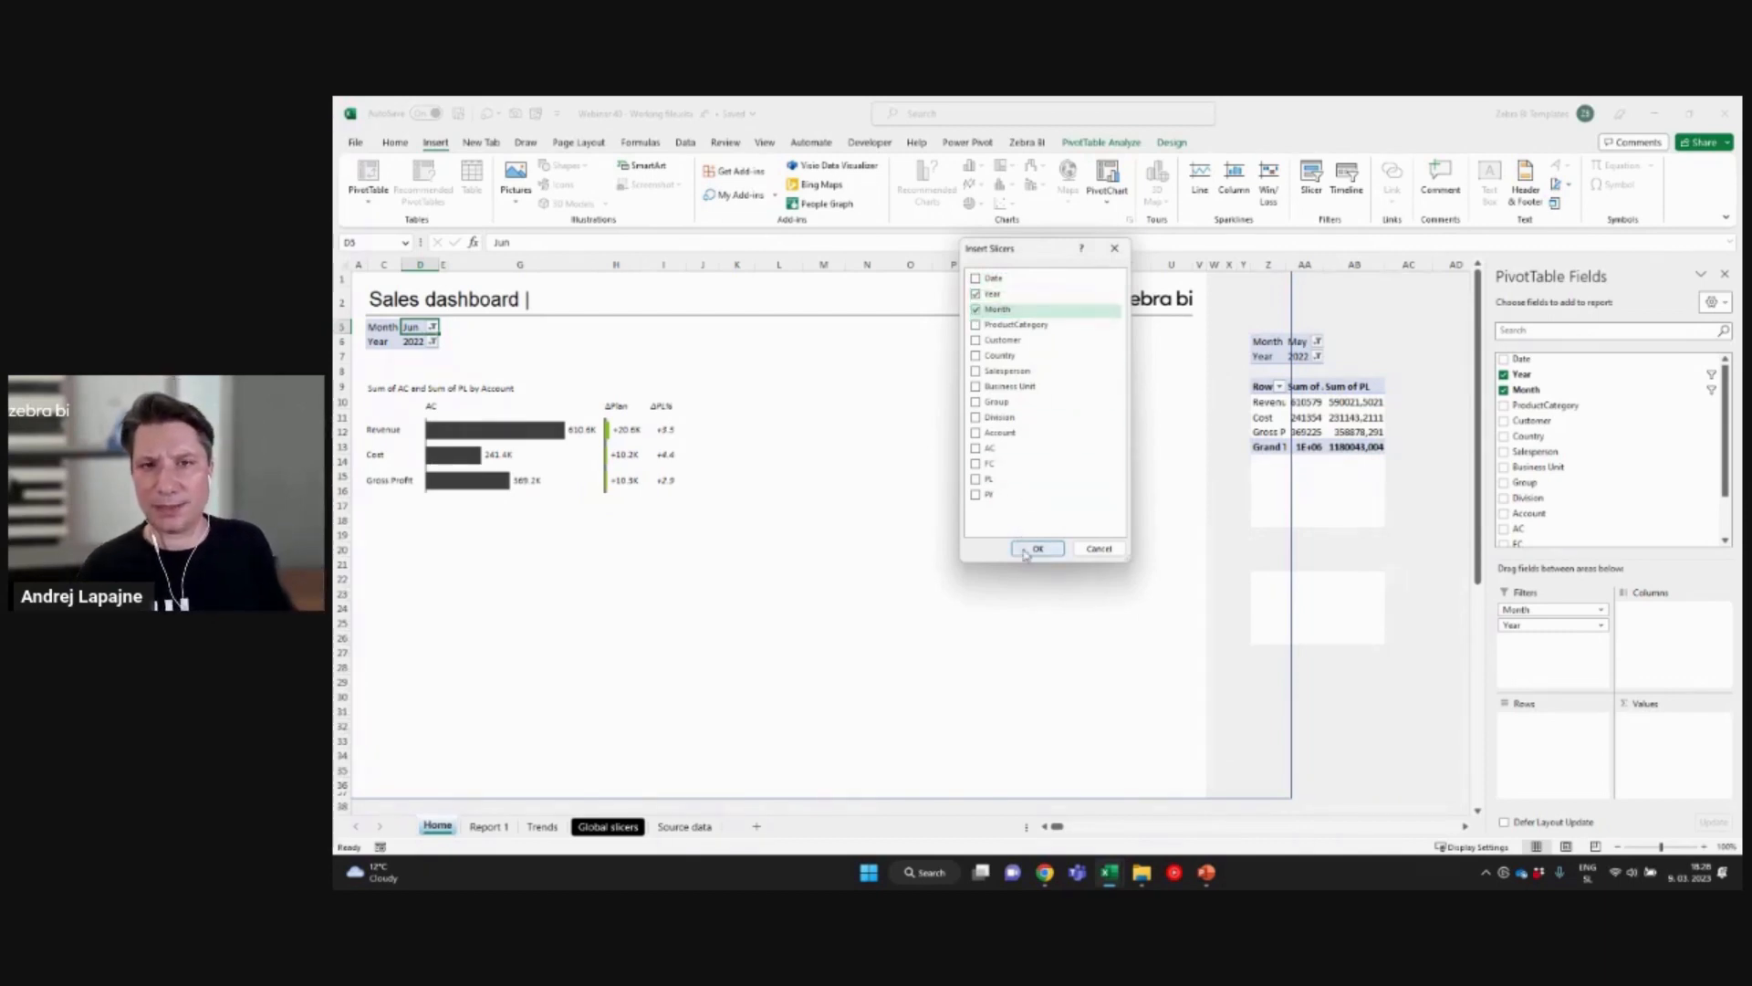
pyautogui.click(1036, 549)
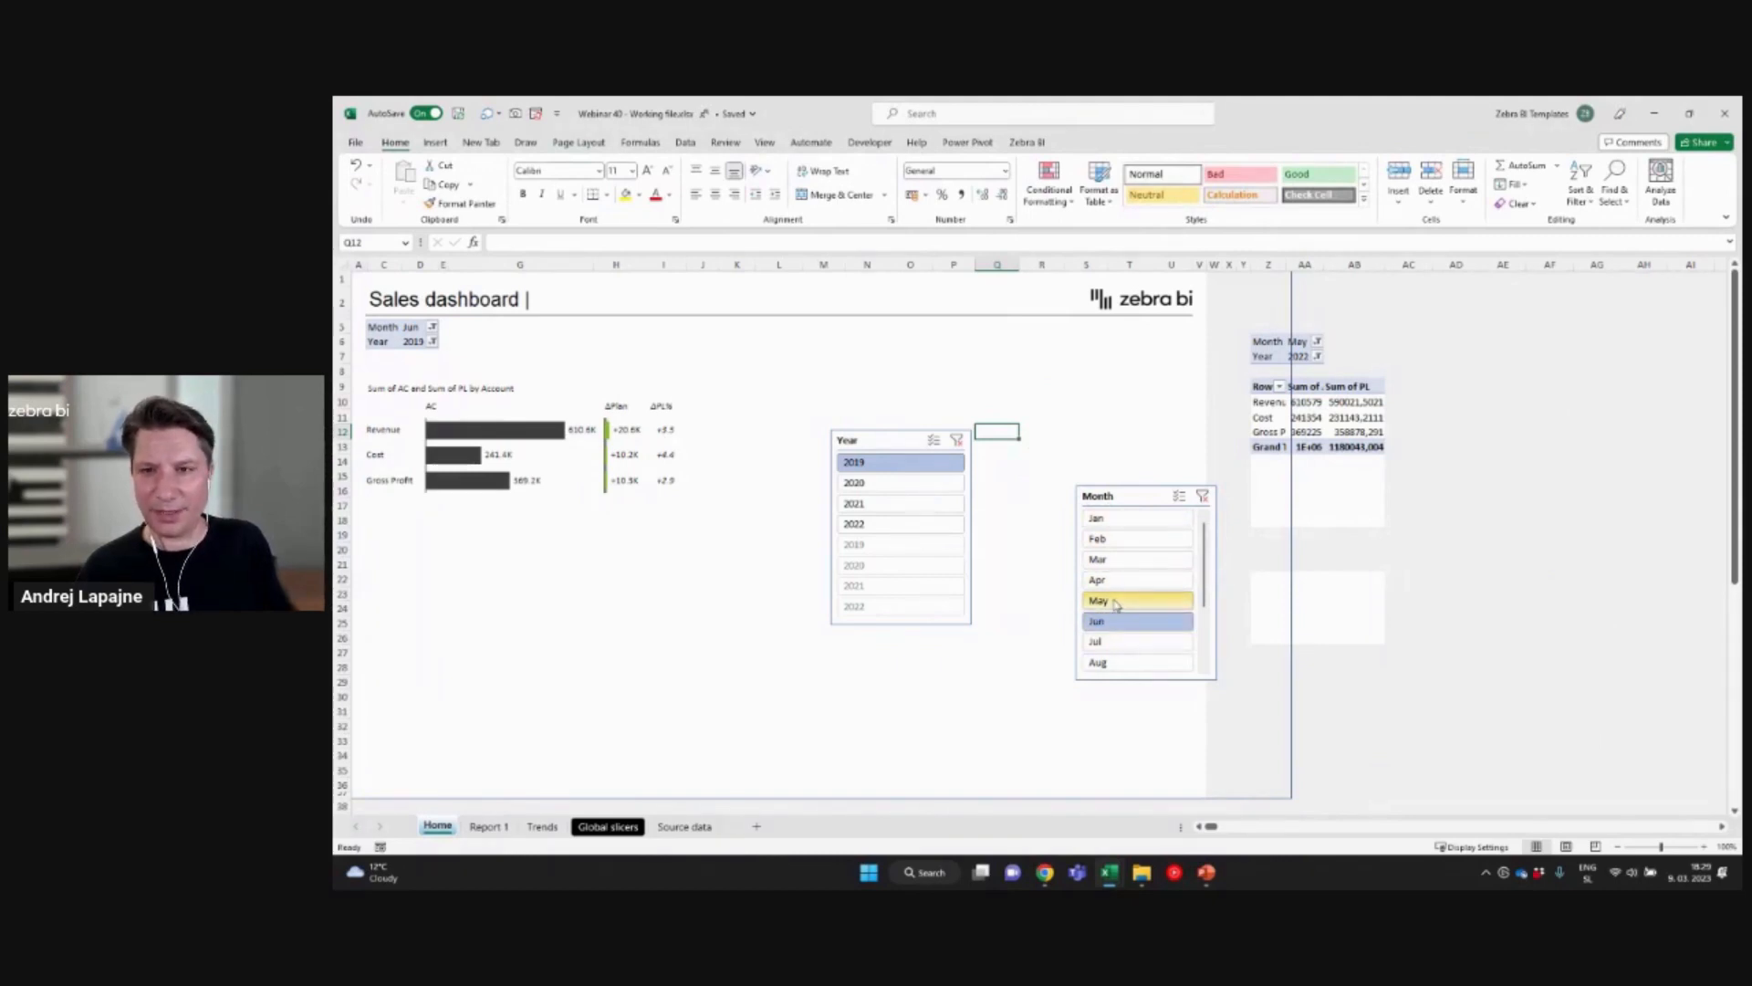
# Step: Pick a month in the slicer and check the pivot's Month filter follows
pyautogui.click(1136, 621)
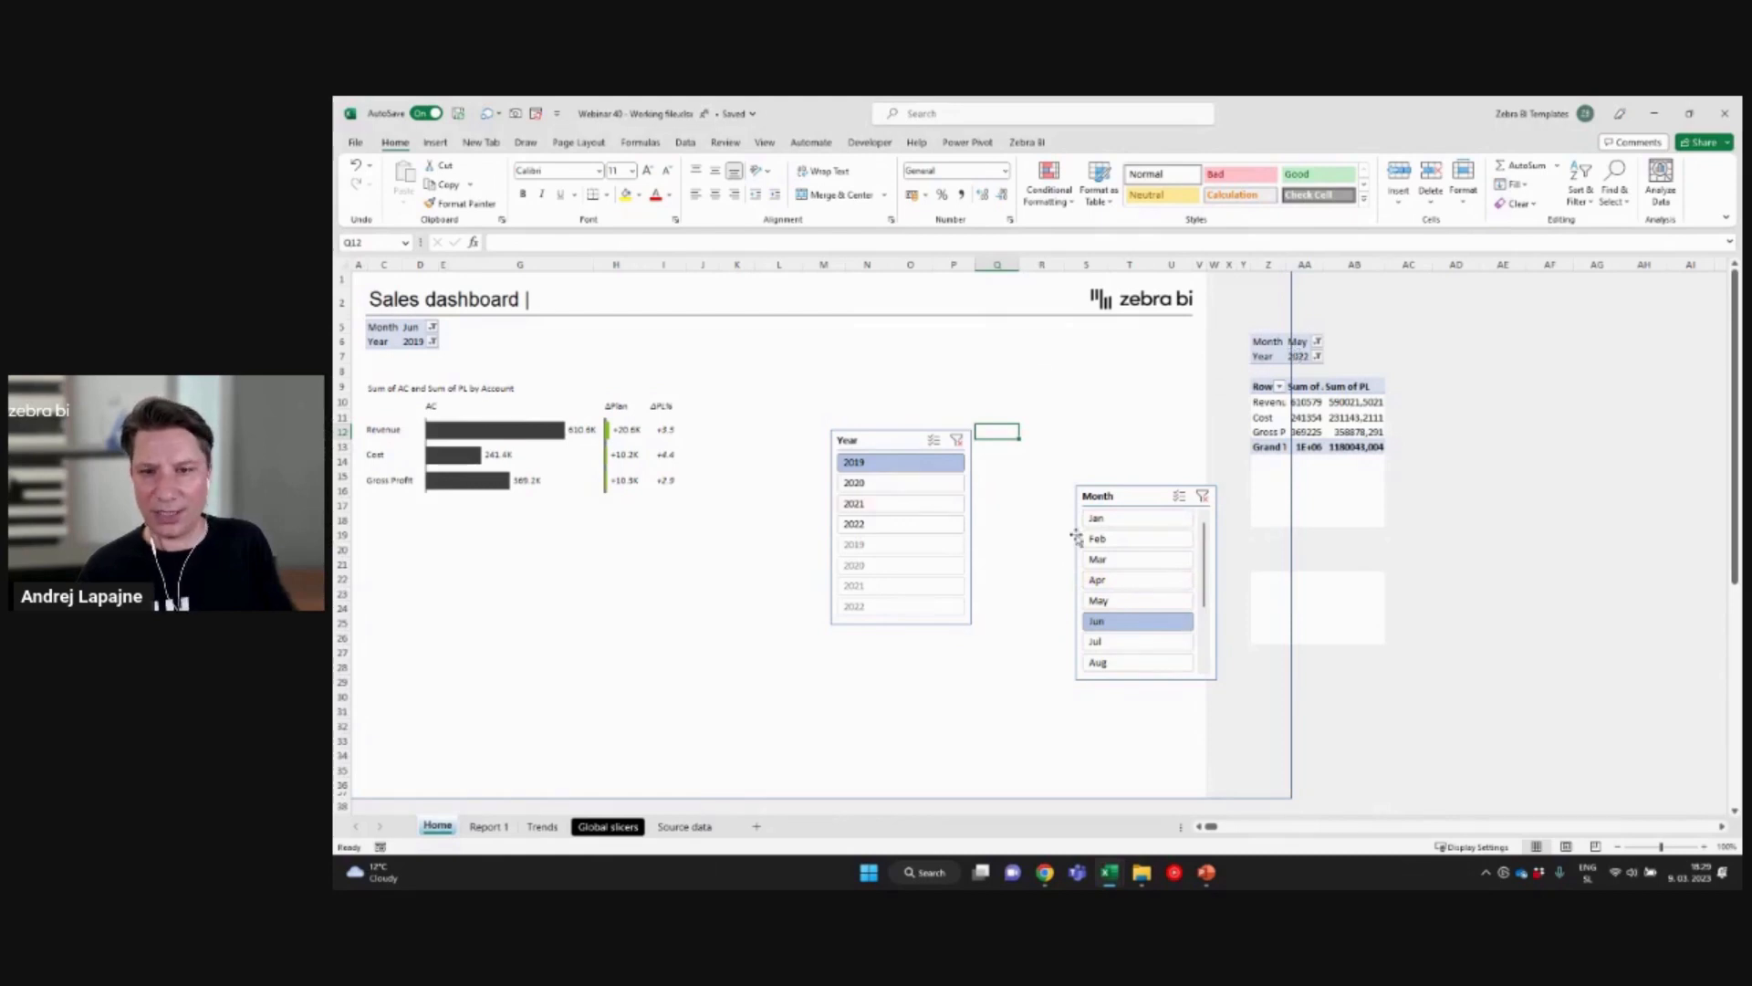
pyautogui.click(1136, 559)
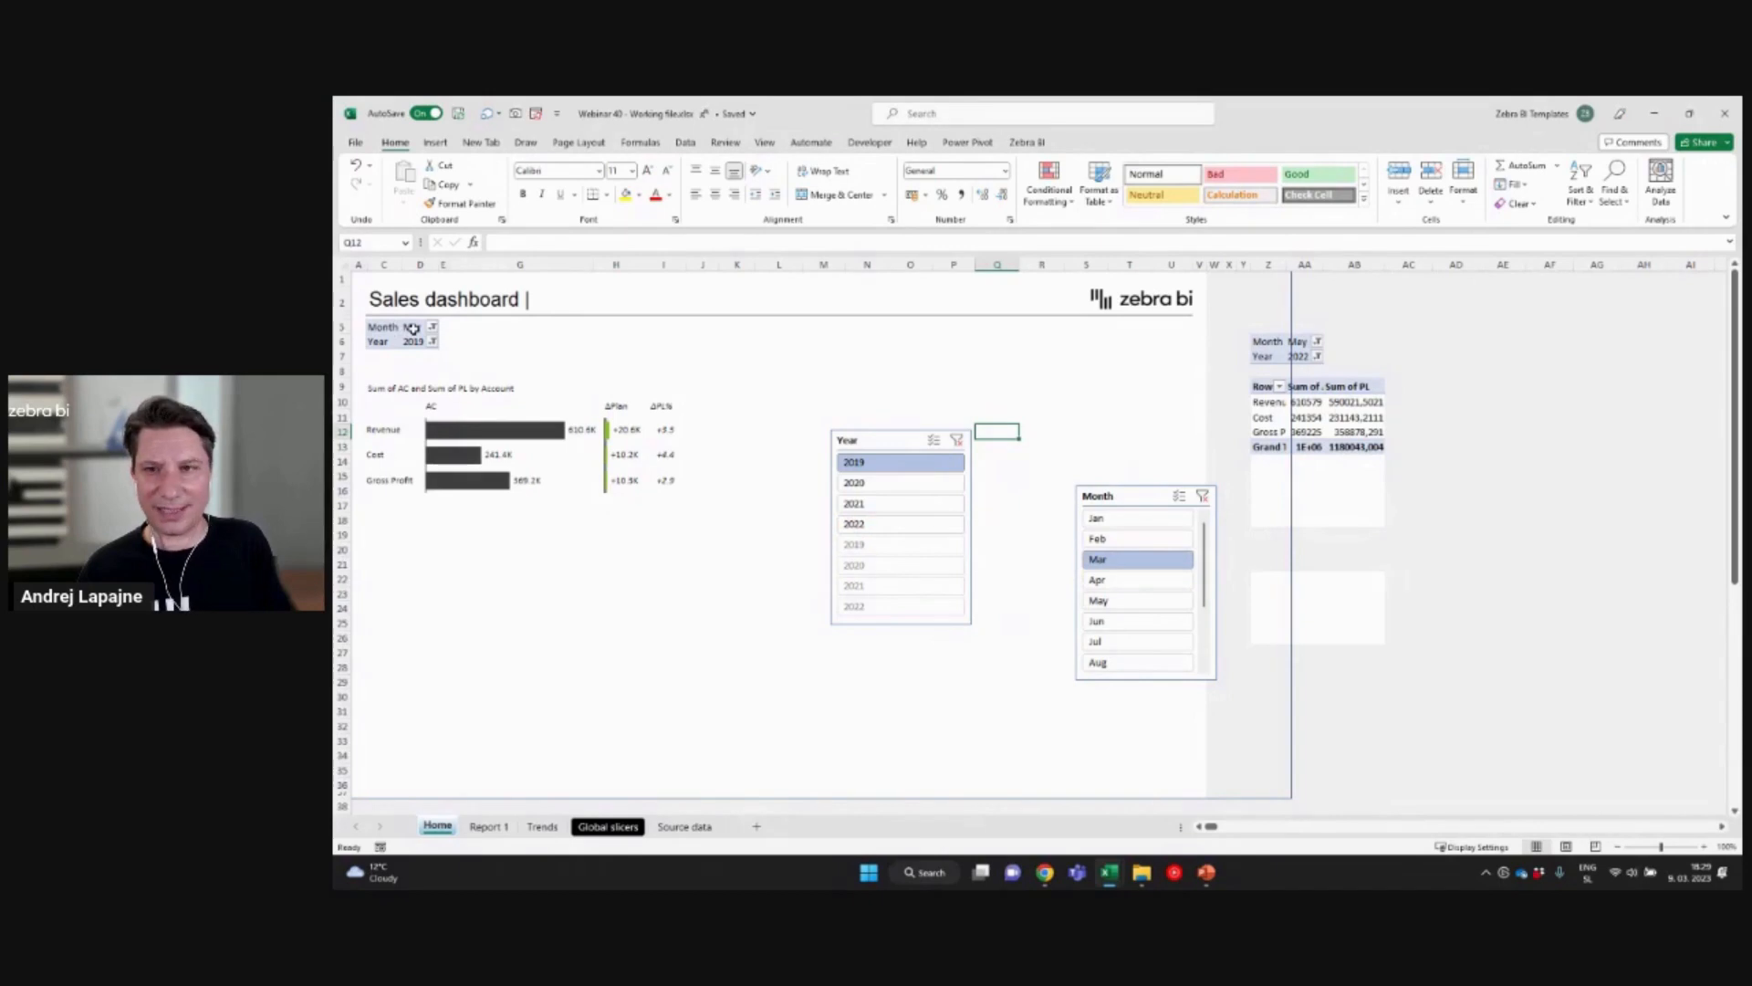
pyautogui.click(383, 325)
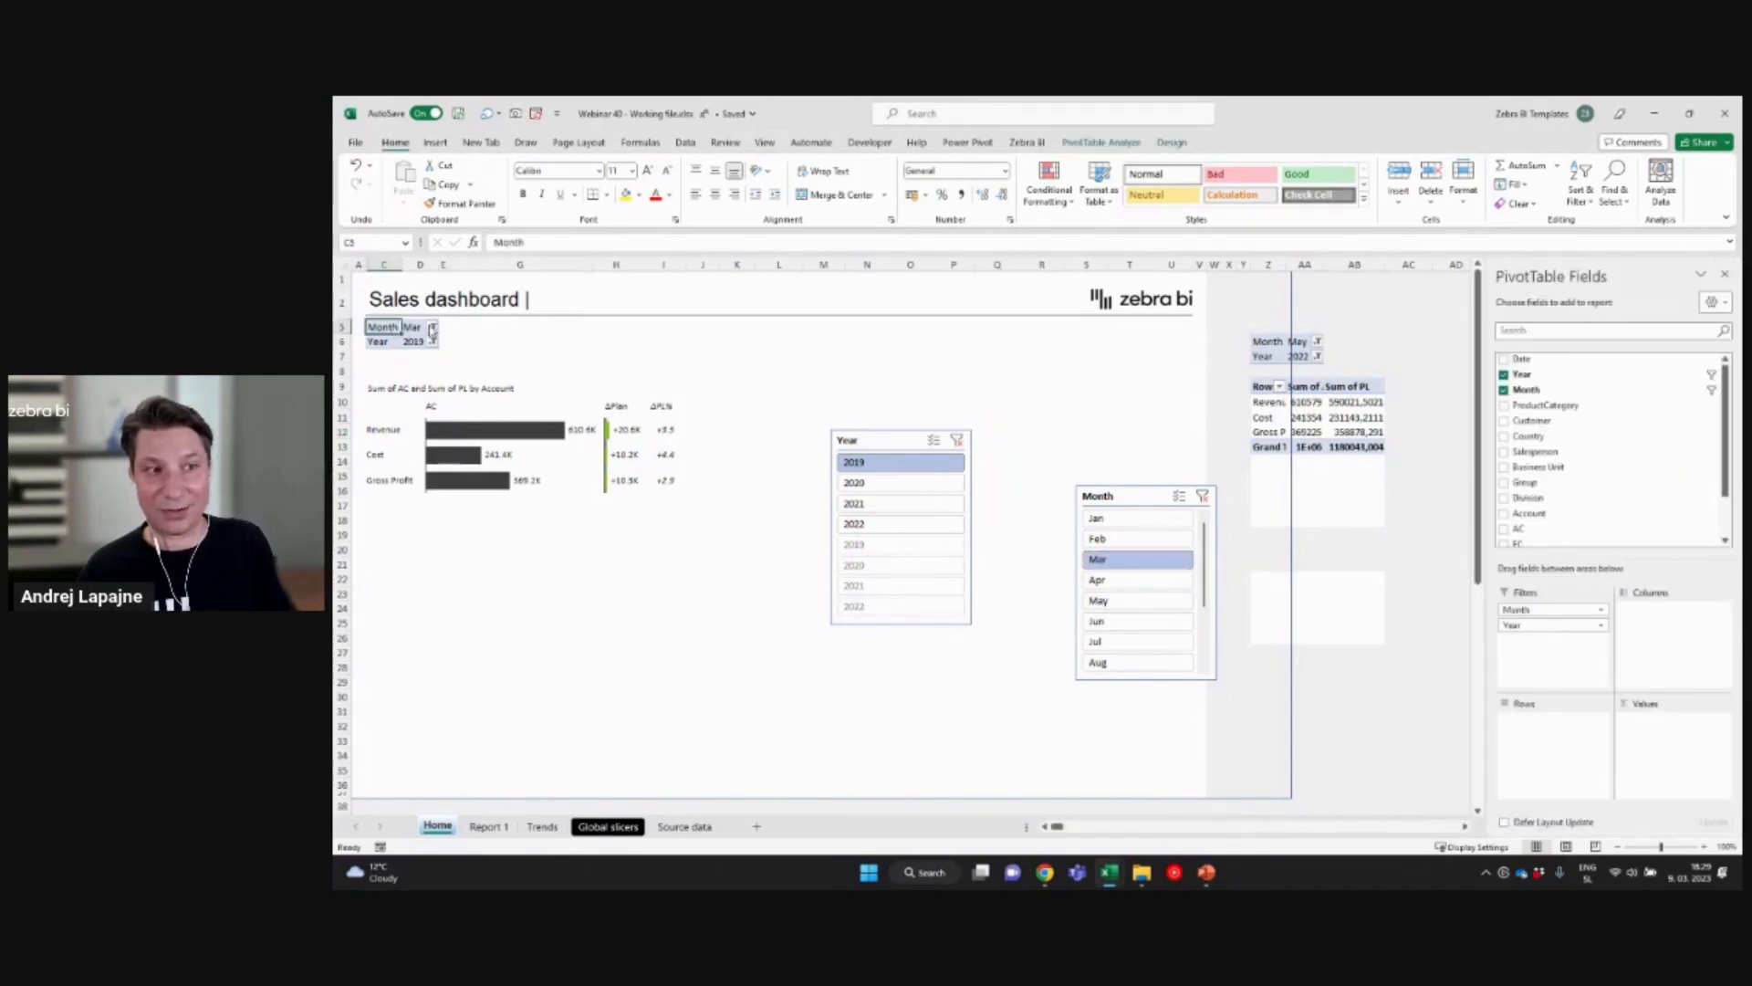
pyautogui.click(431, 325)
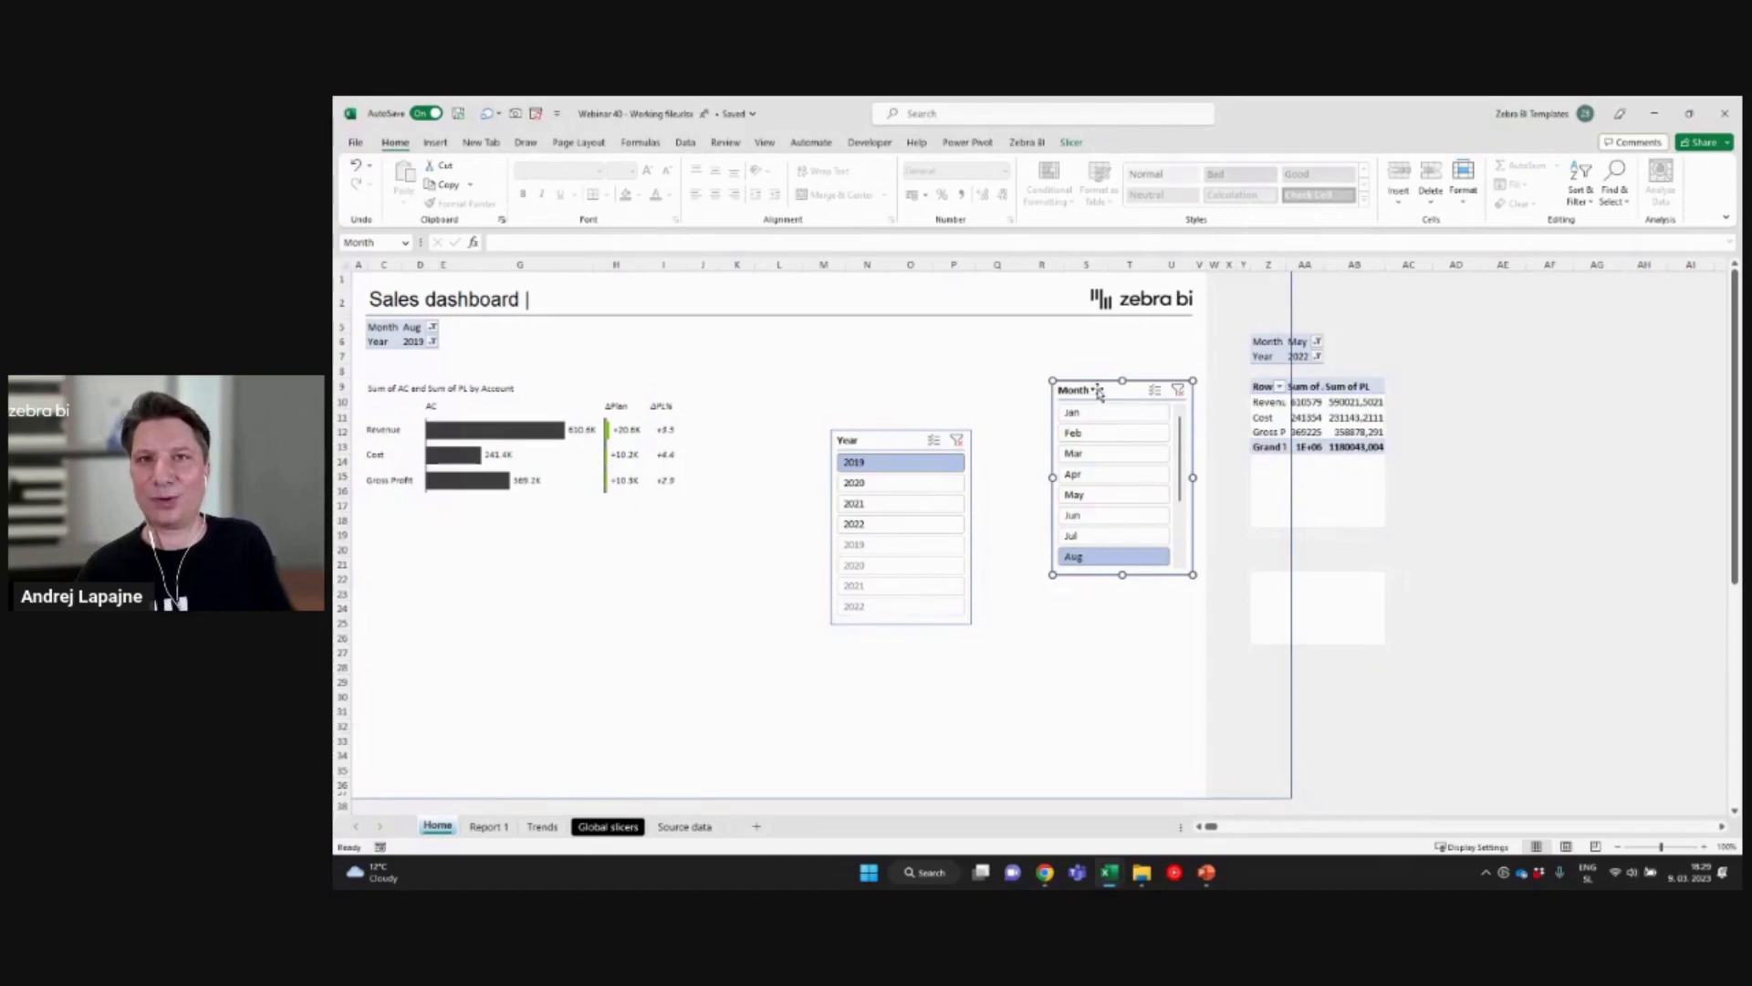
# Step: Add the KPIs pivot table to the Month slicer's report connections
pyautogui.rightClick(1101, 392)
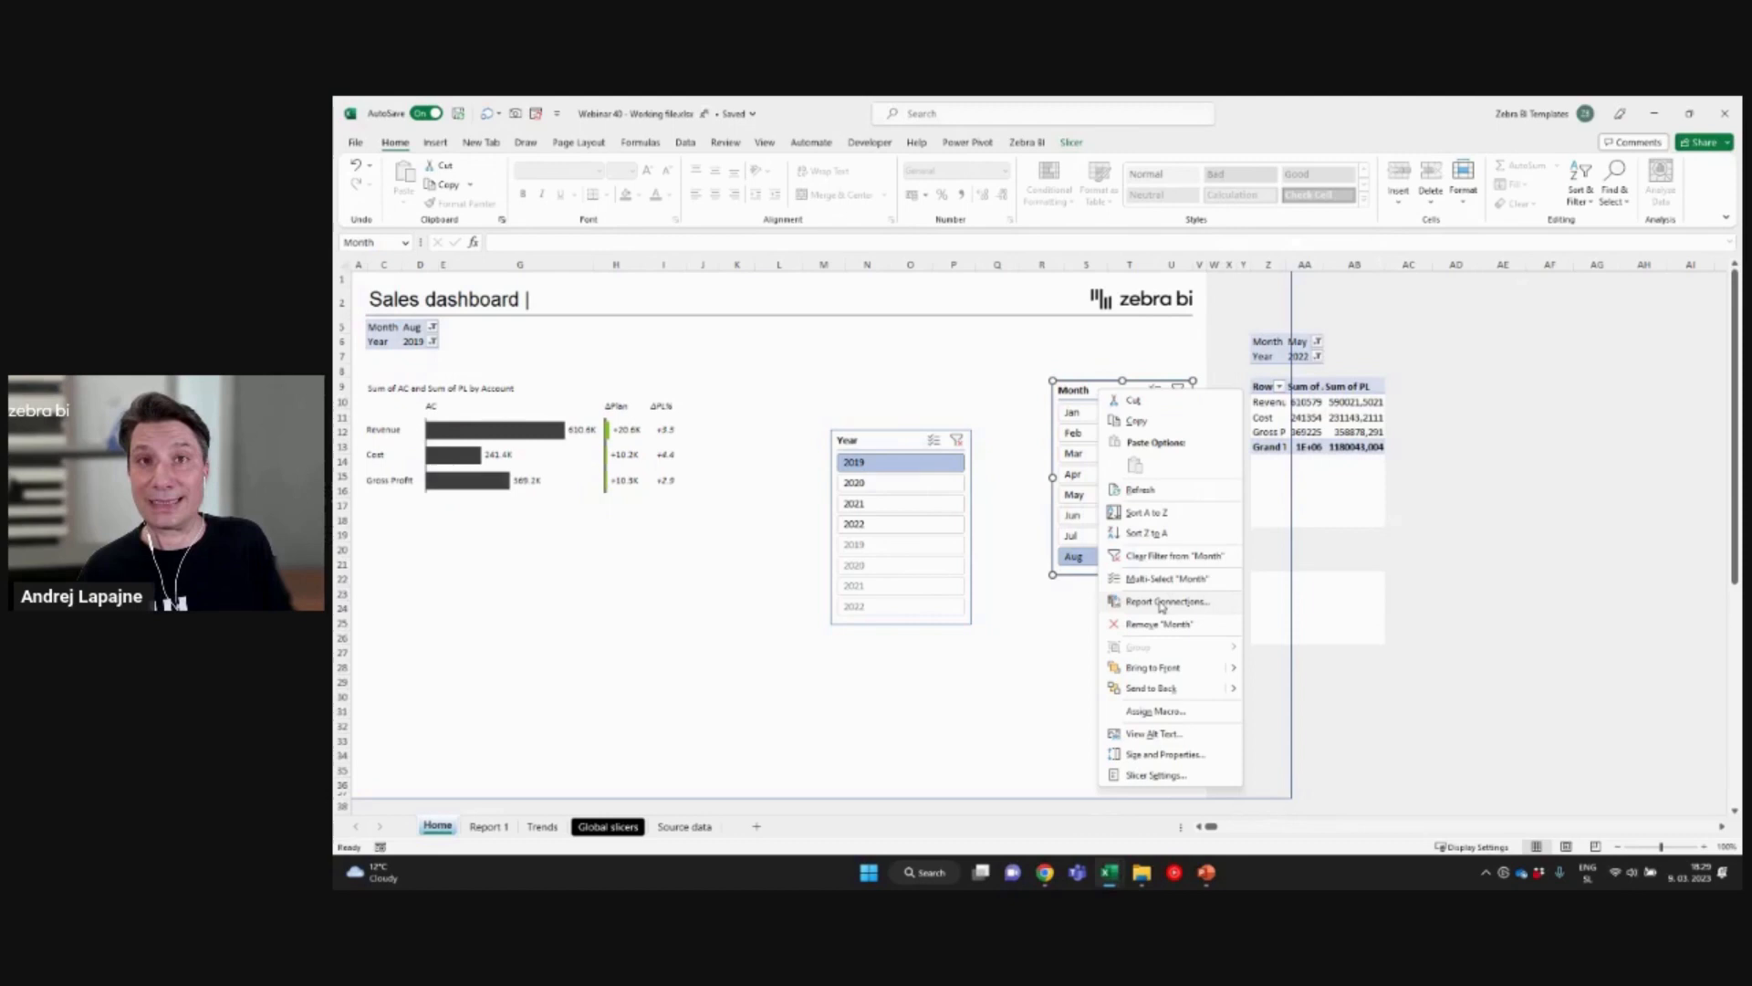
pyautogui.click(1166, 602)
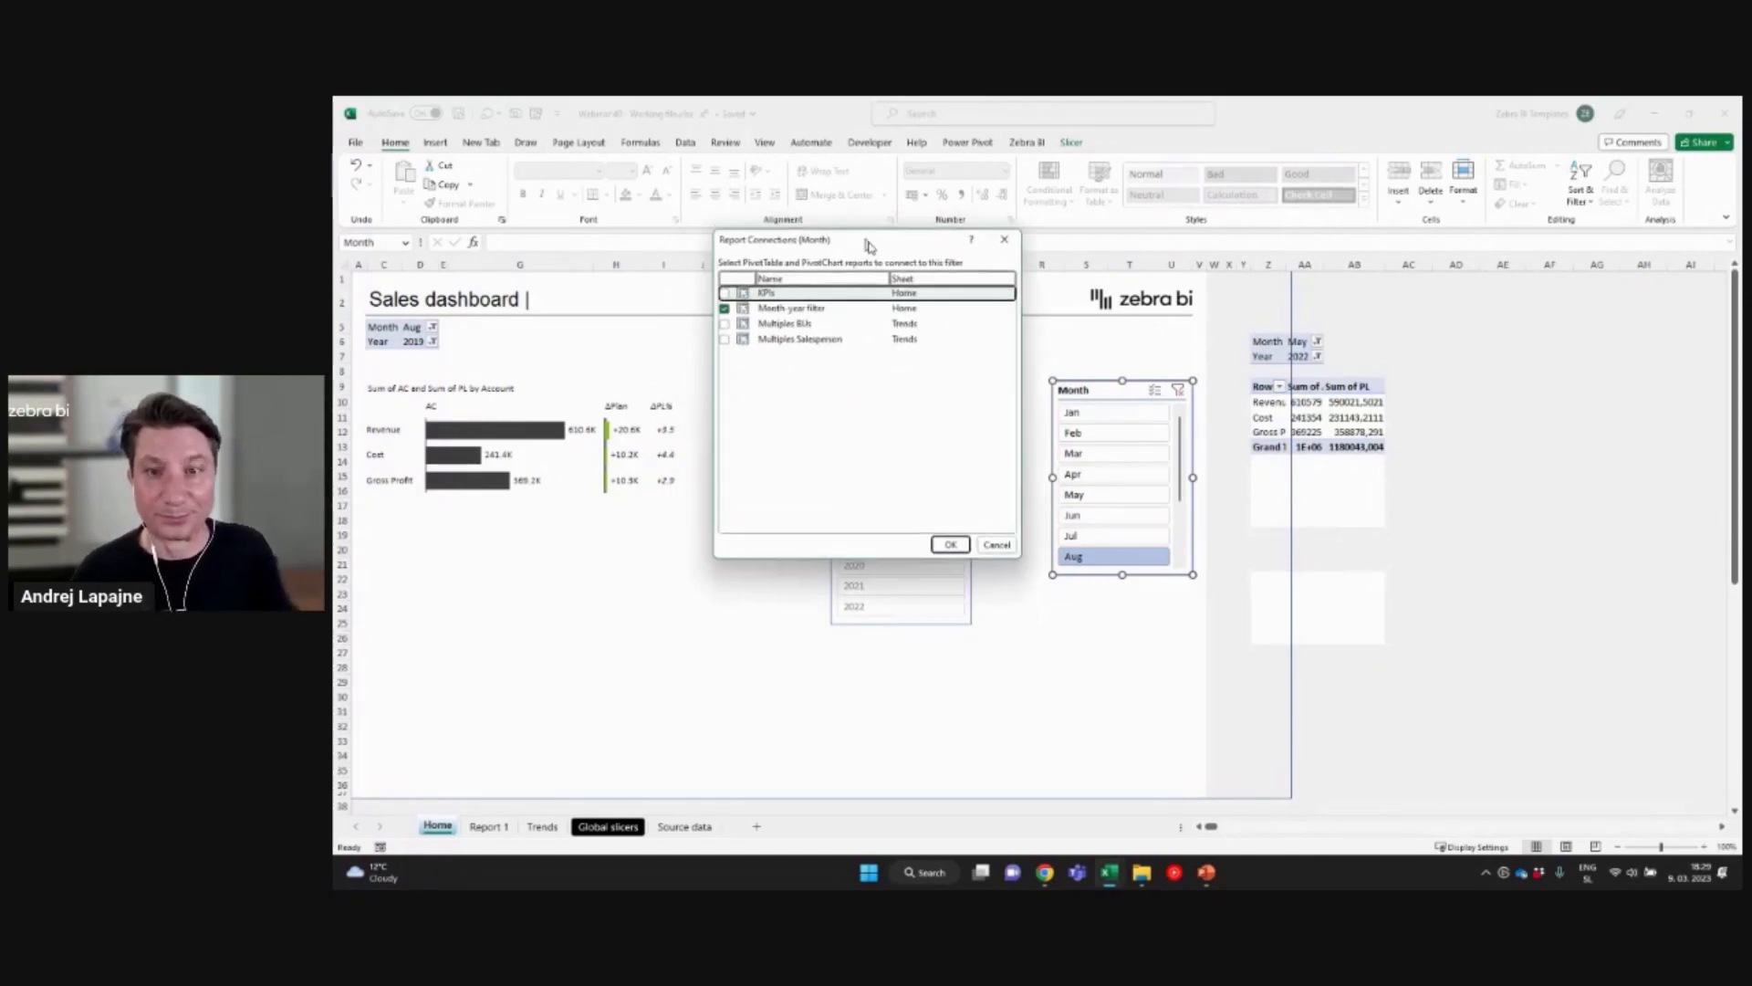
pyautogui.moveTo(866, 239); pyautogui.dragTo(883, 373)
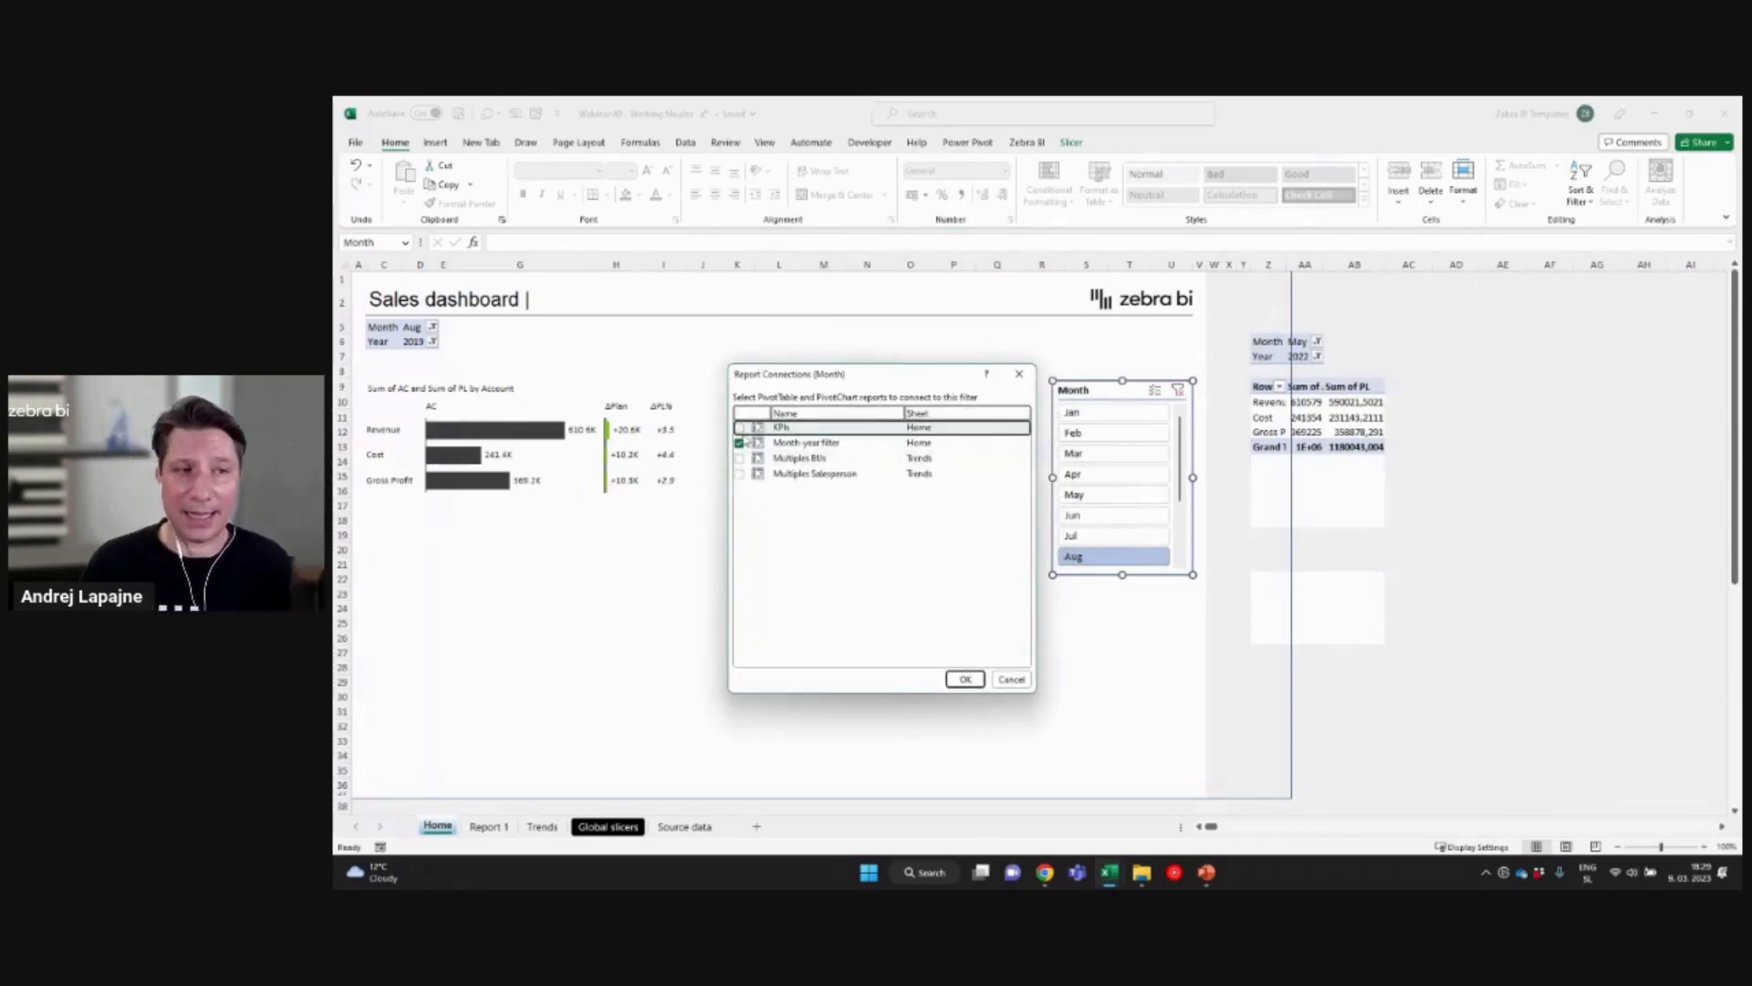
pyautogui.click(740, 428)
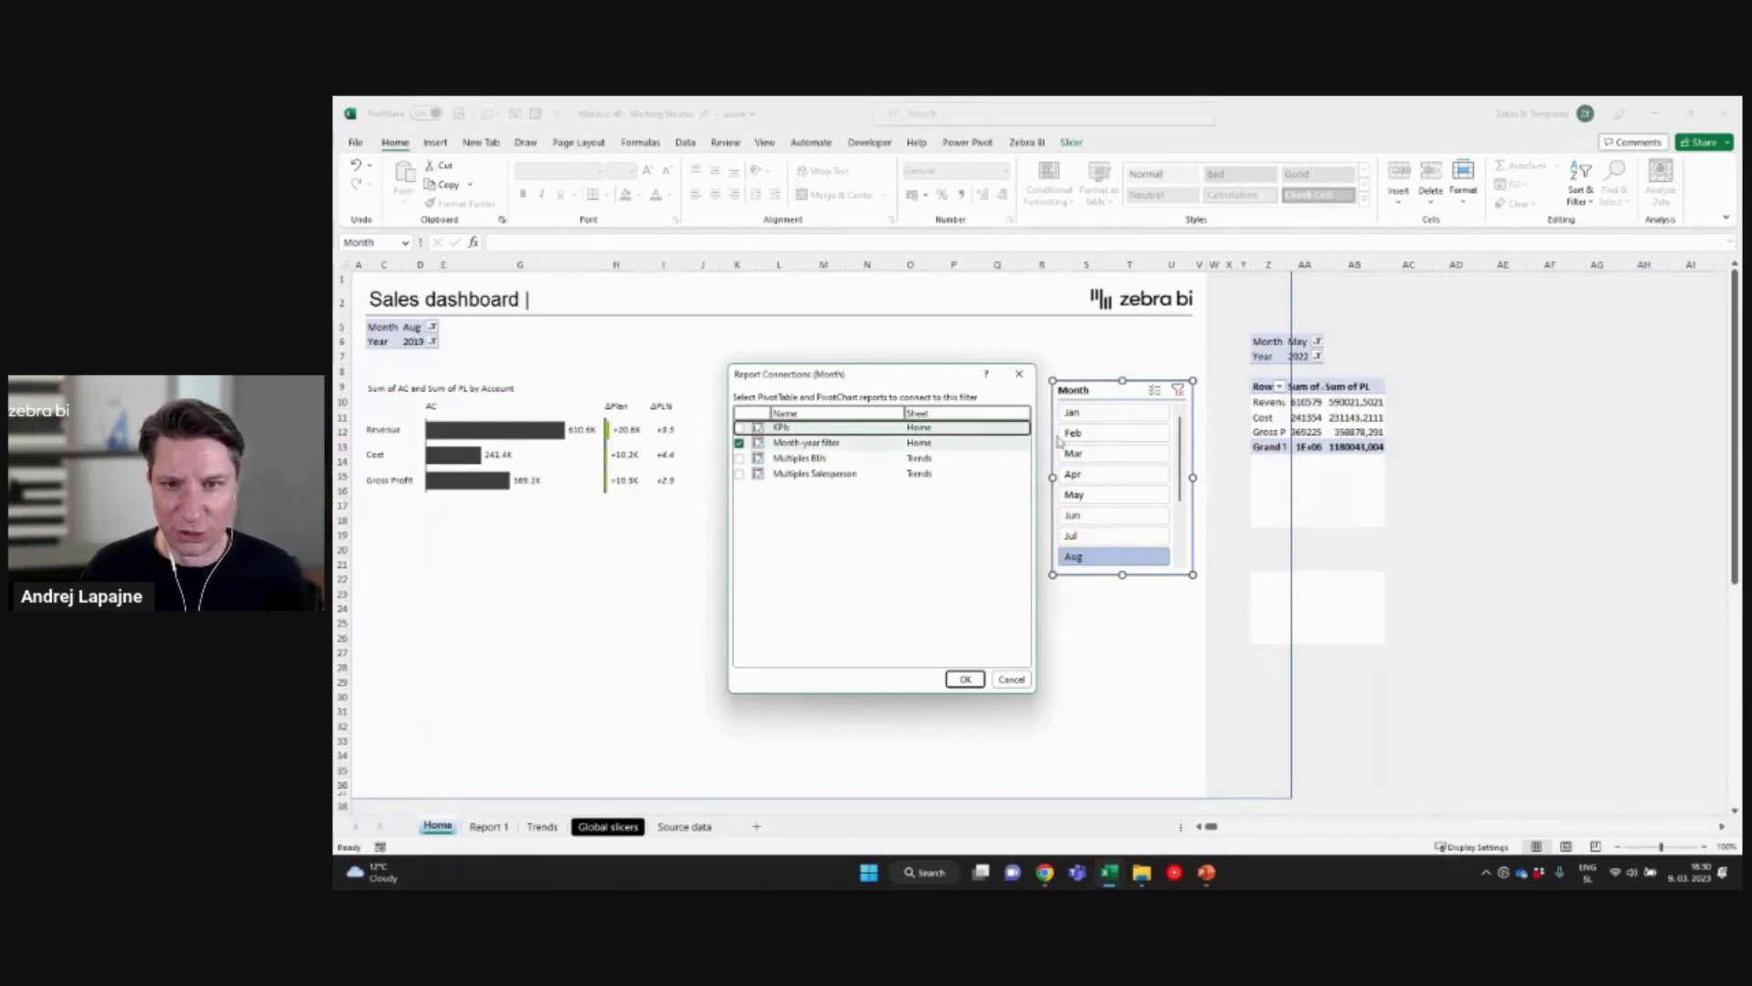
pyautogui.moveTo(1060, 443)
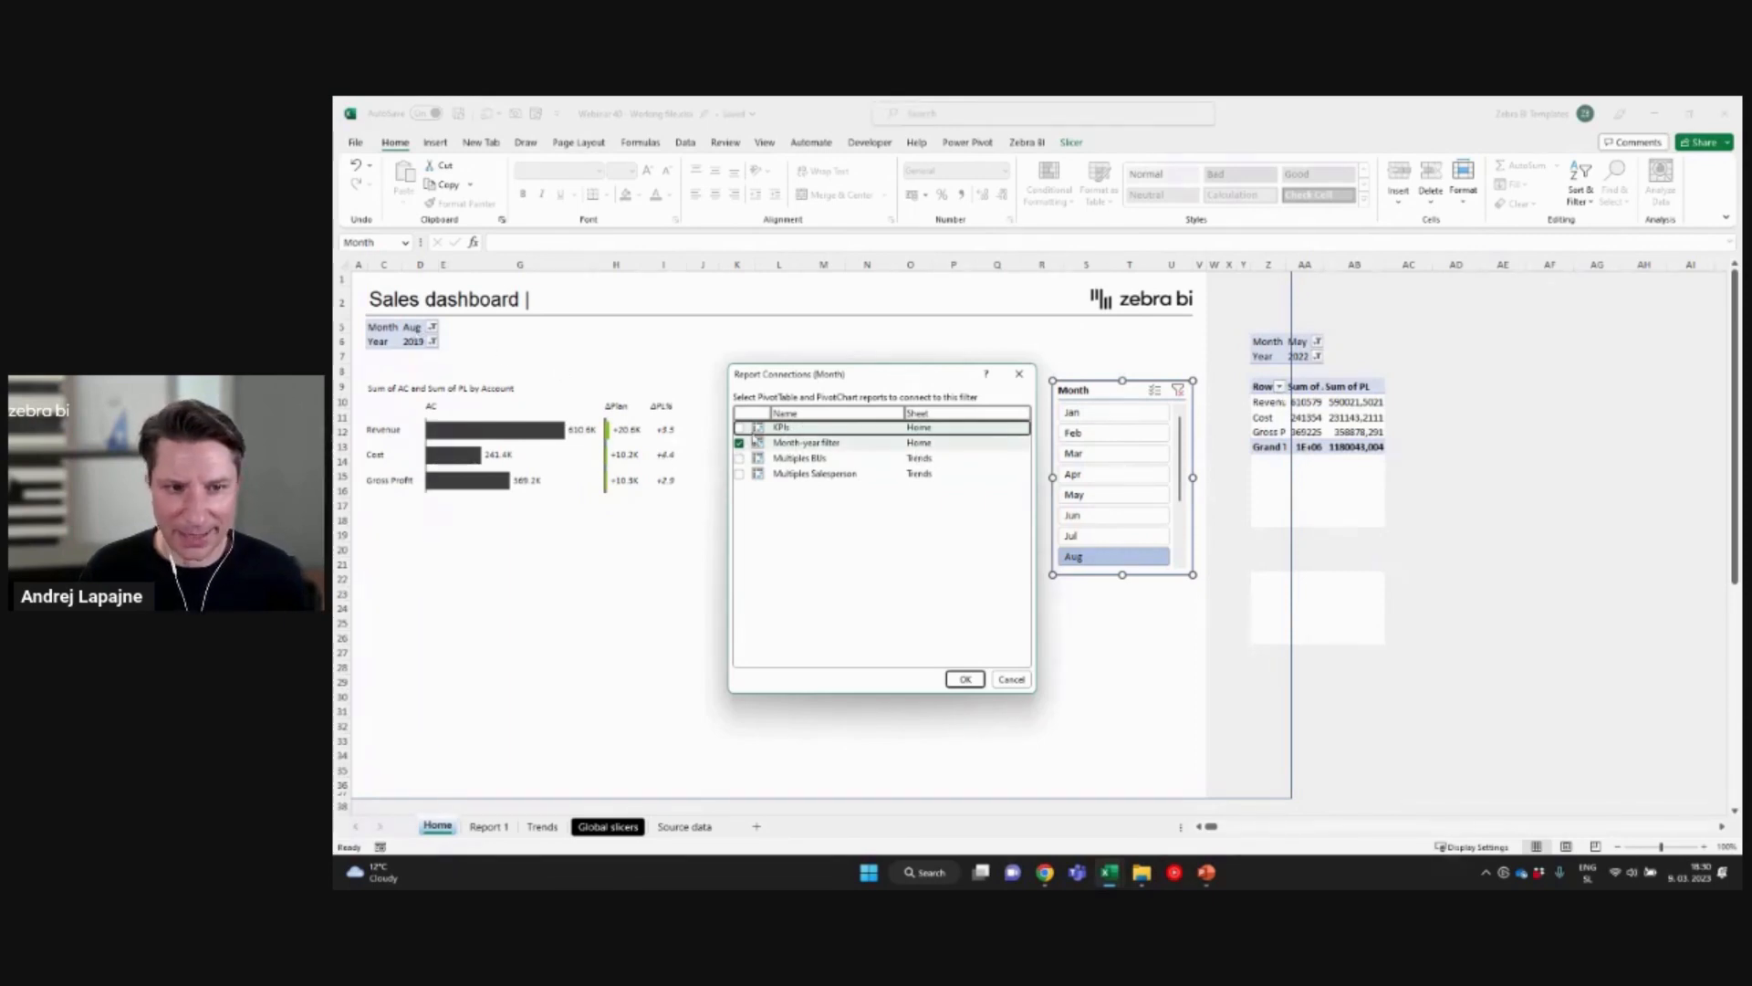
pyautogui.click(740, 428)
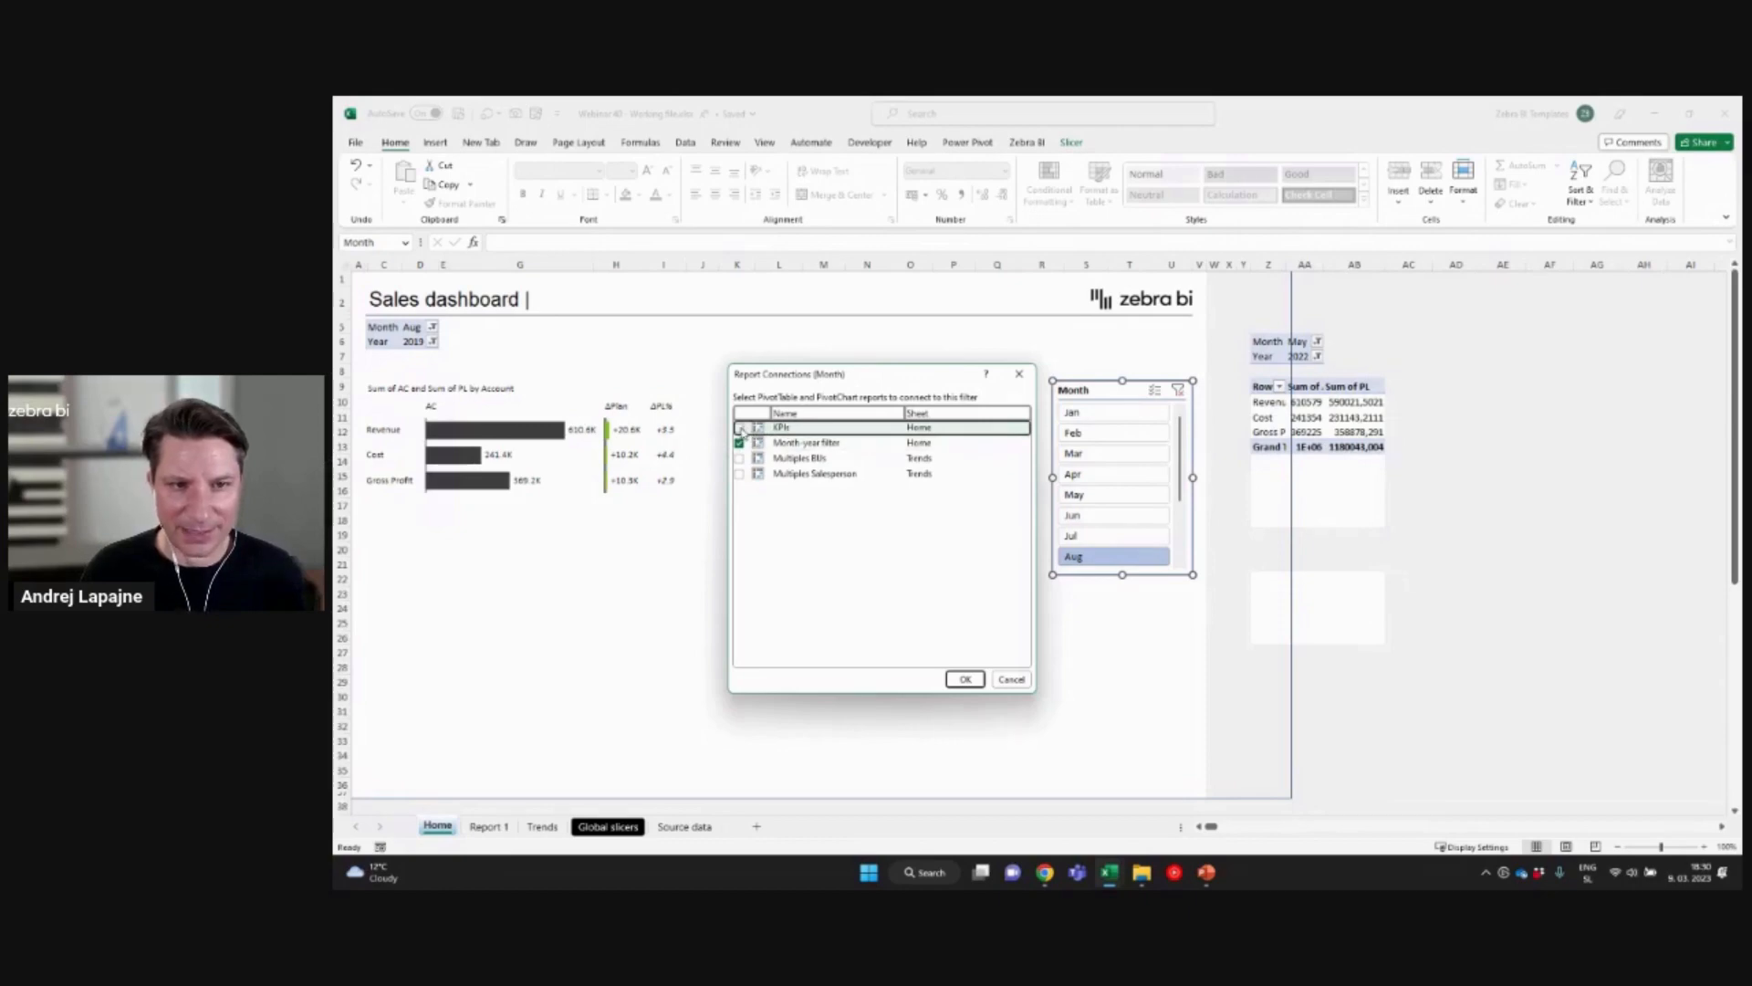
pyautogui.click(740, 427)
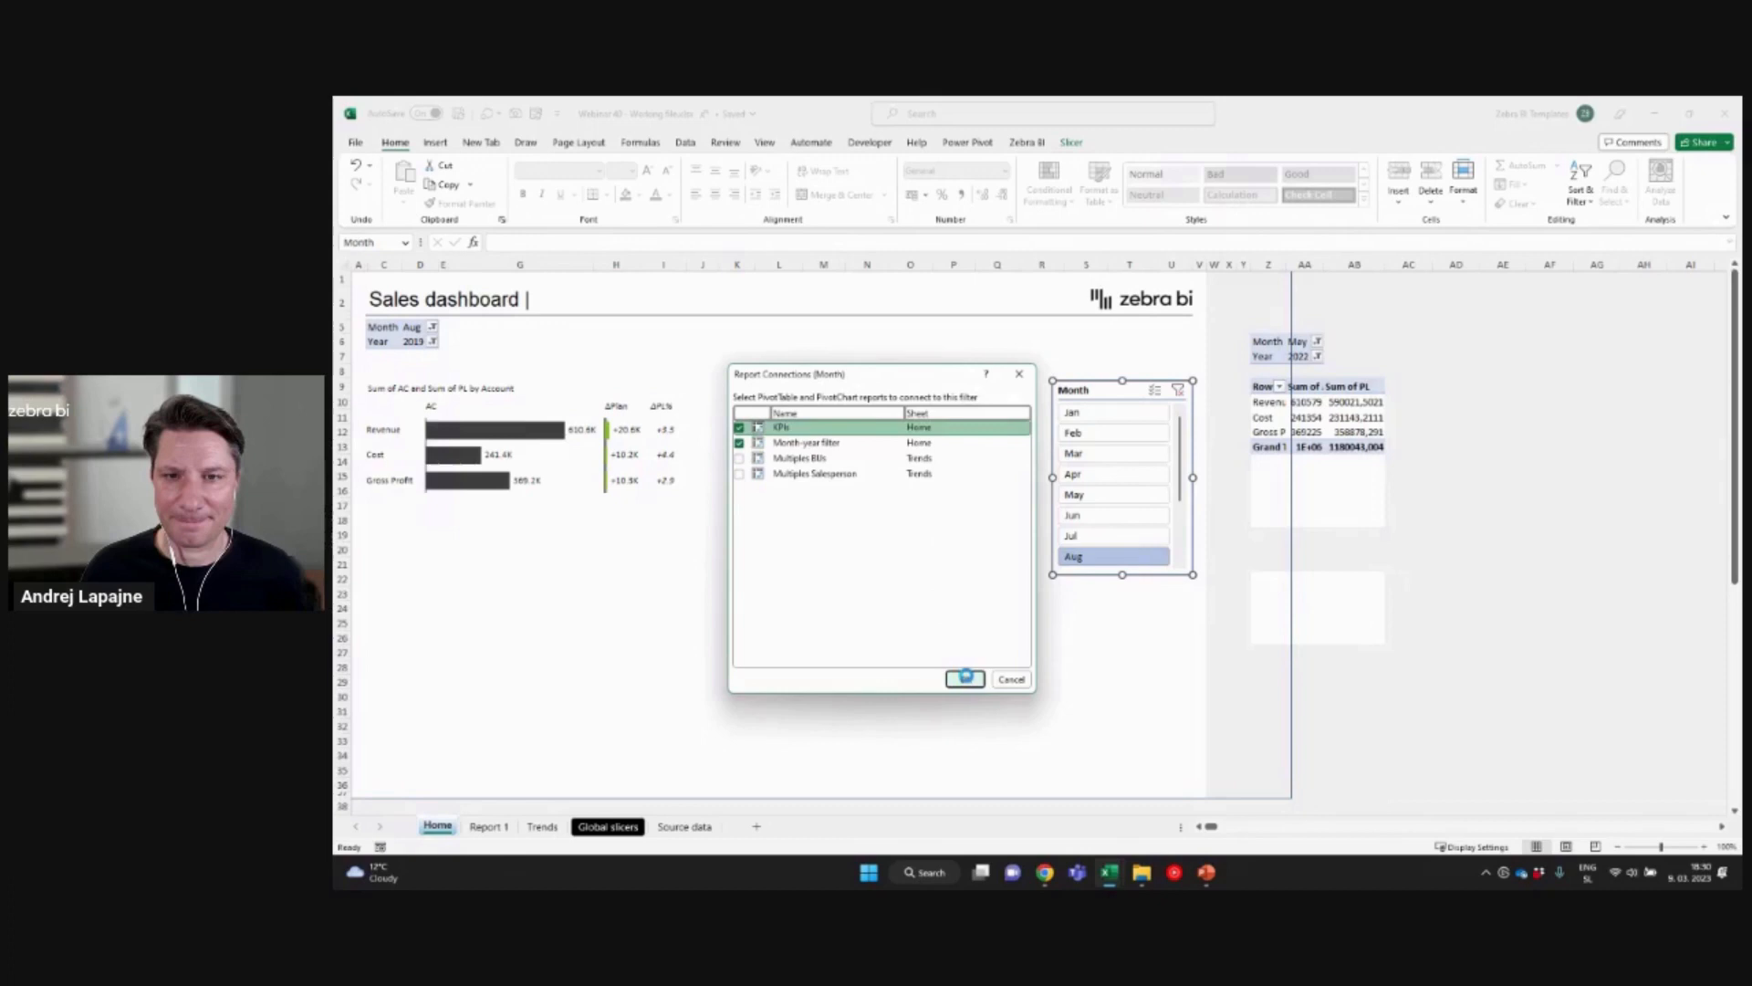
pyautogui.click(965, 678)
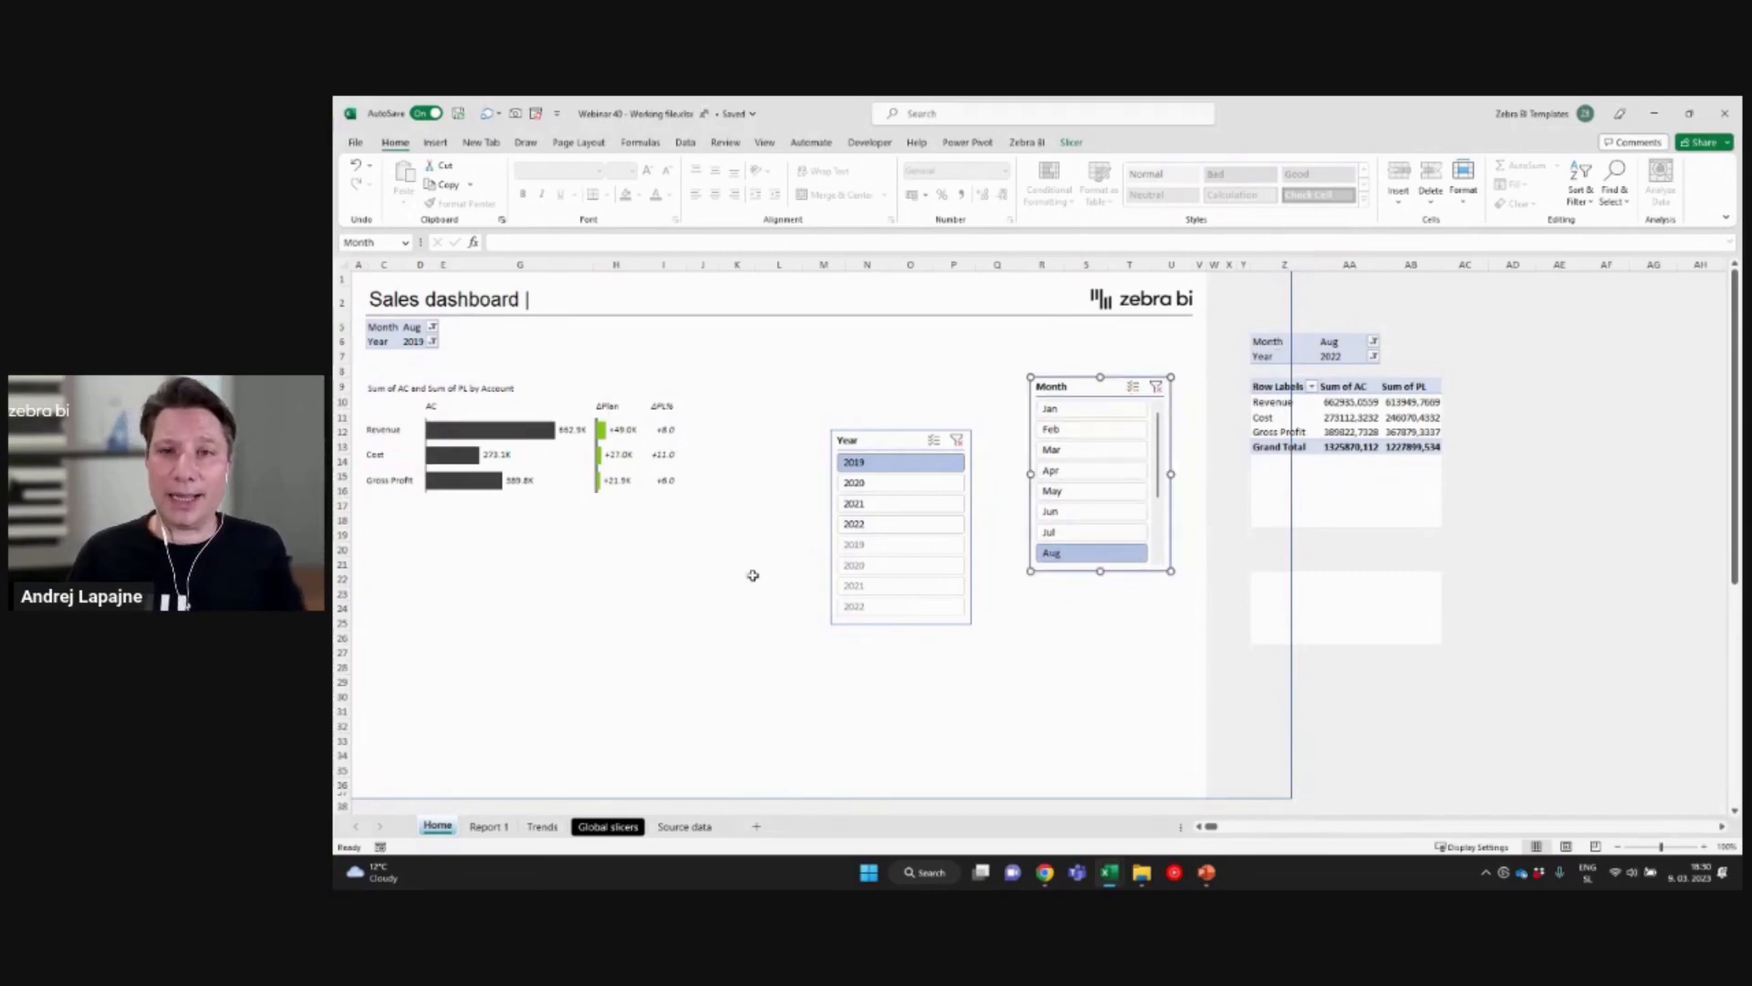
pyautogui.moveTo(866, 385)
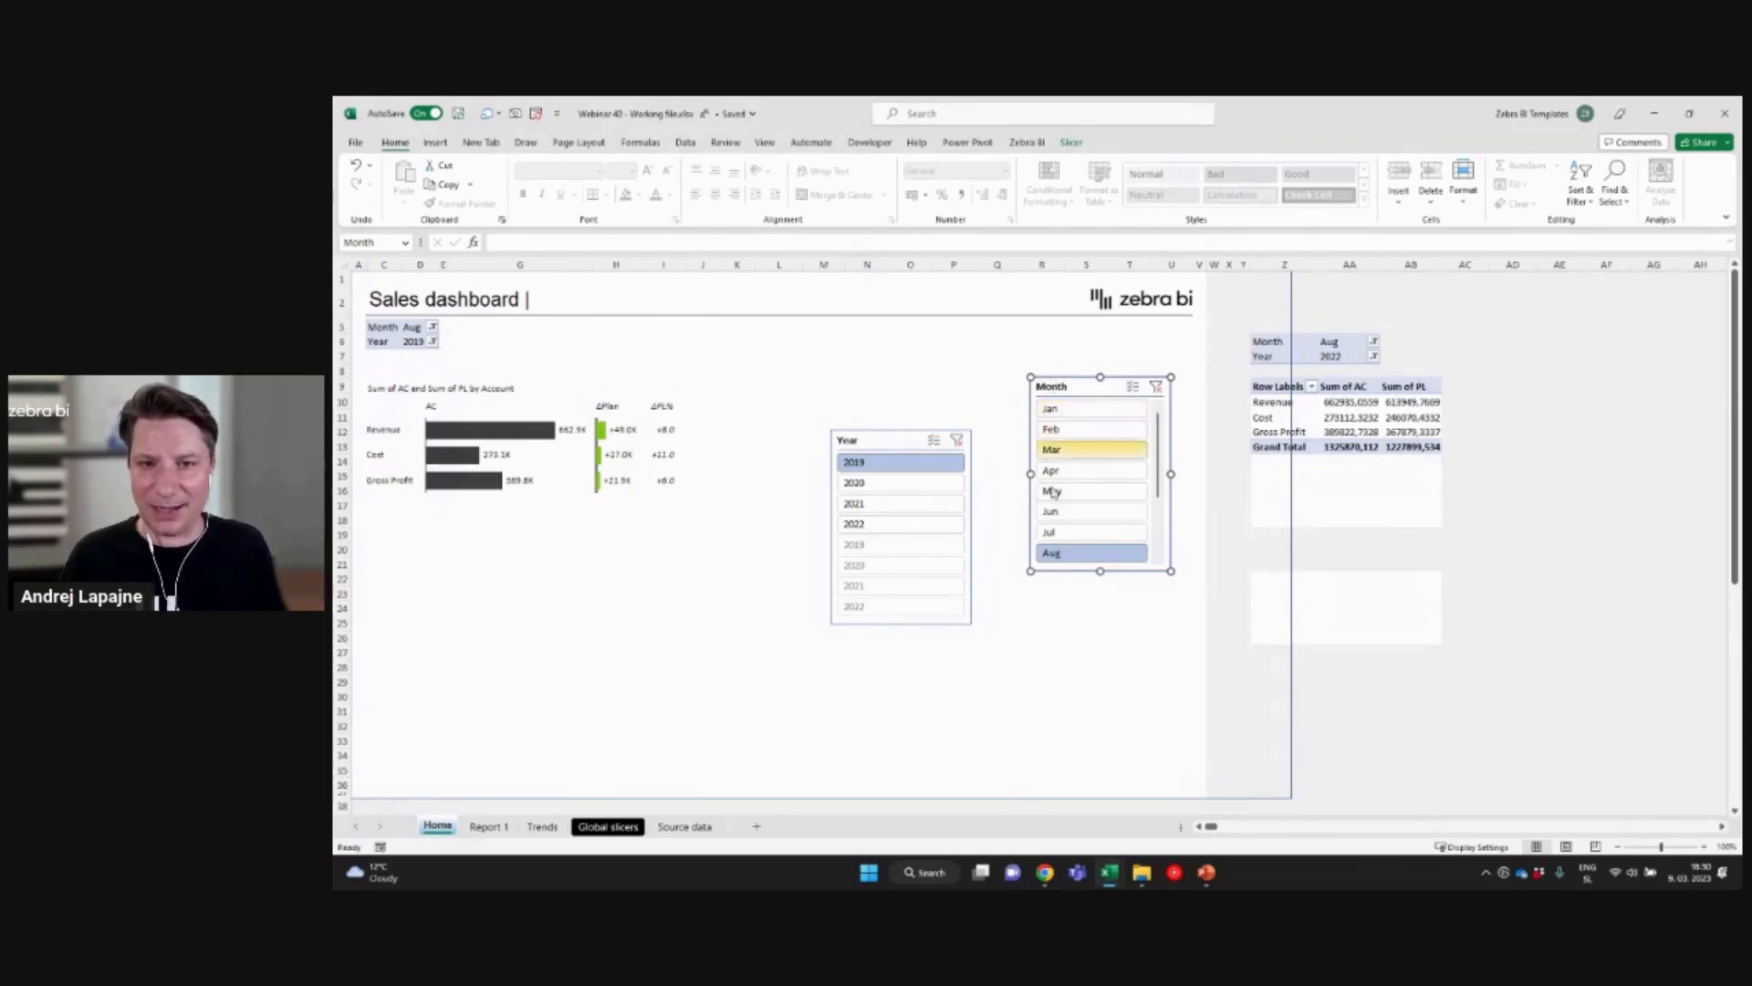
# Step: Try May and June in the Month slicer, leaving June selected
pyautogui.click(1092, 511)
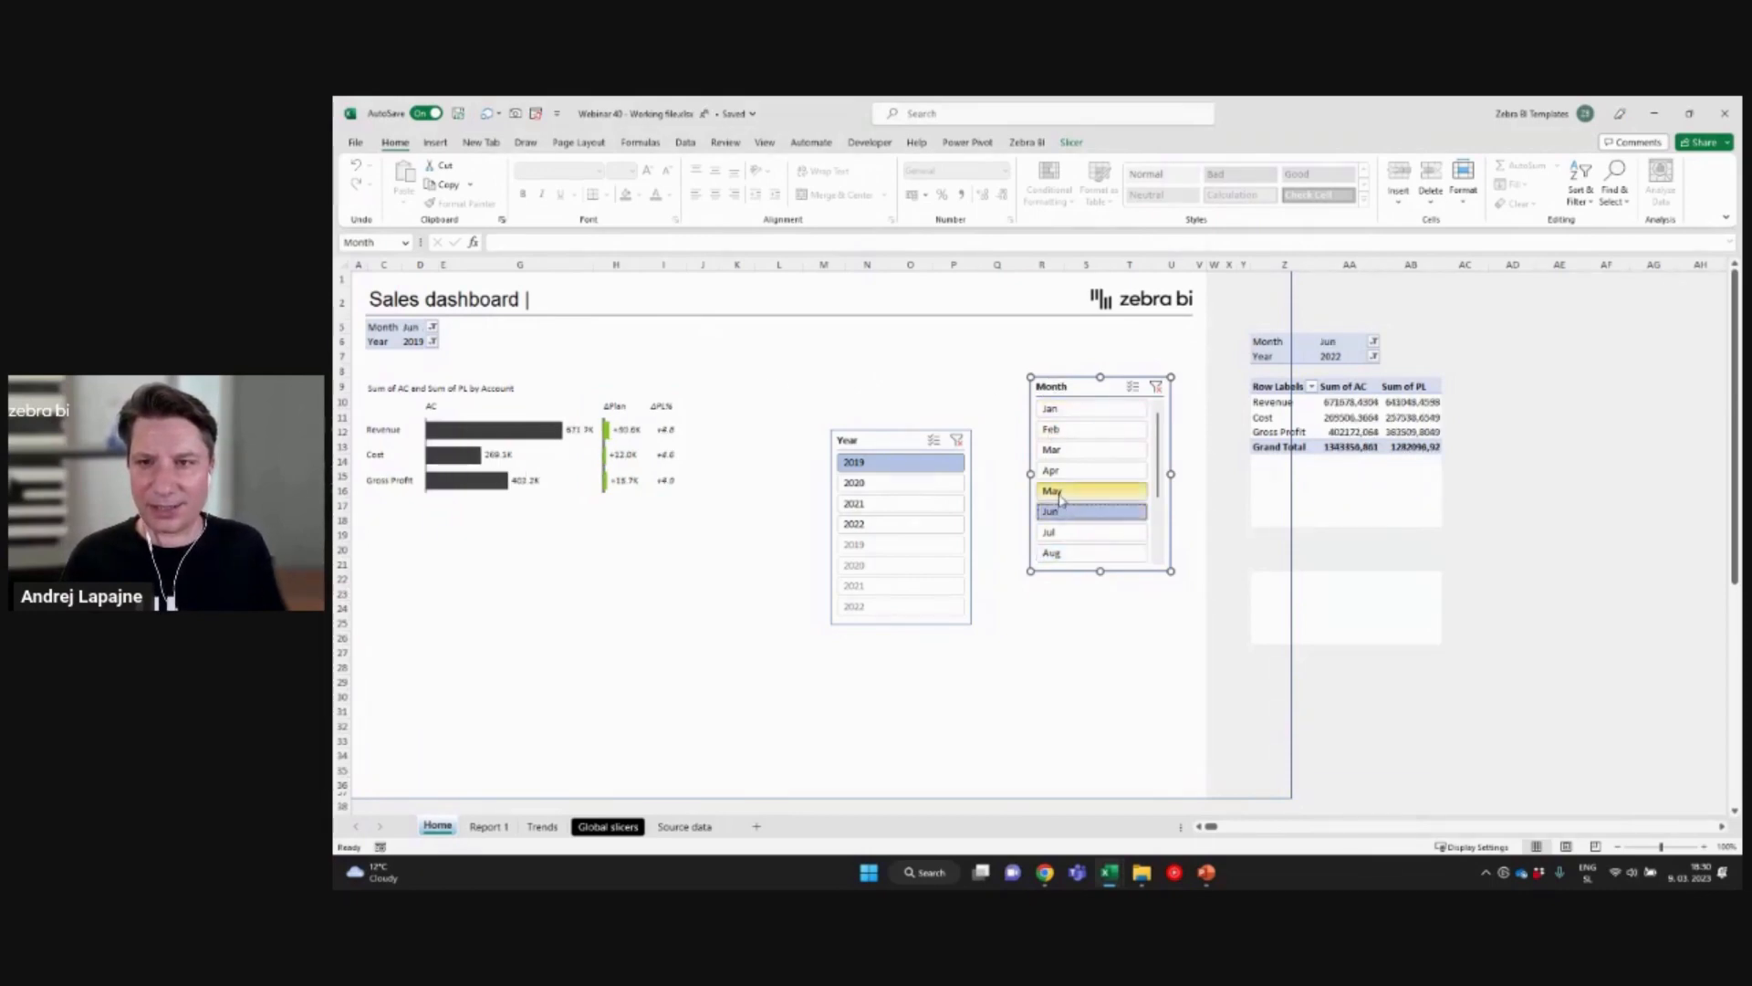
pyautogui.click(1091, 491)
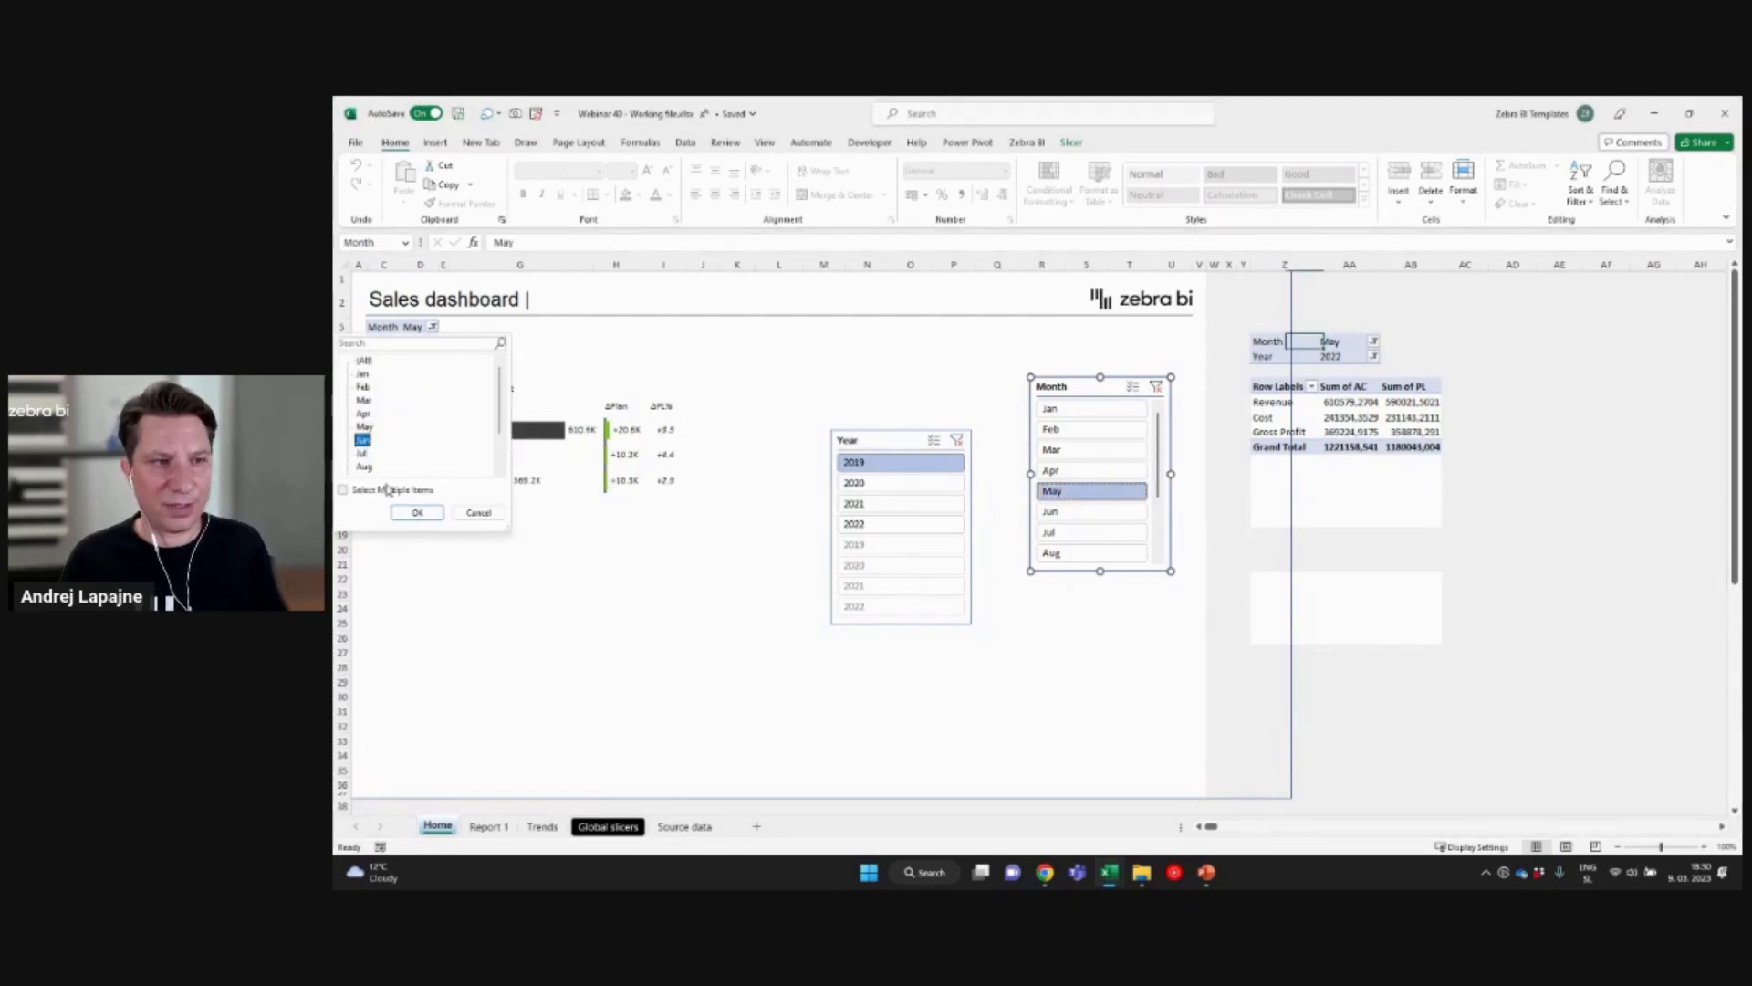
pyautogui.click(417, 512)
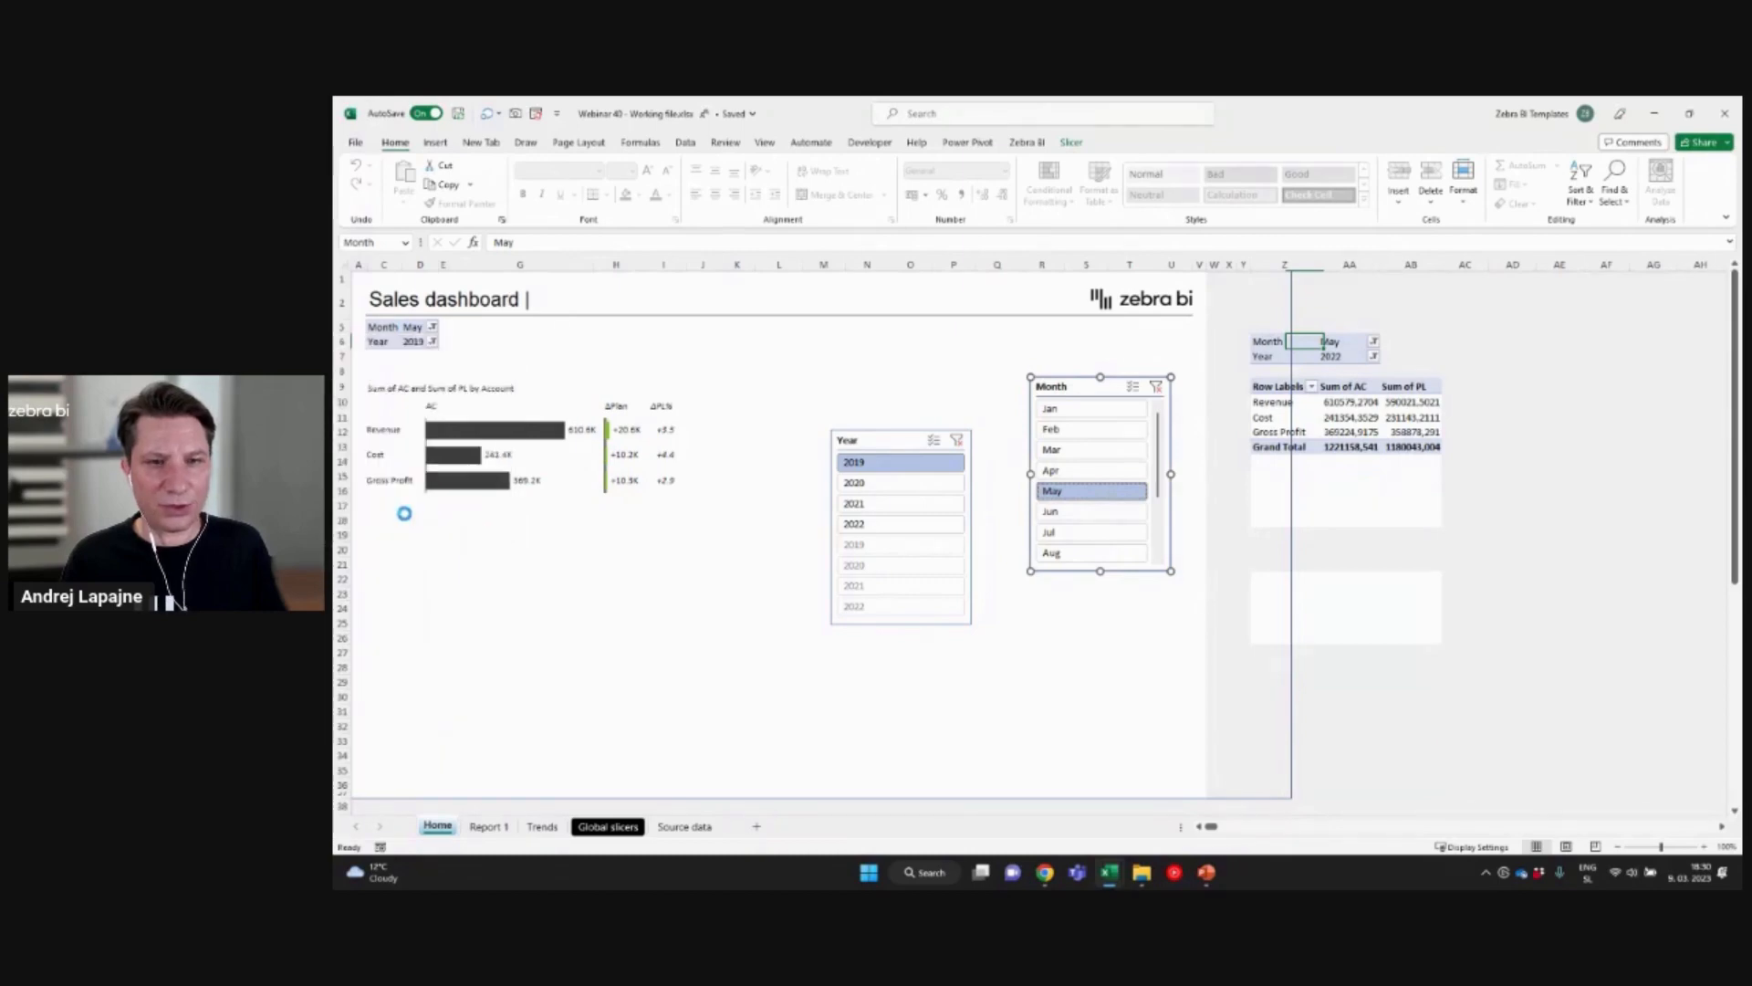
pyautogui.click(1091, 511)
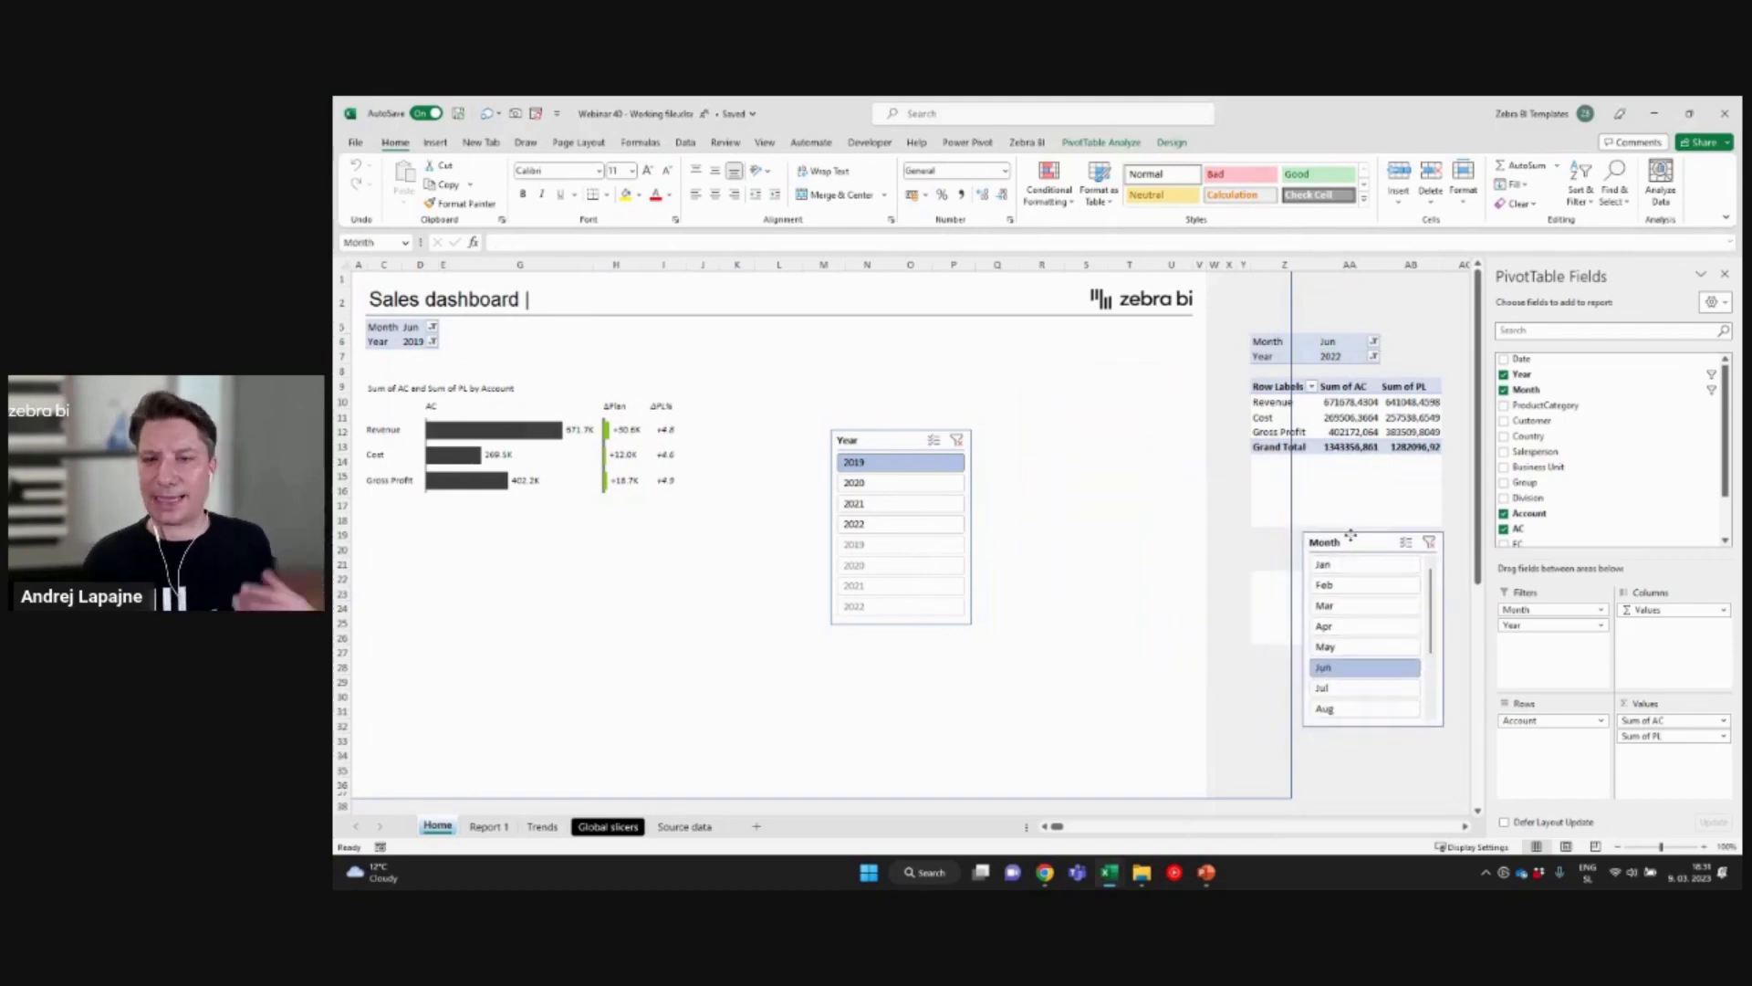
pyautogui.click(1386, 542)
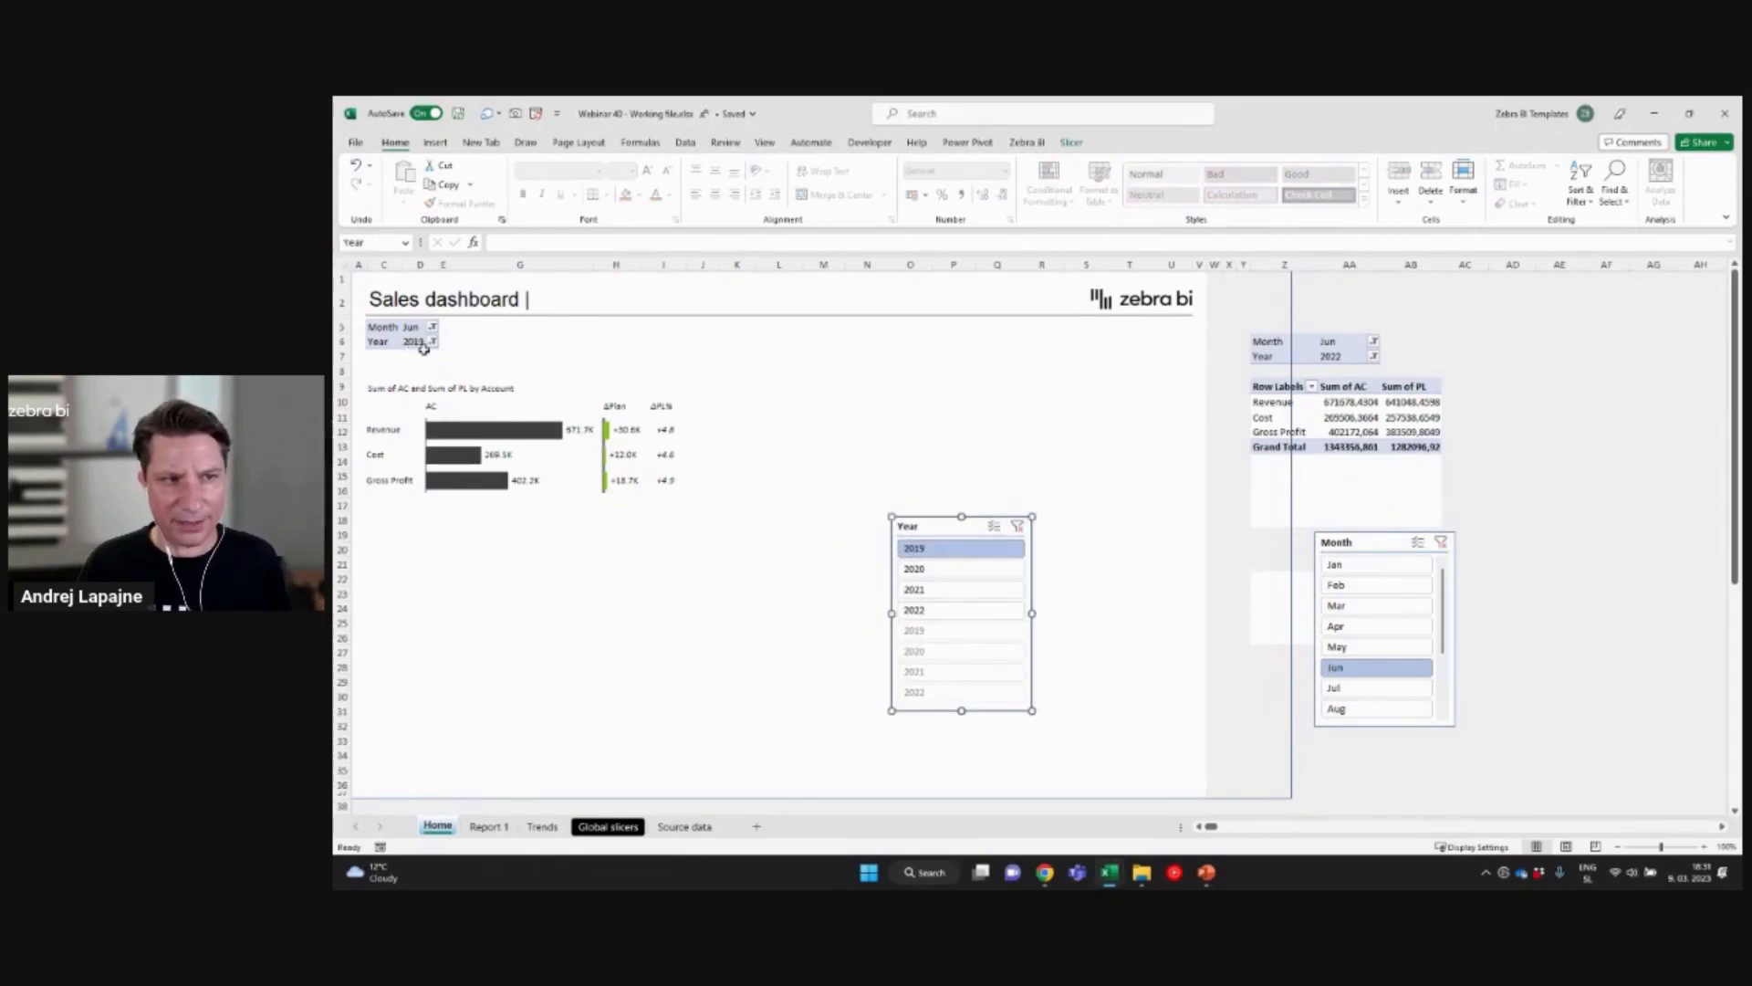
pyautogui.moveTo(1569, 344)
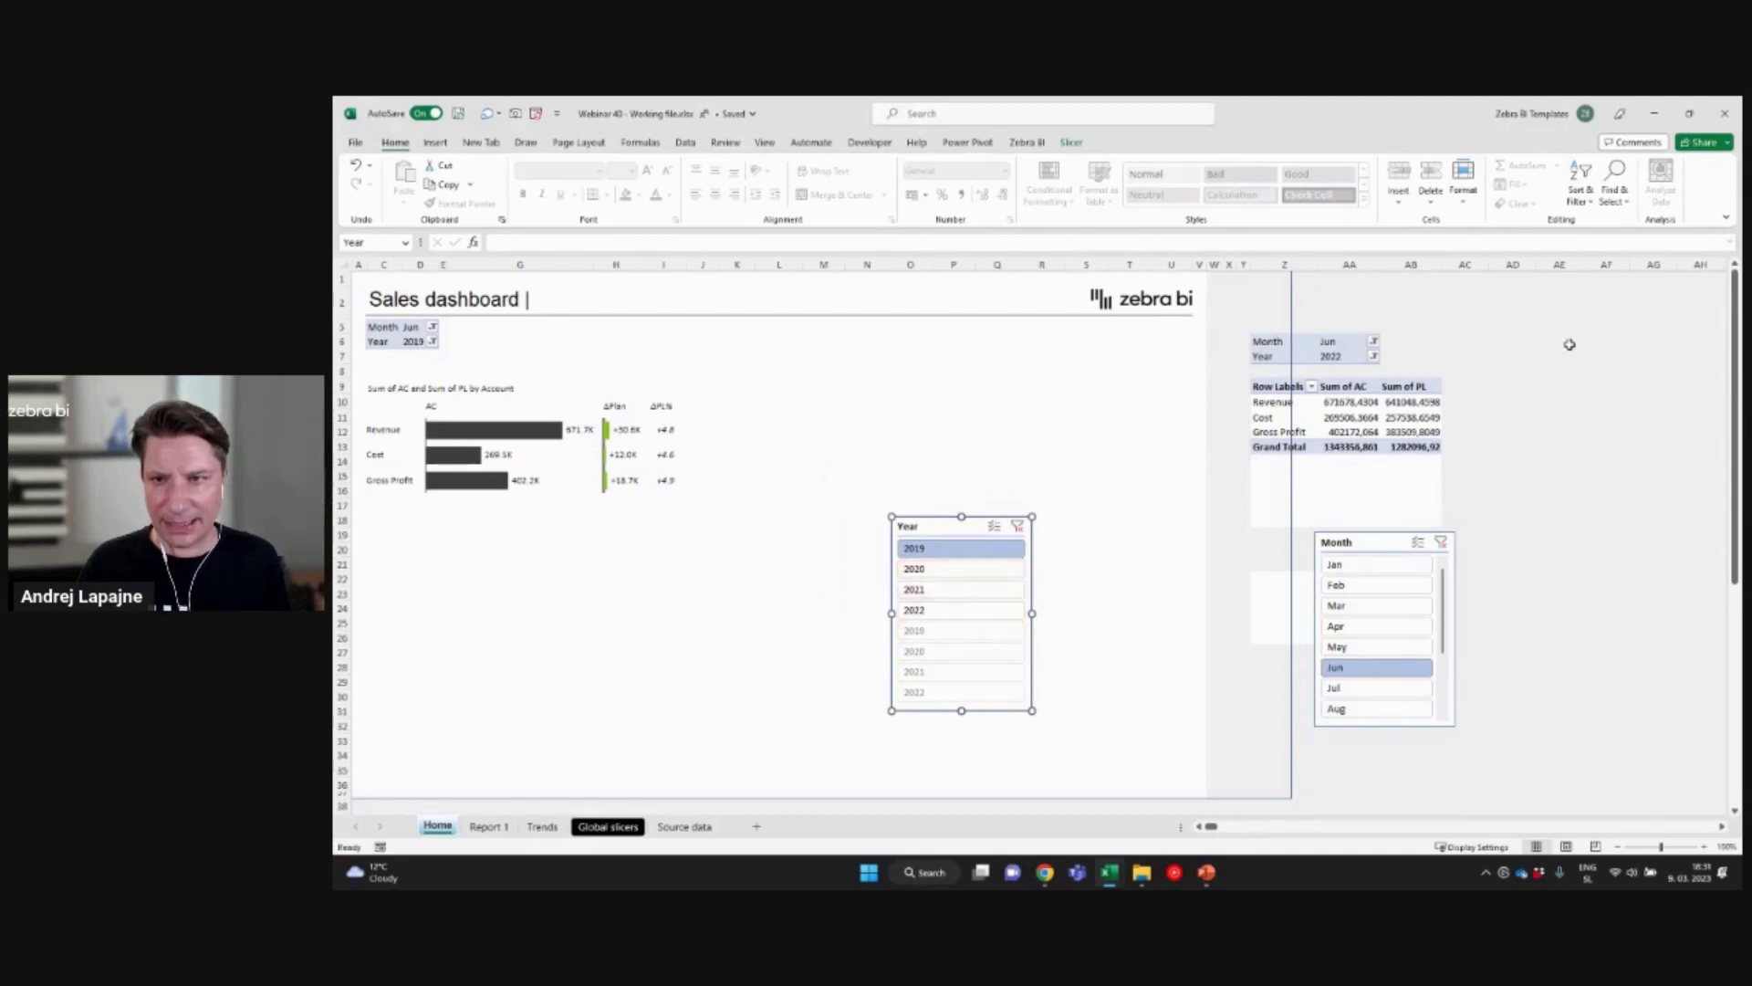
# Step: Connect the Year slicer to the KPIs and Month-year filter pivot tables
pyautogui.rightClick(961, 526)
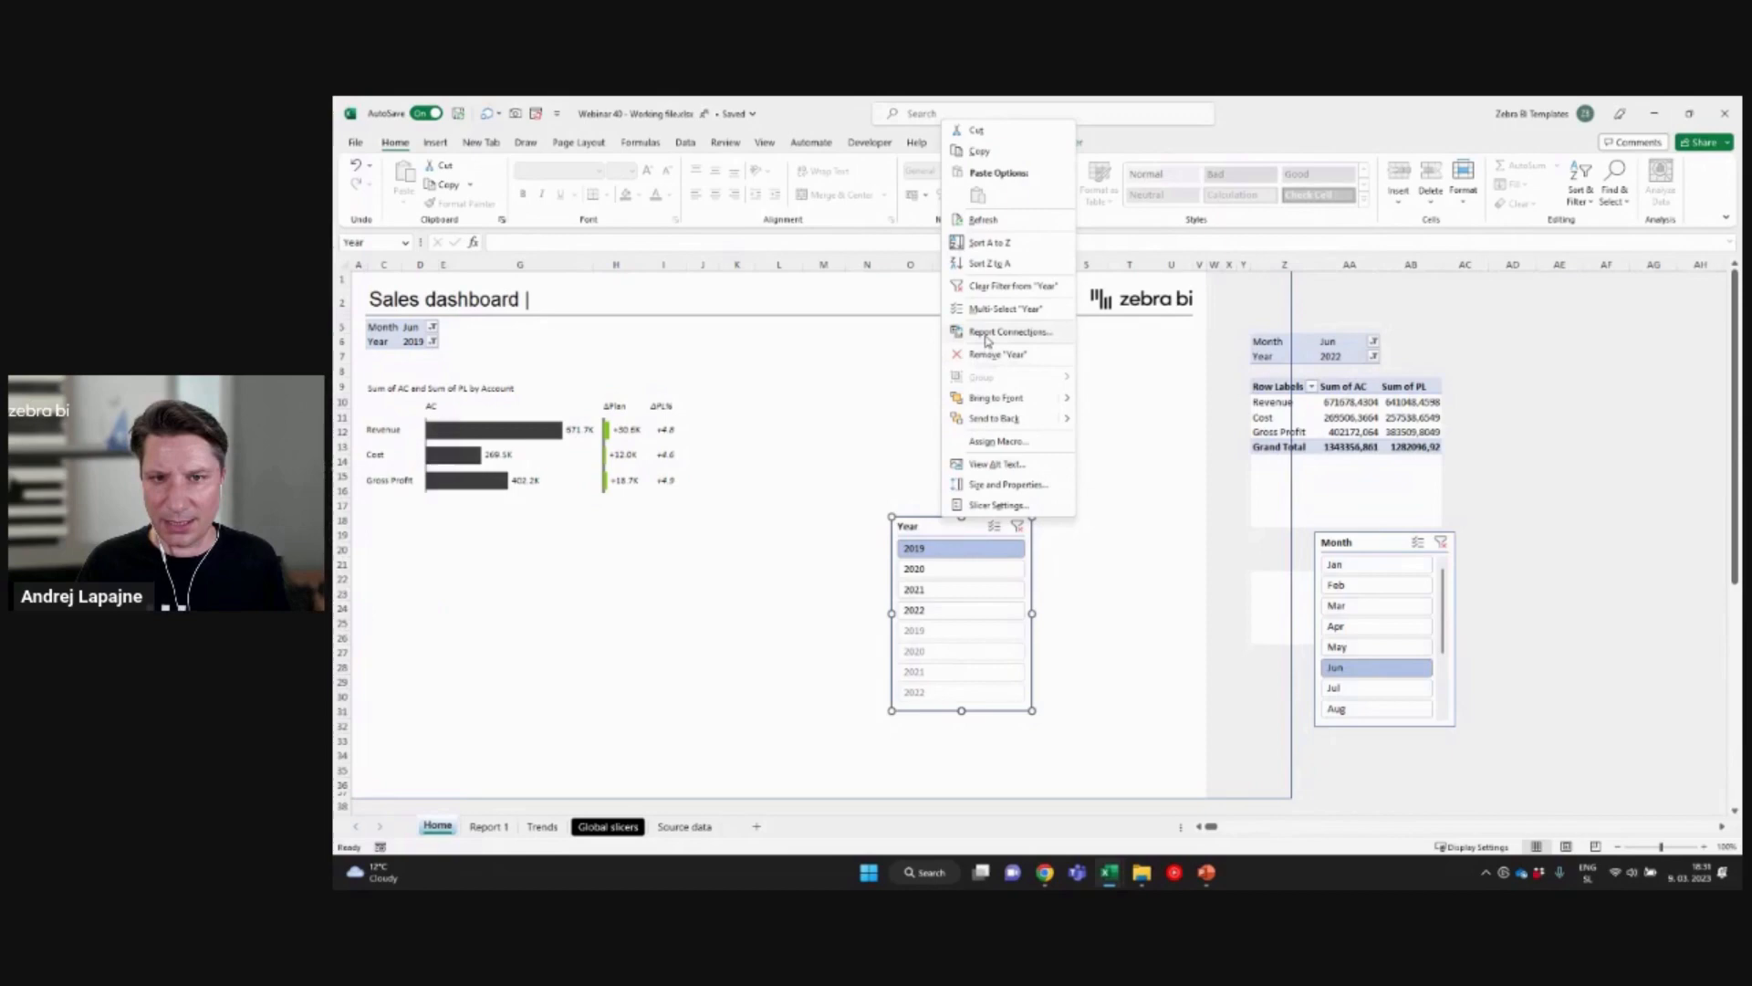
pyautogui.click(1009, 330)
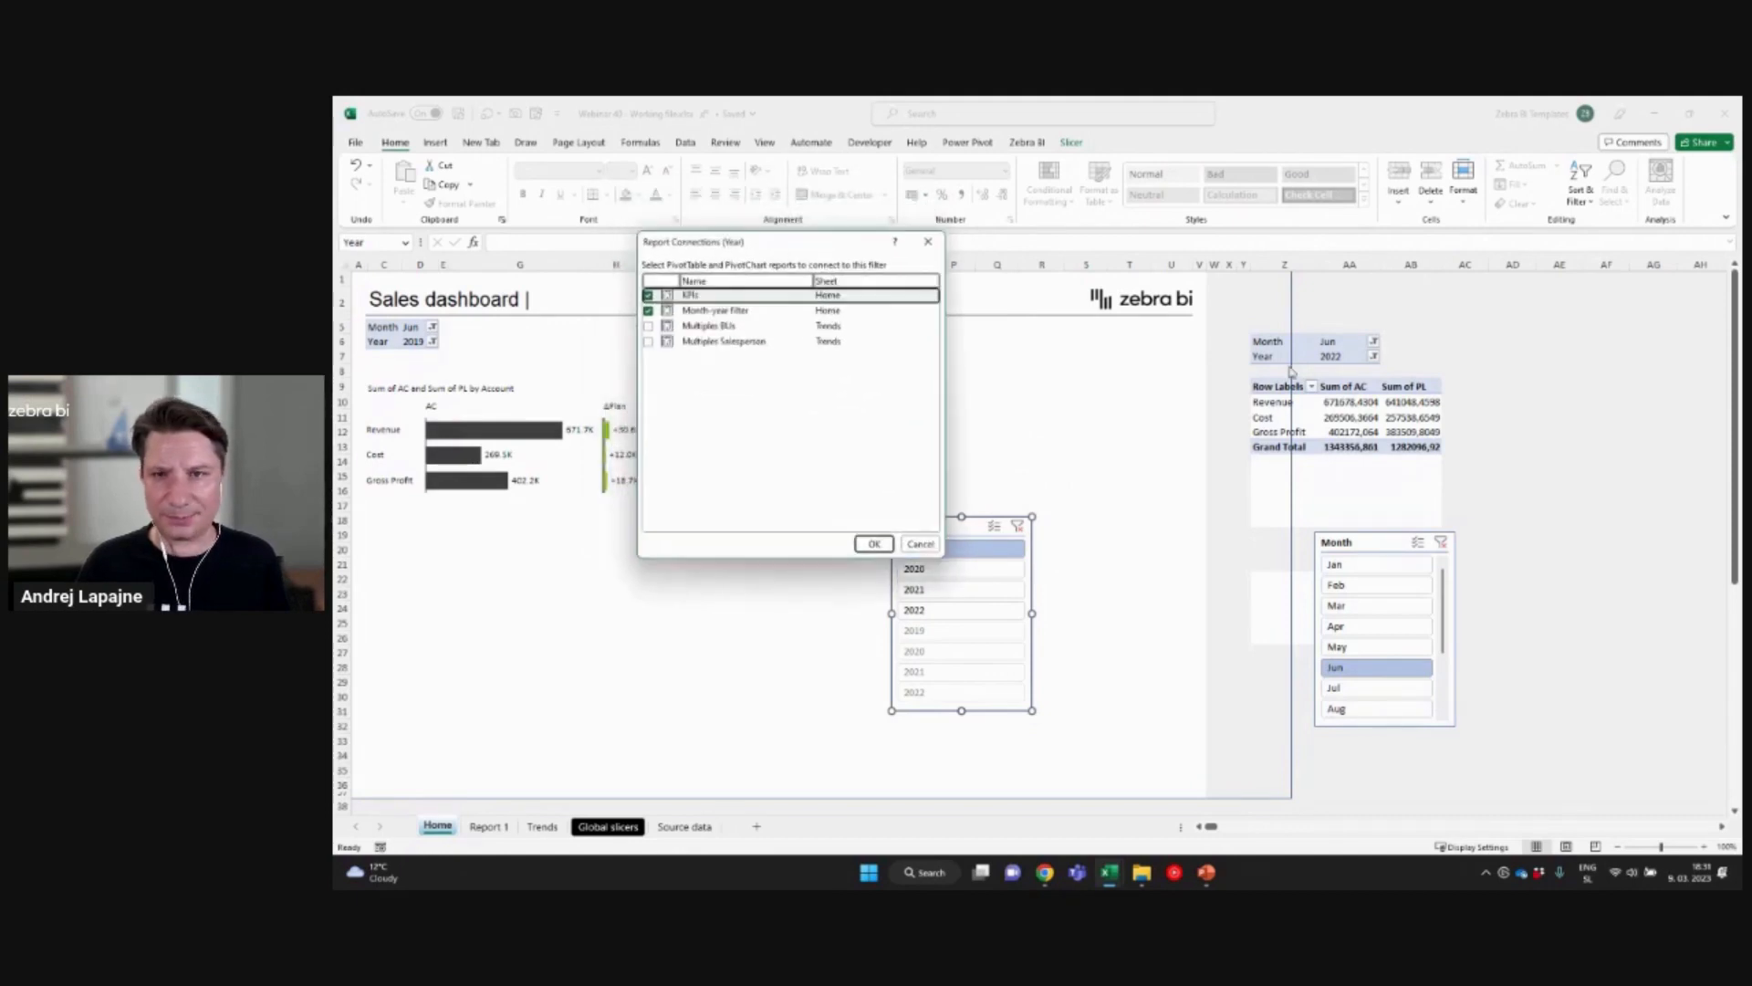
pyautogui.moveTo(513, 348)
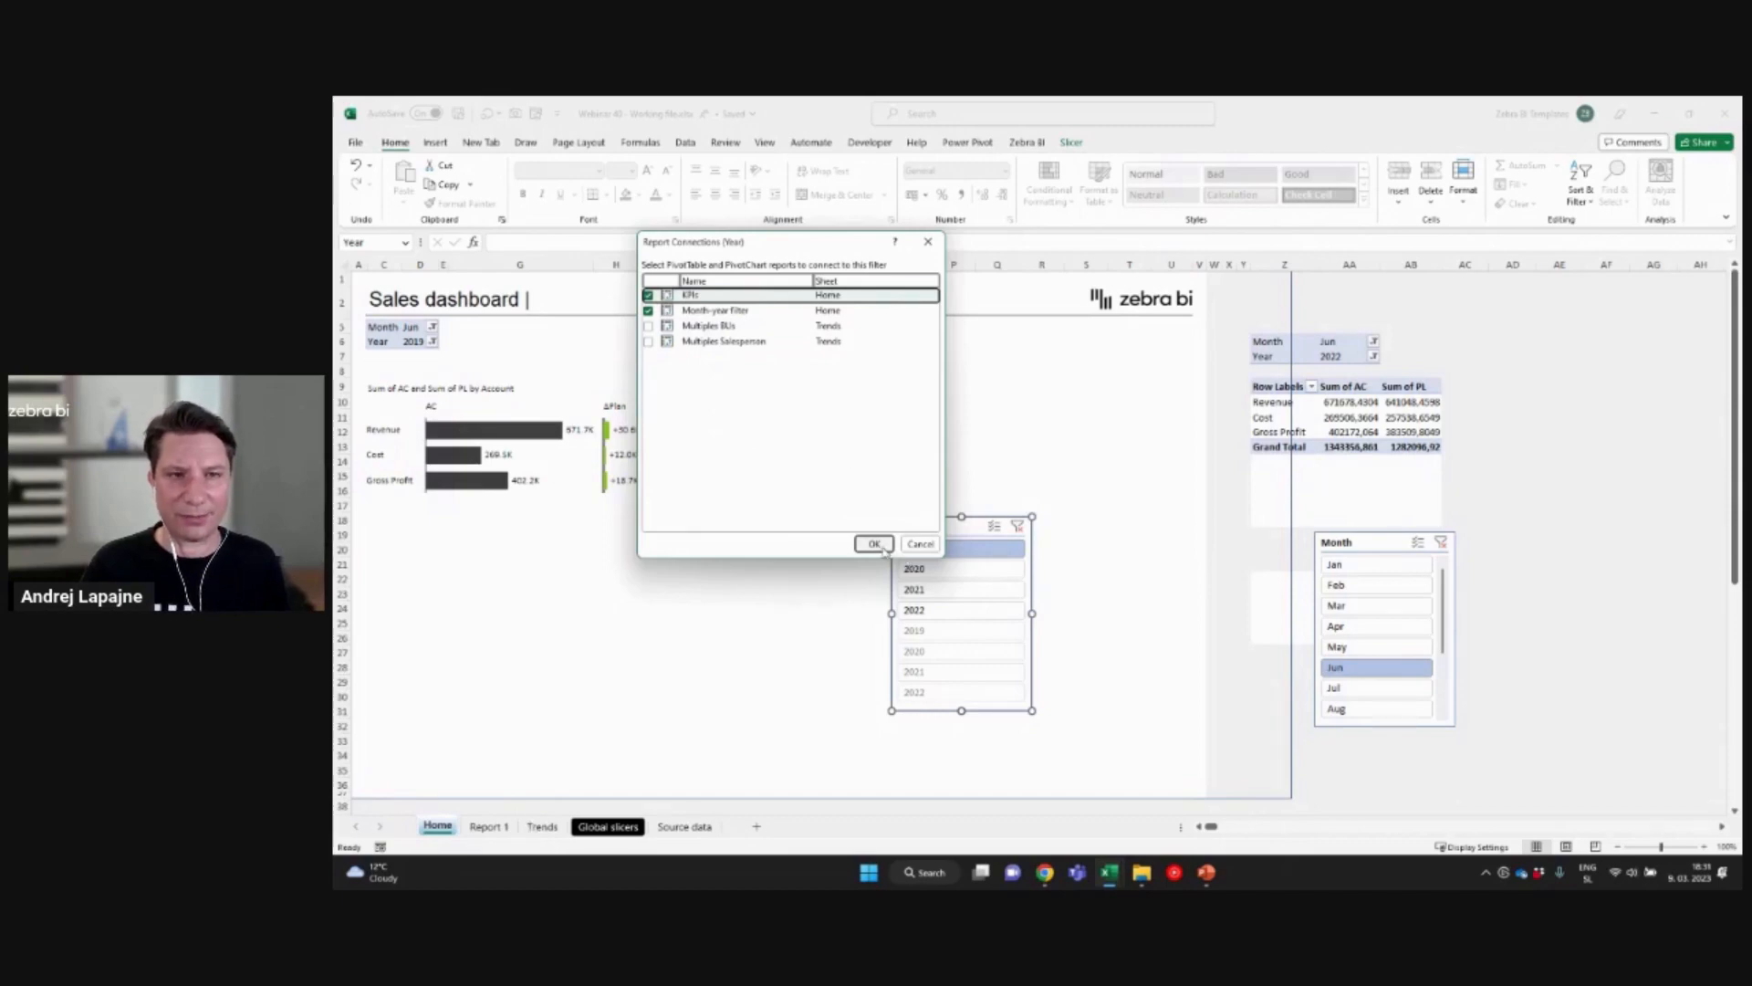
pyautogui.click(873, 543)
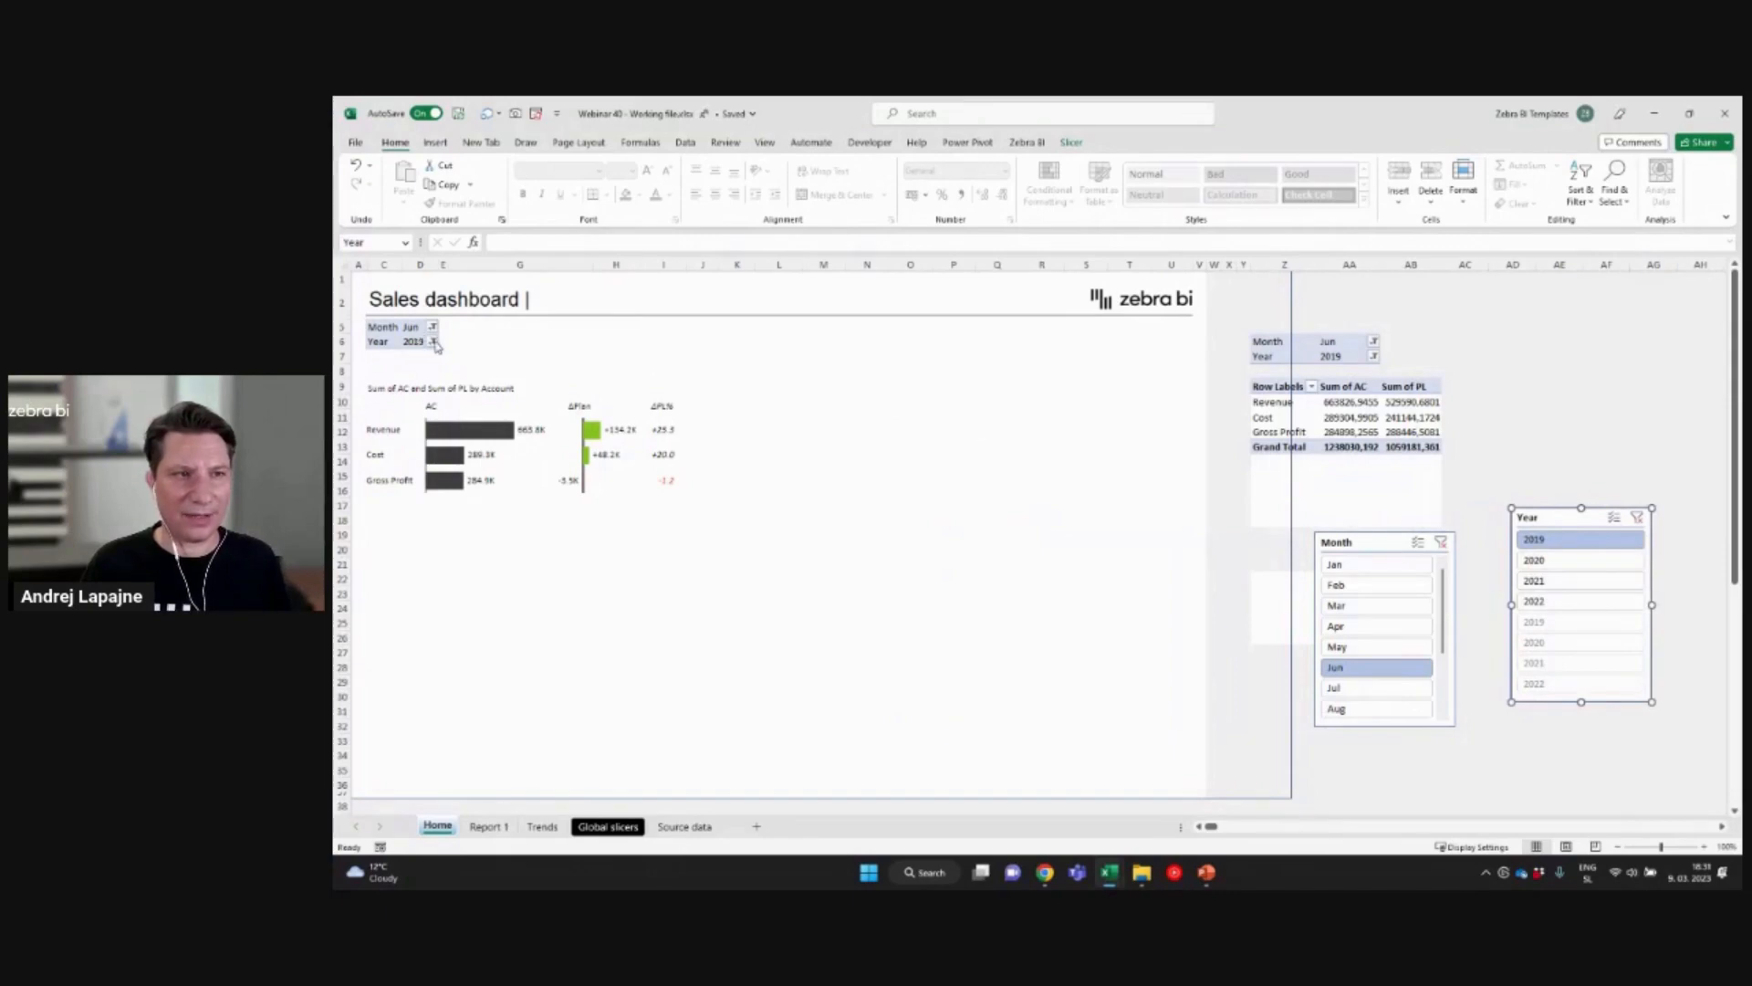
pyautogui.click(434, 341)
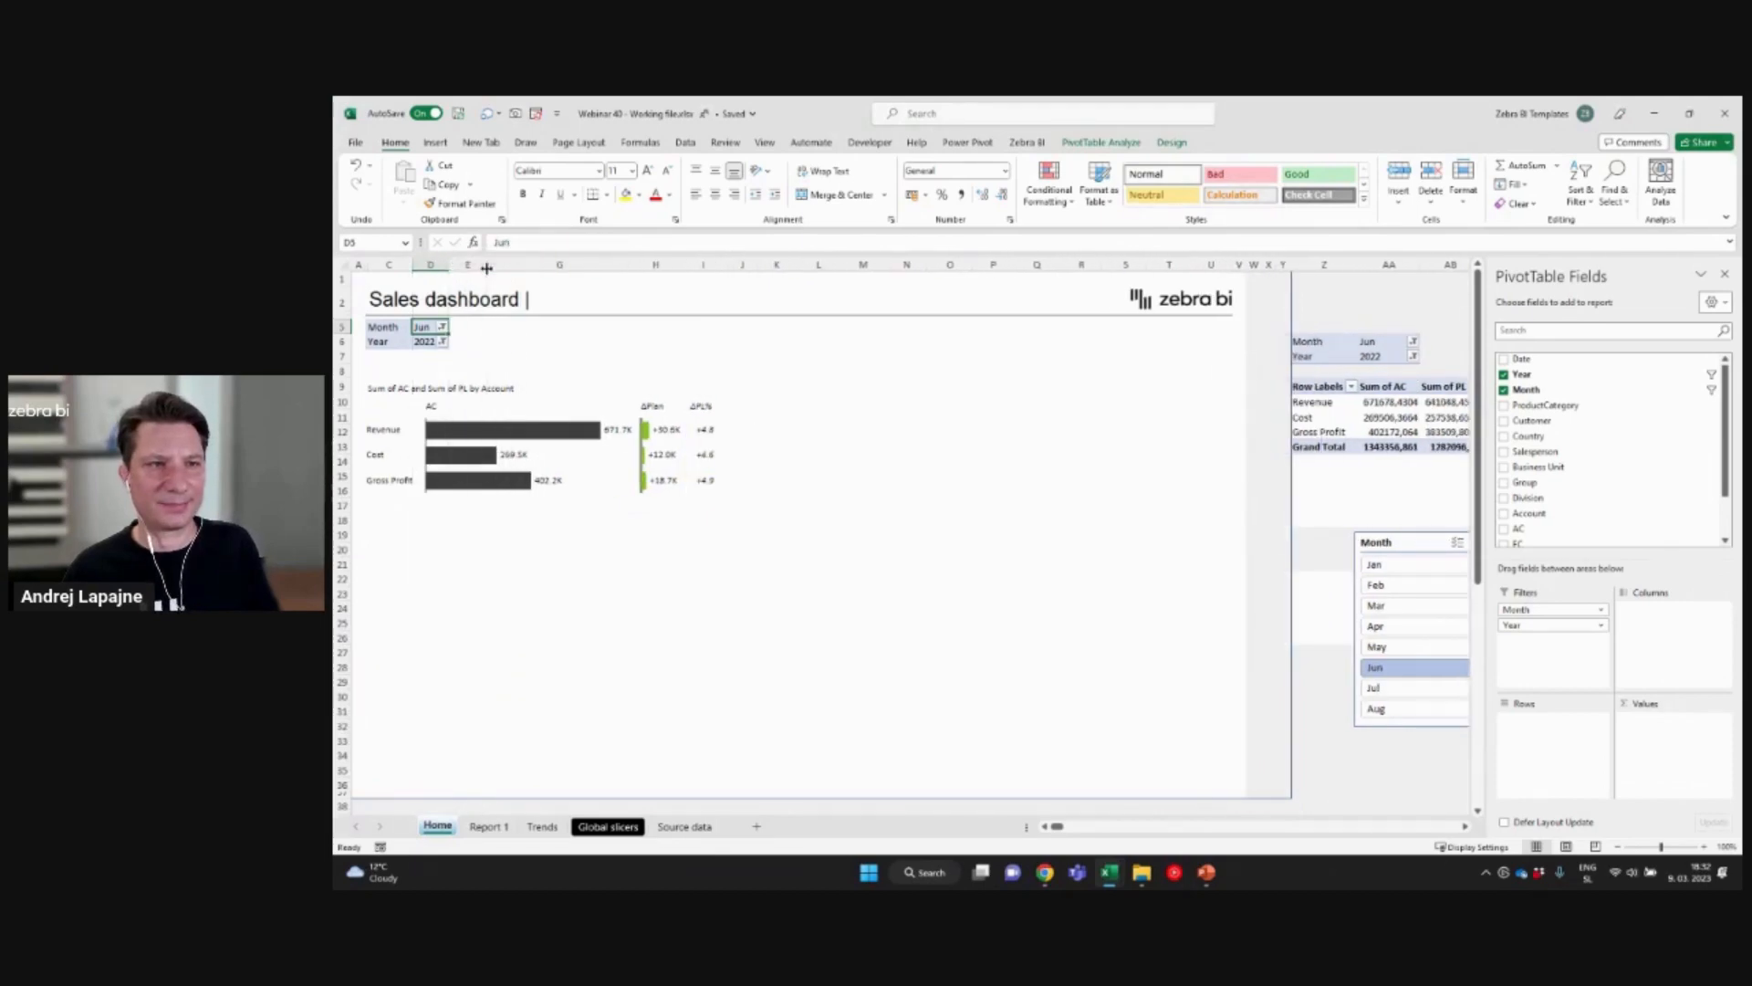
# Step: Inspect the dashboard's Year and Month filter cells showing June 2022
pyautogui.click(429, 340)
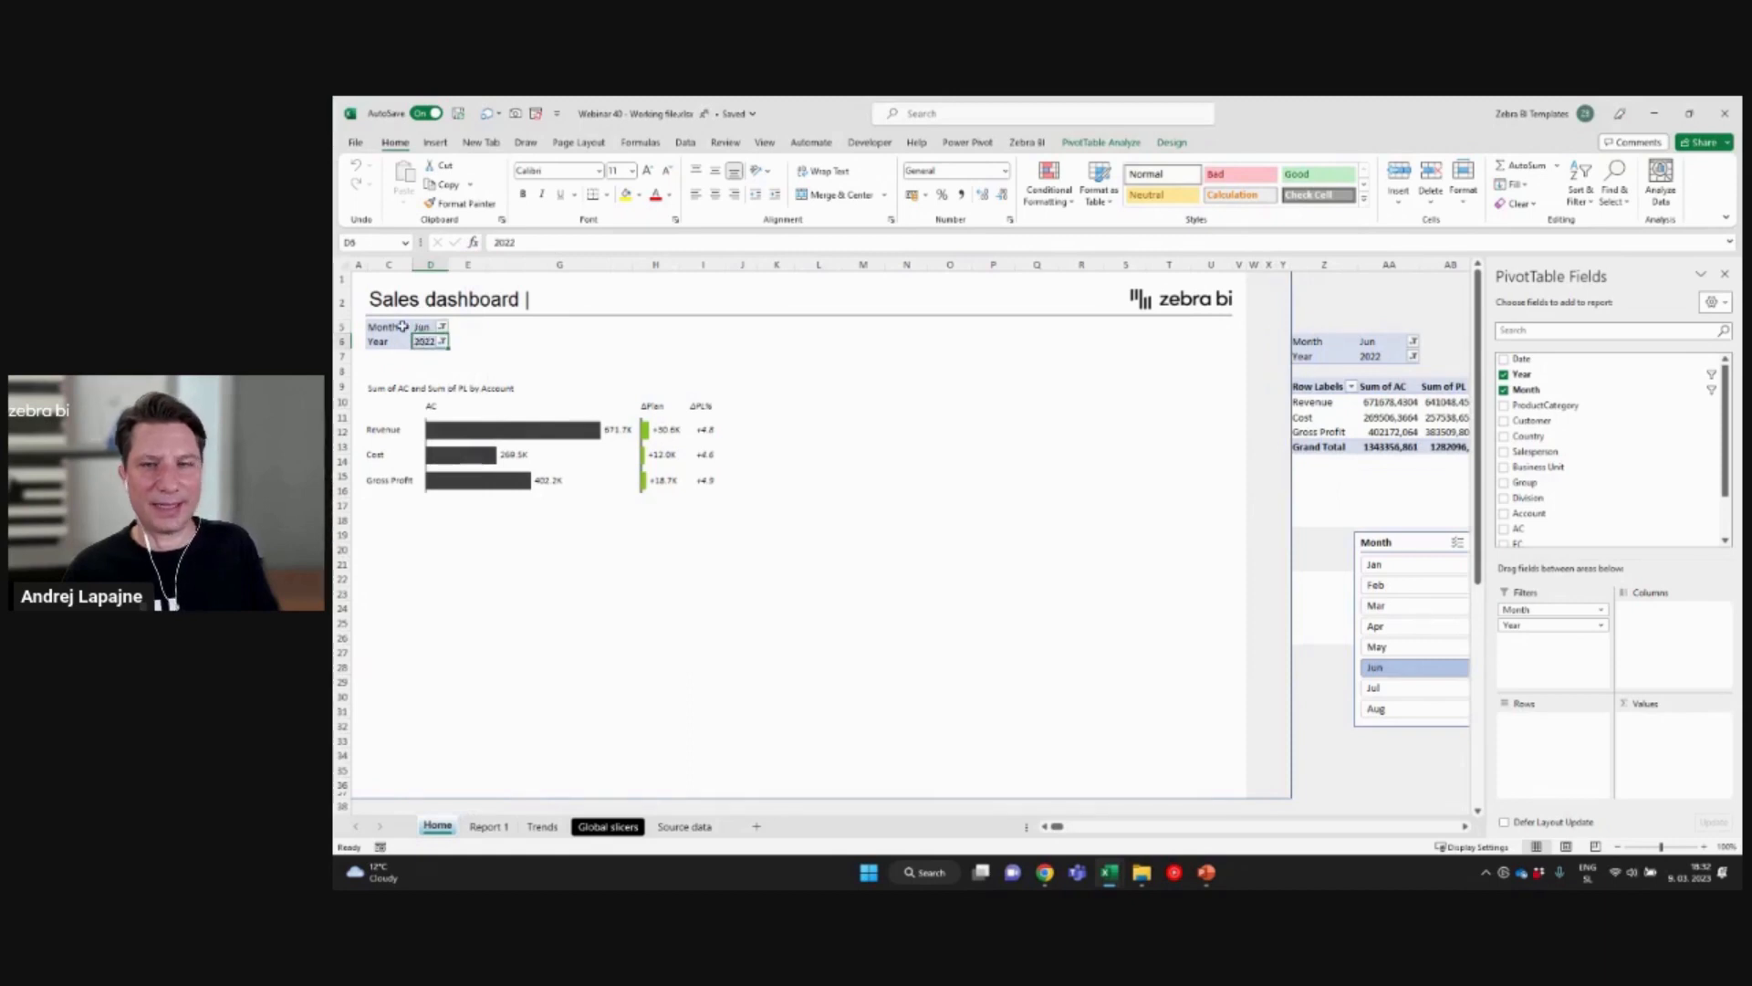
pyautogui.click(387, 326)
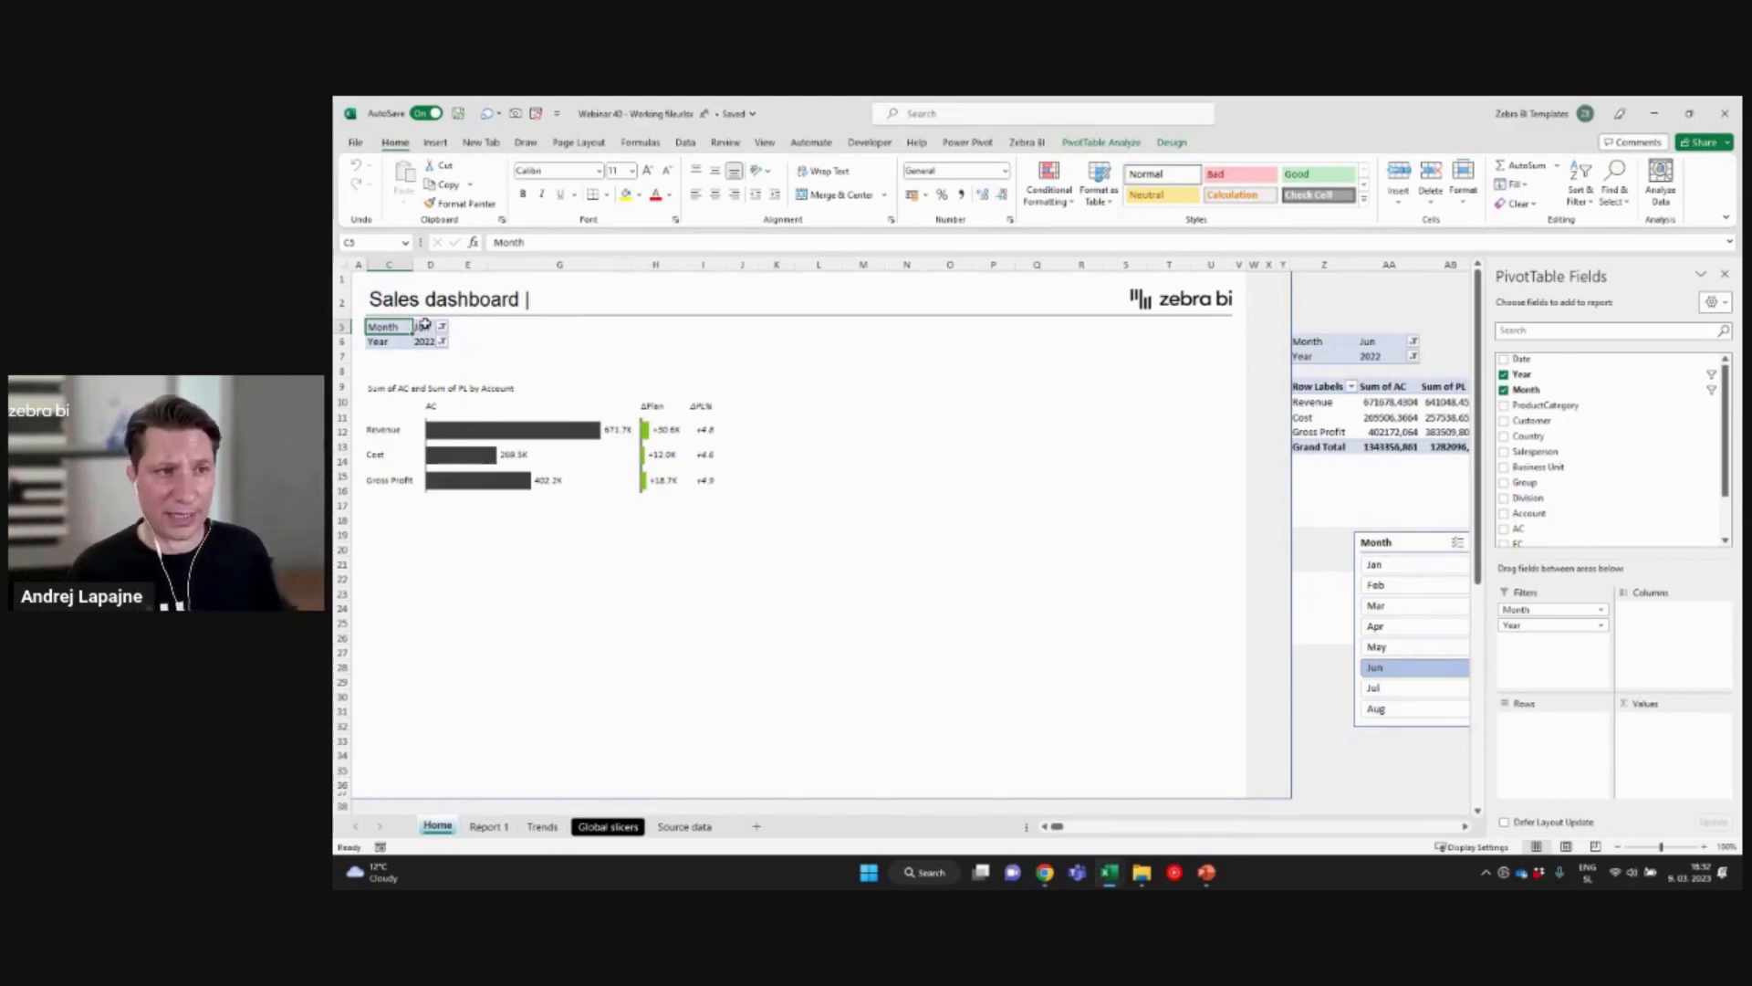
# Step: Disable 'Autofit column widths on update' in the filter pivot table's PivotTable Options
pyautogui.rightClick(423, 325)
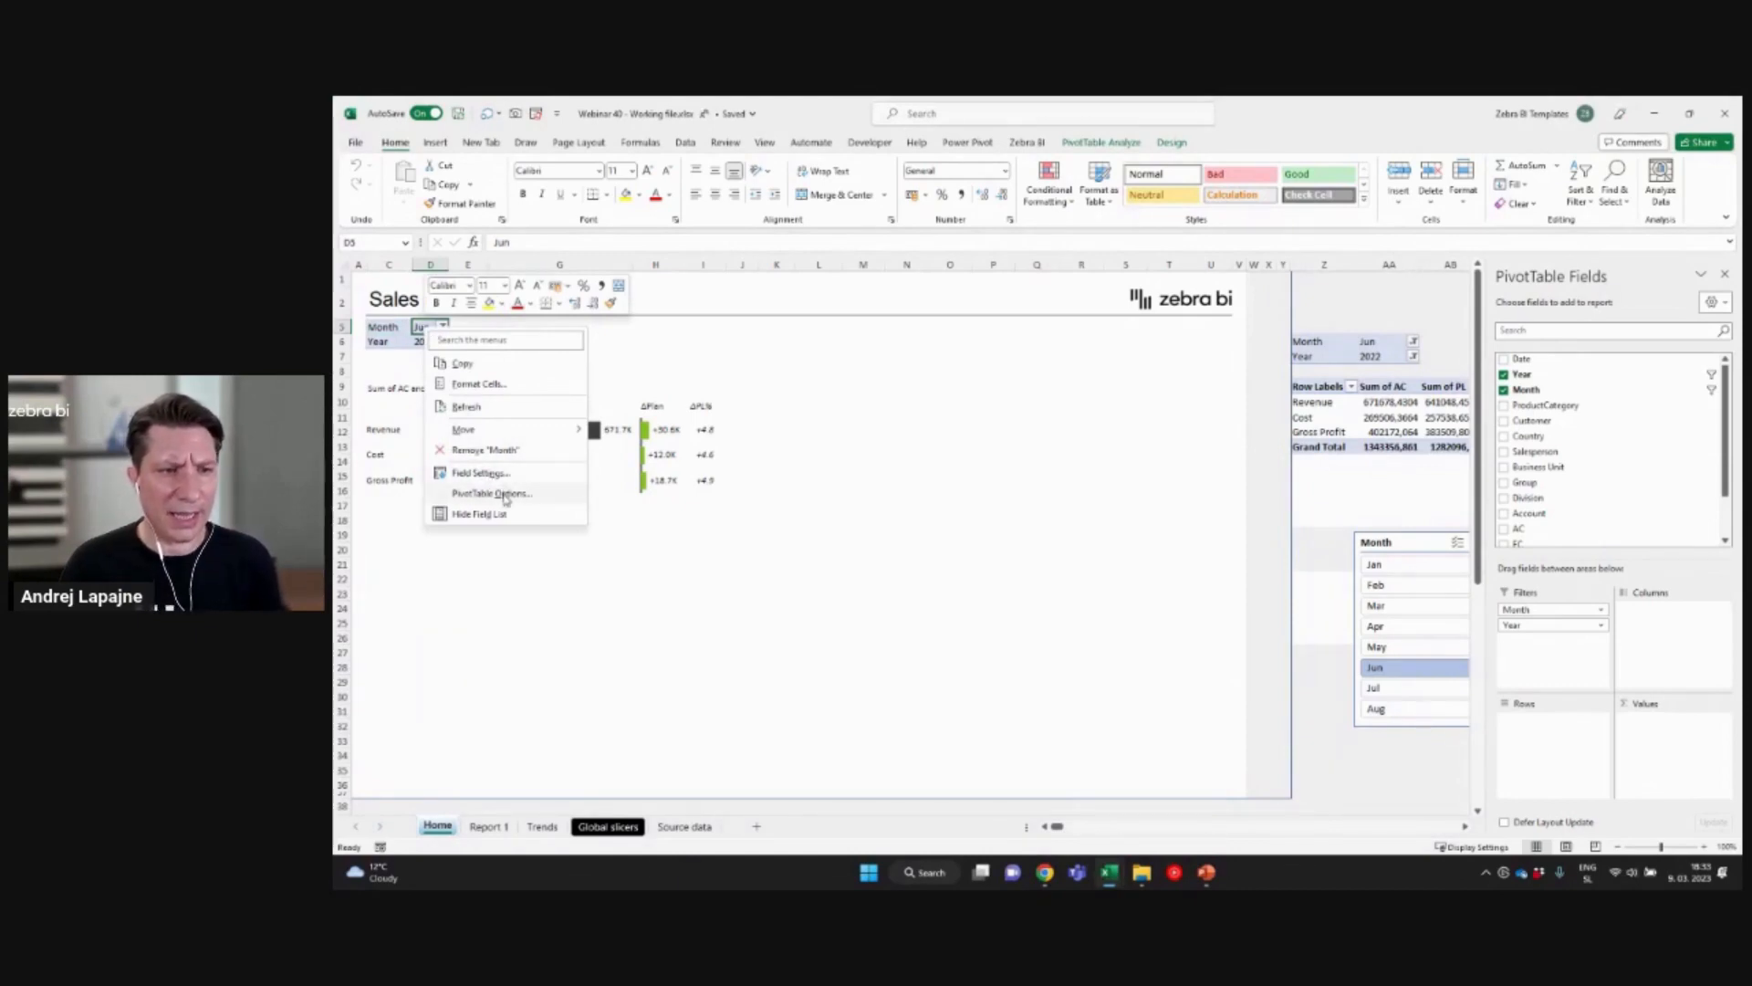
pyautogui.click(492, 492)
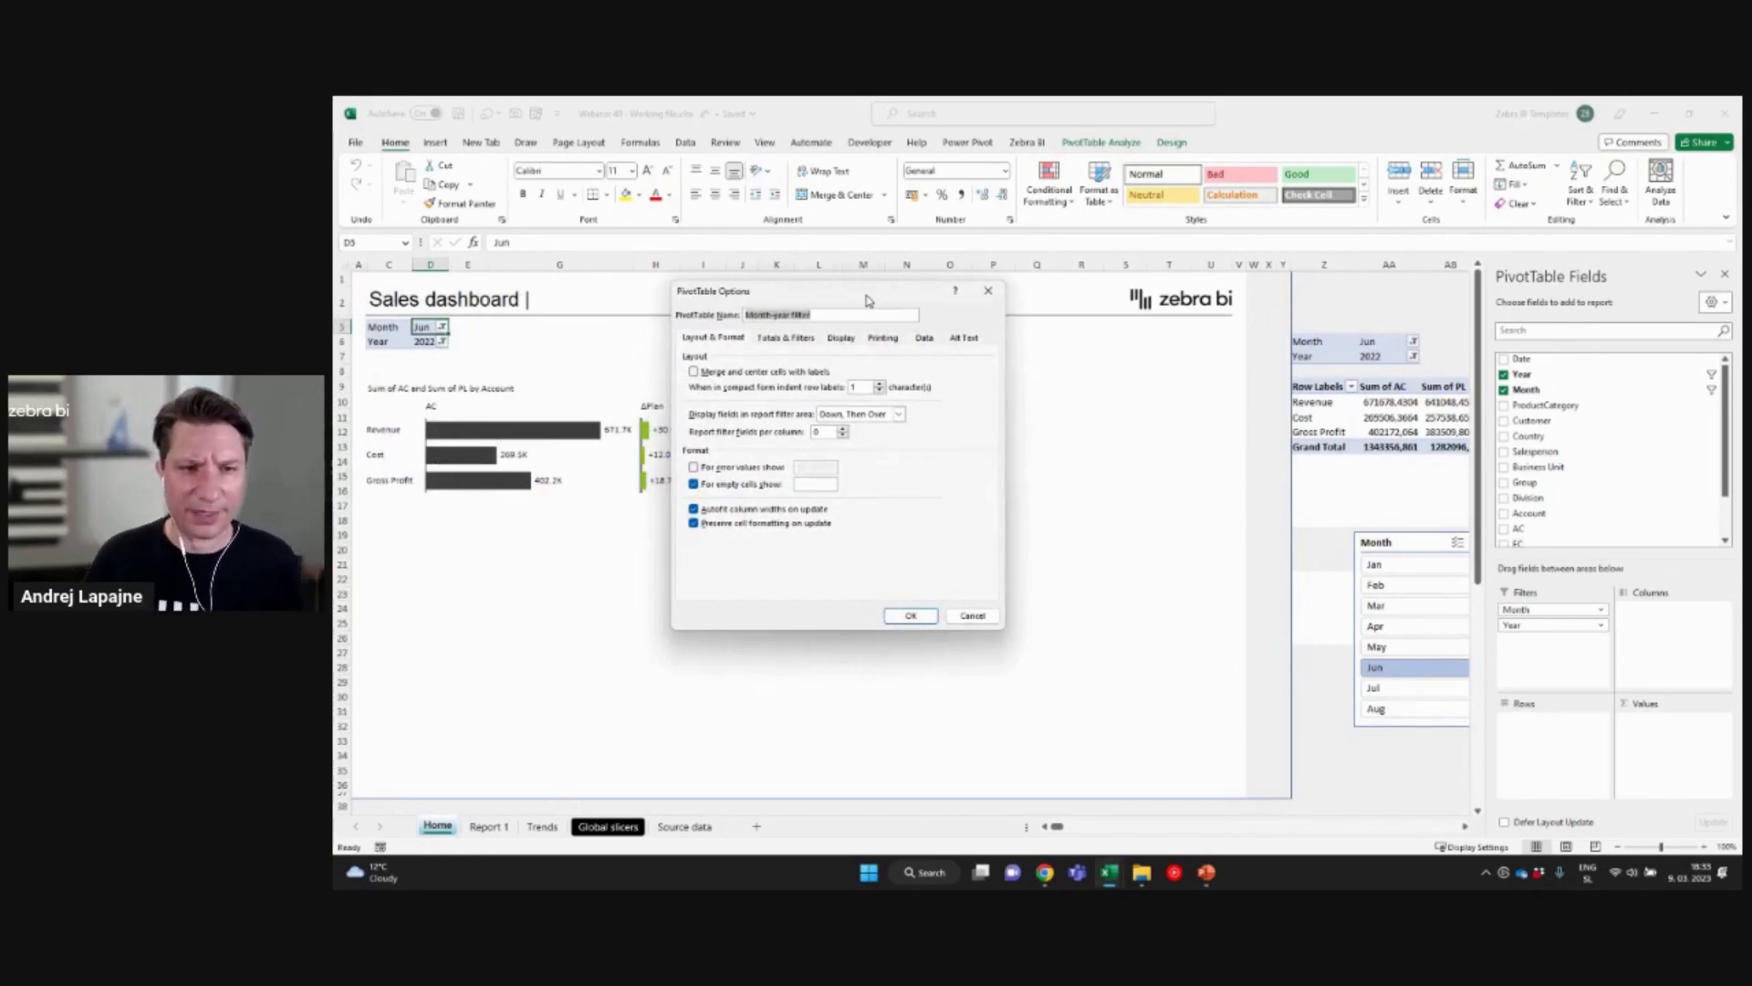
pyautogui.moveTo(775, 374)
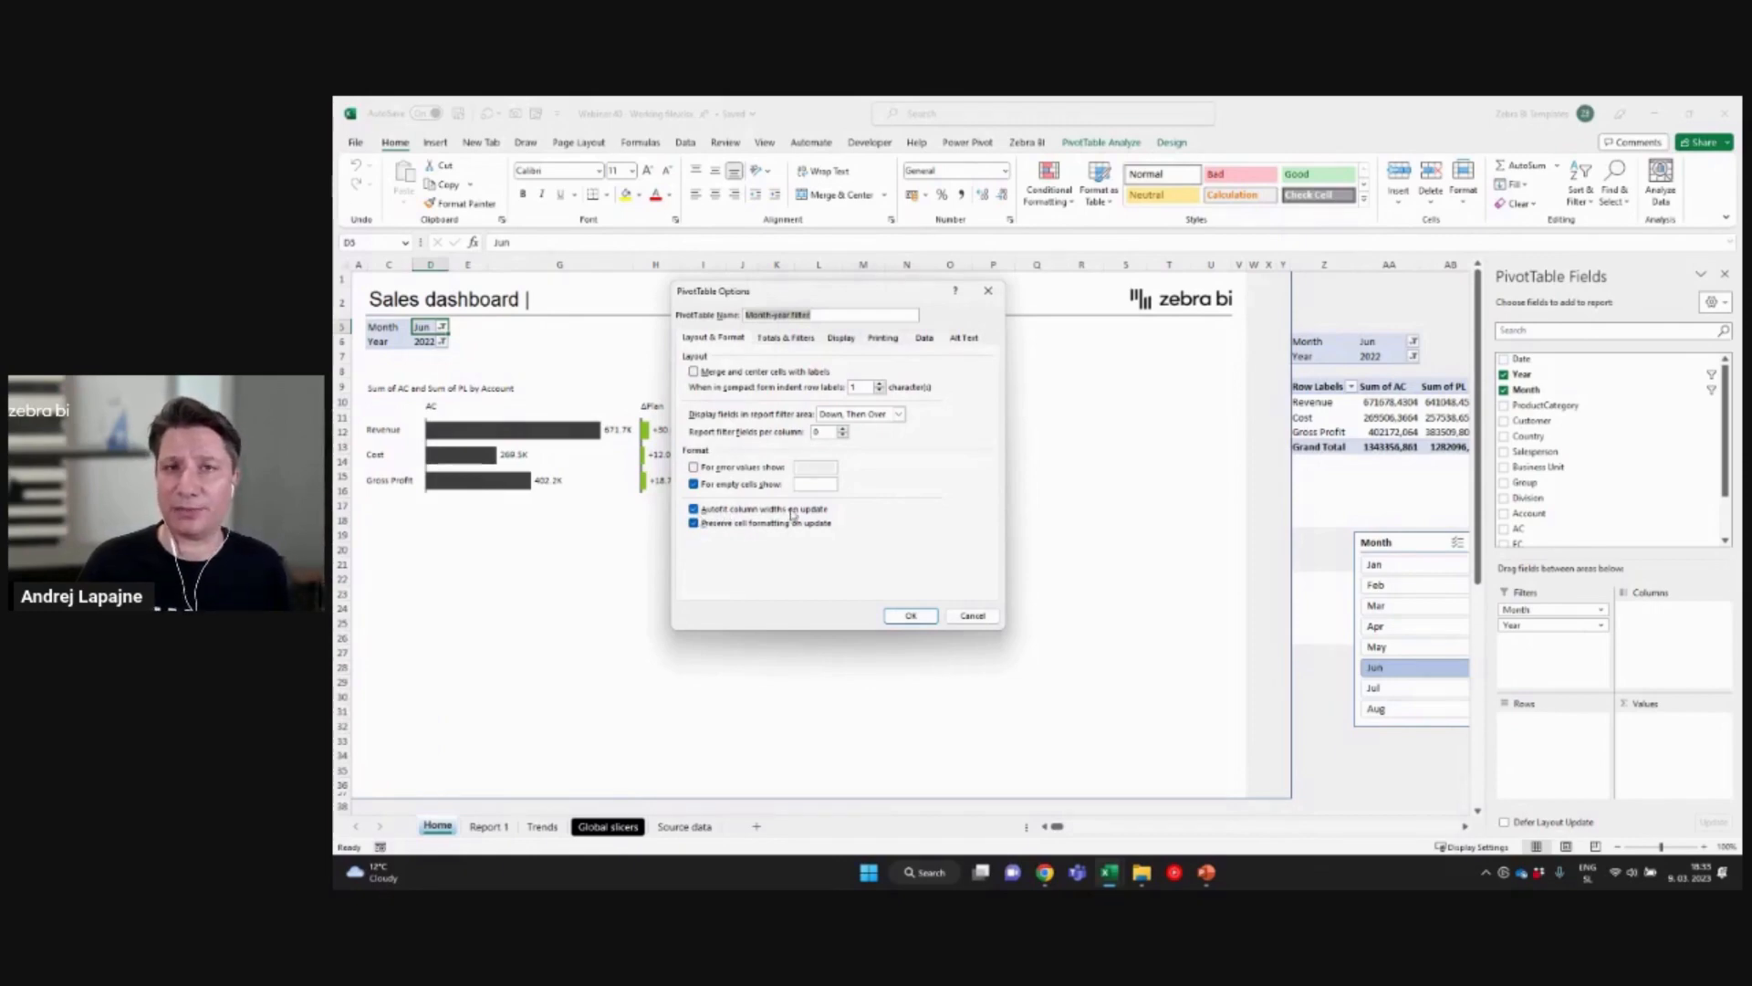
pyautogui.click(694, 508)
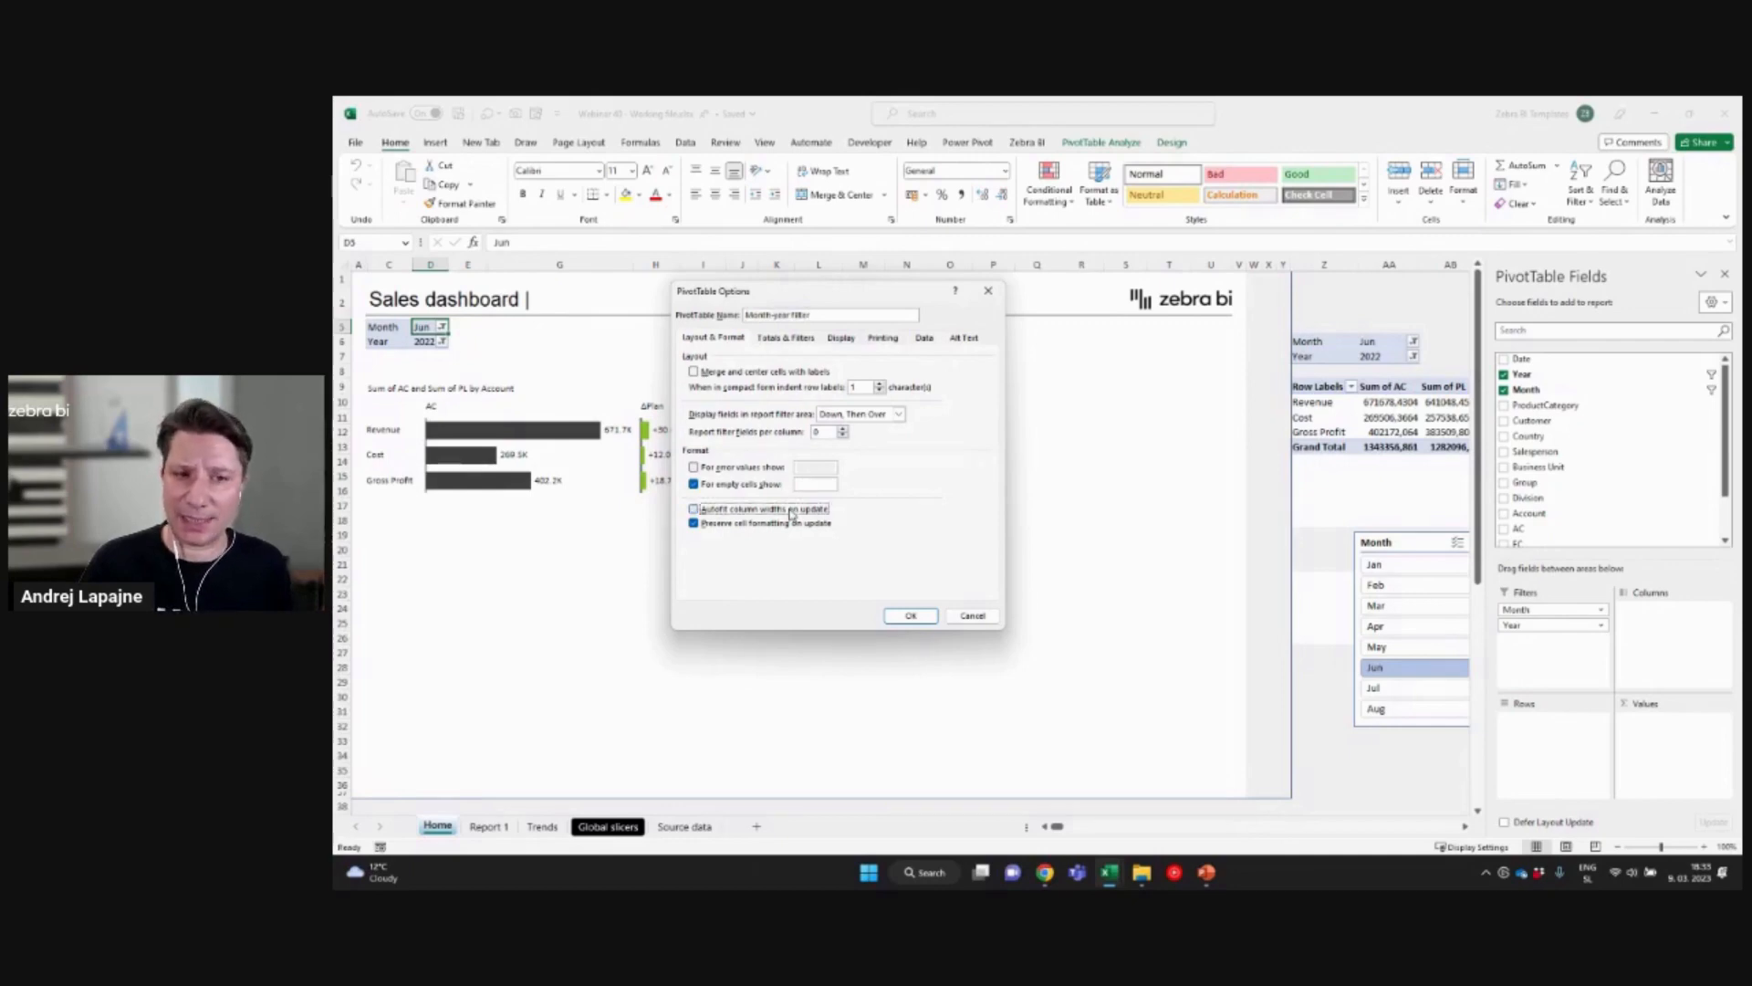
pyautogui.click(910, 616)
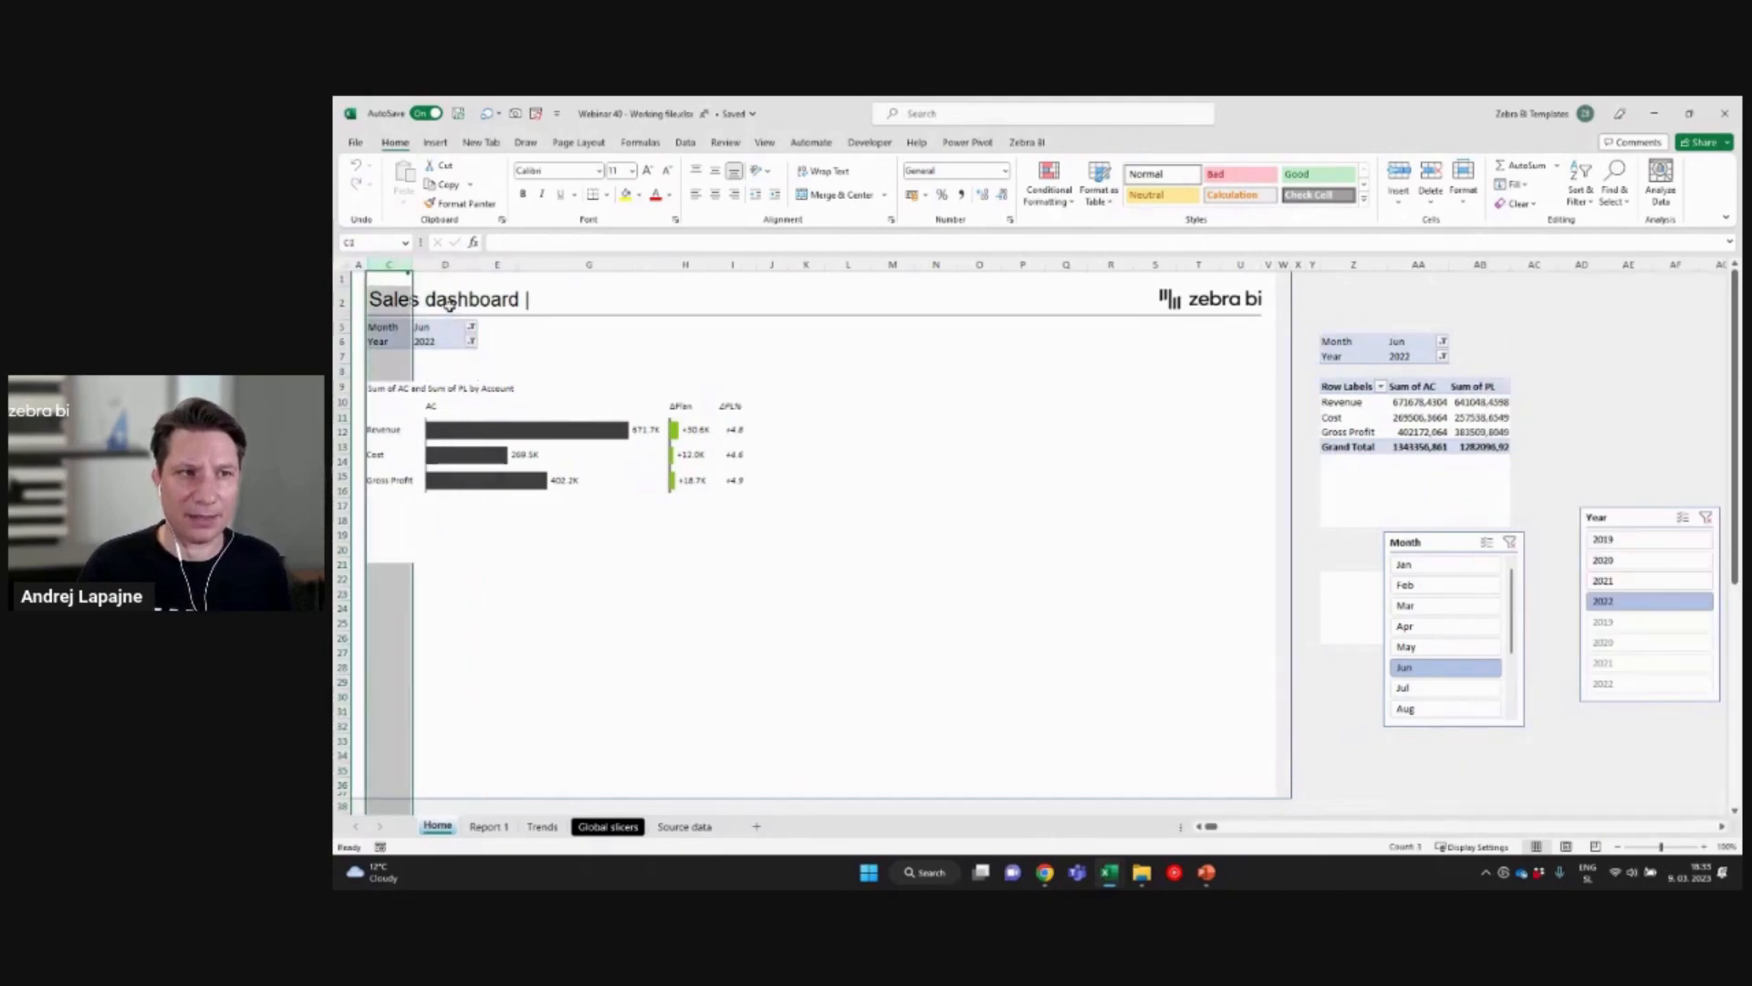
# Step: Set the dashboard pivot's Month filter to May
pyautogui.click(471, 324)
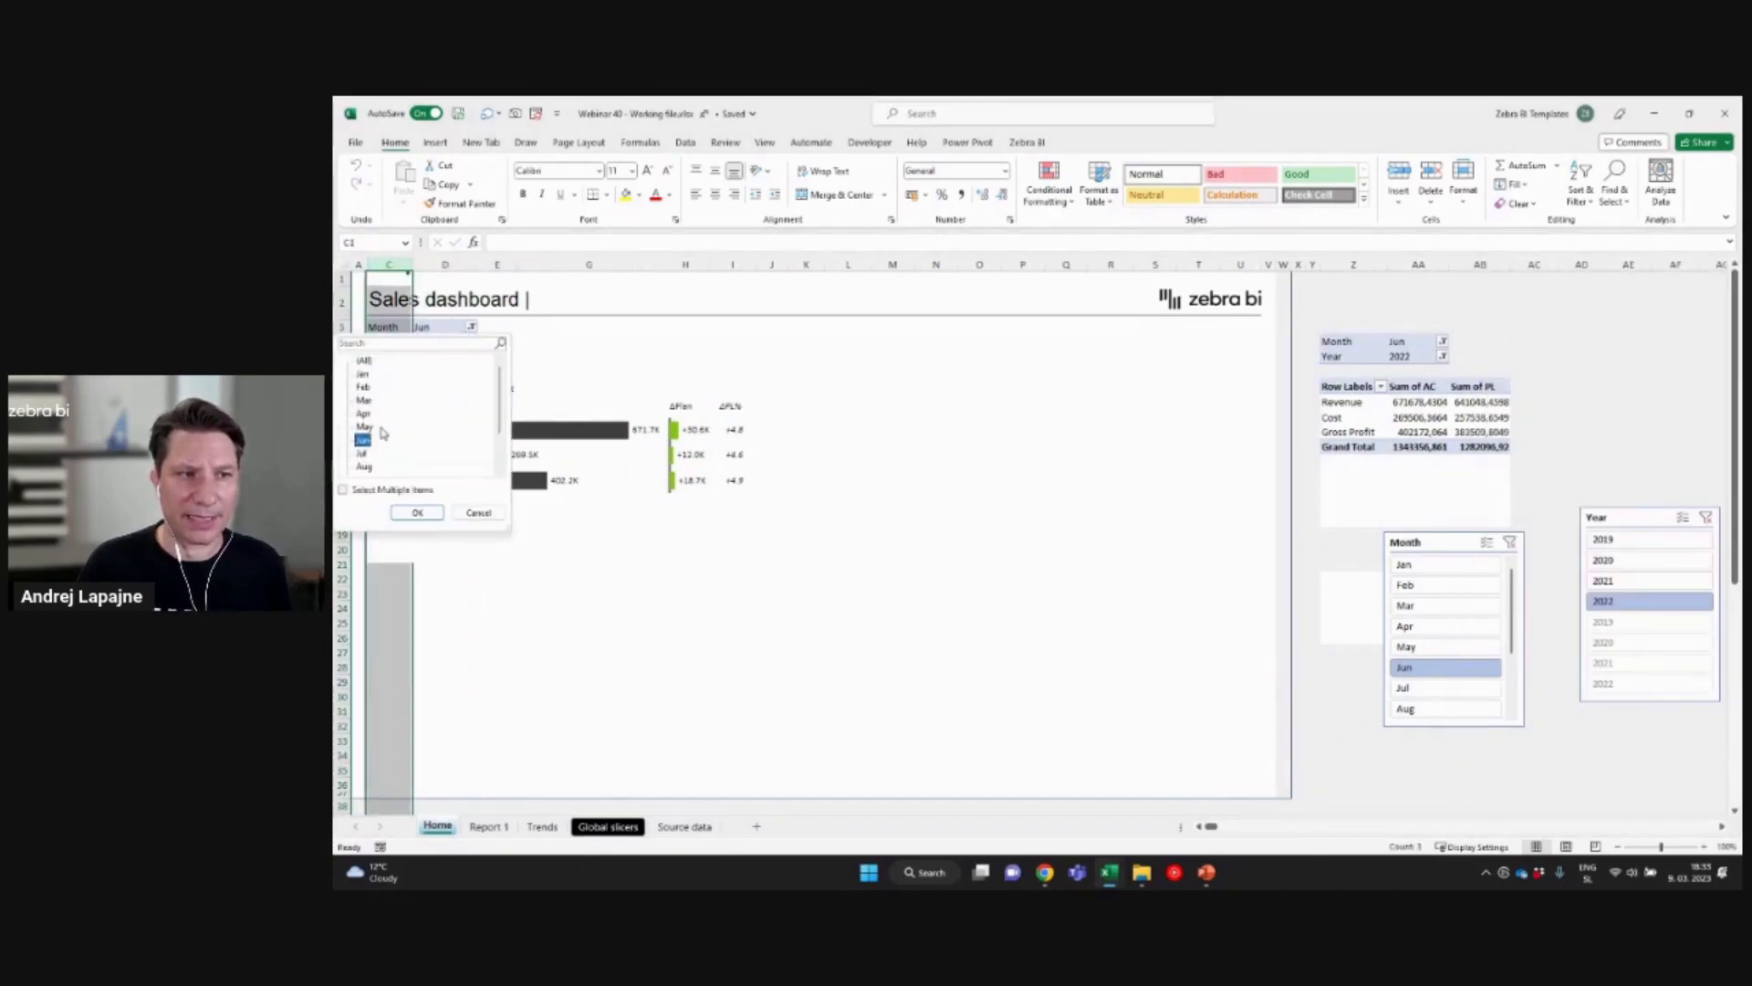
pyautogui.click(417, 511)
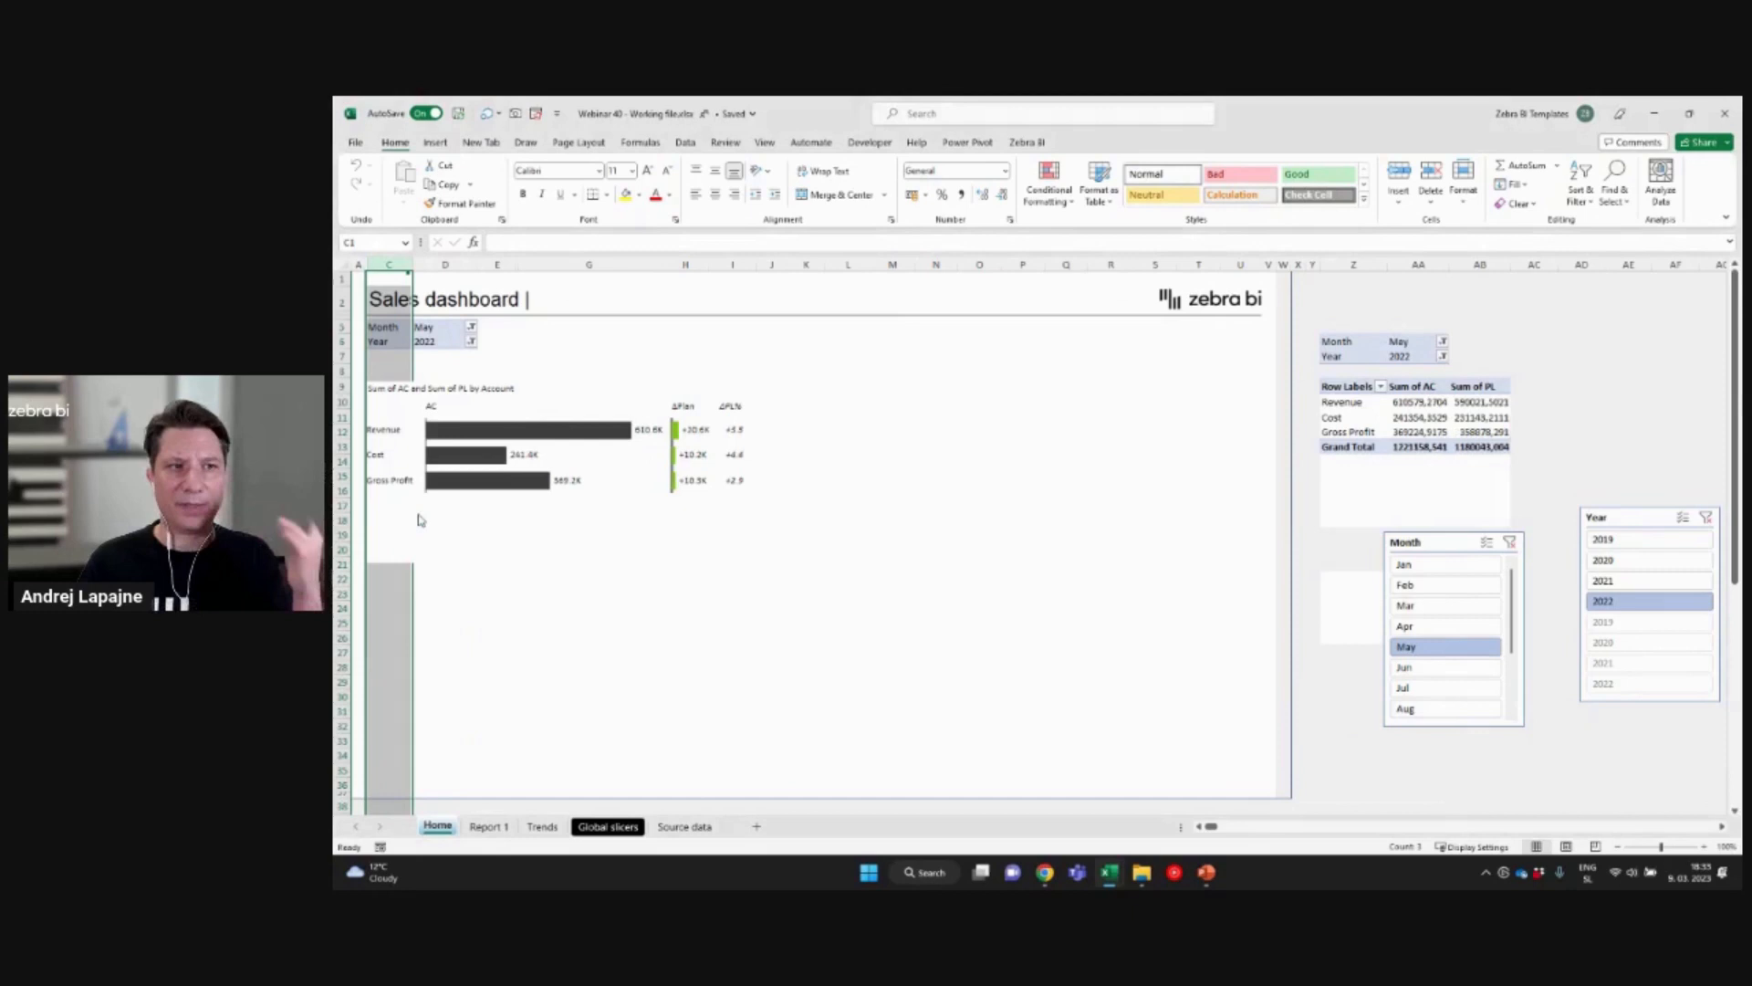